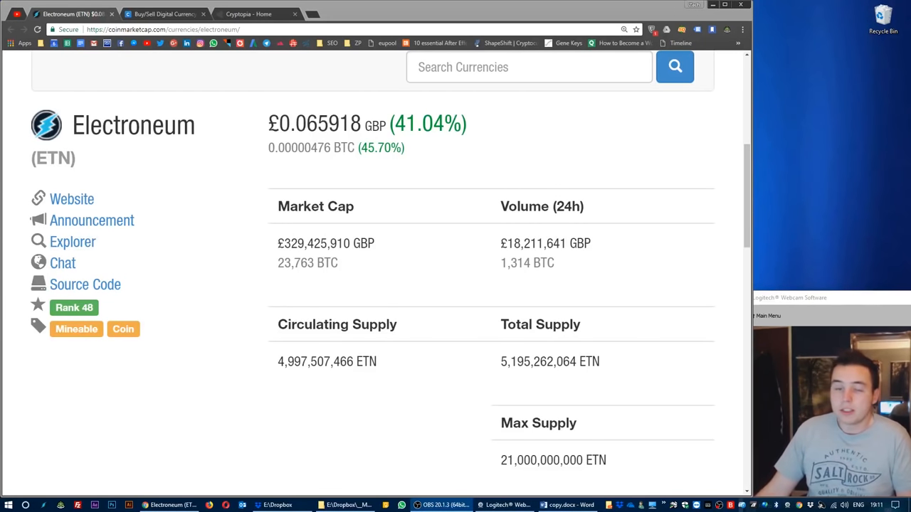
# - Highlight Electroneum, look through the open tabs, then close the Bitstamp tab to show Coinbase
pyautogui.doubleClick(133, 124)
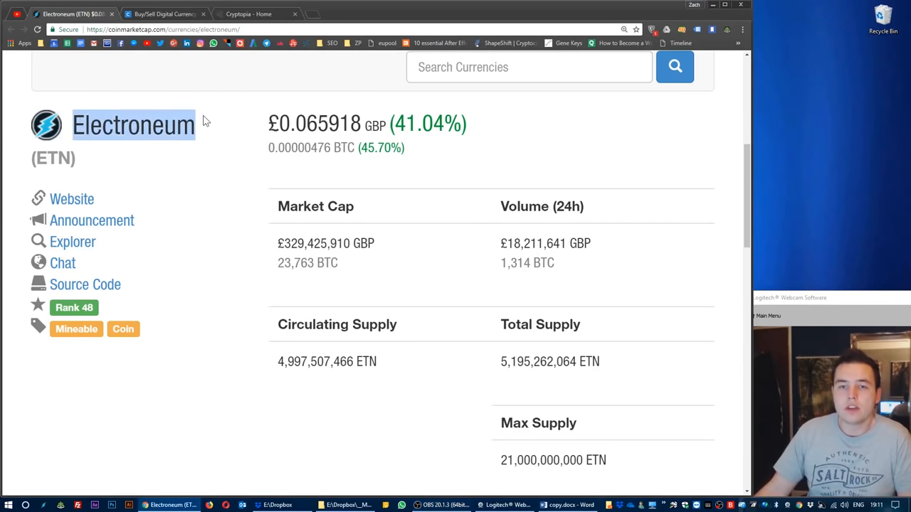
pyautogui.click(164, 14)
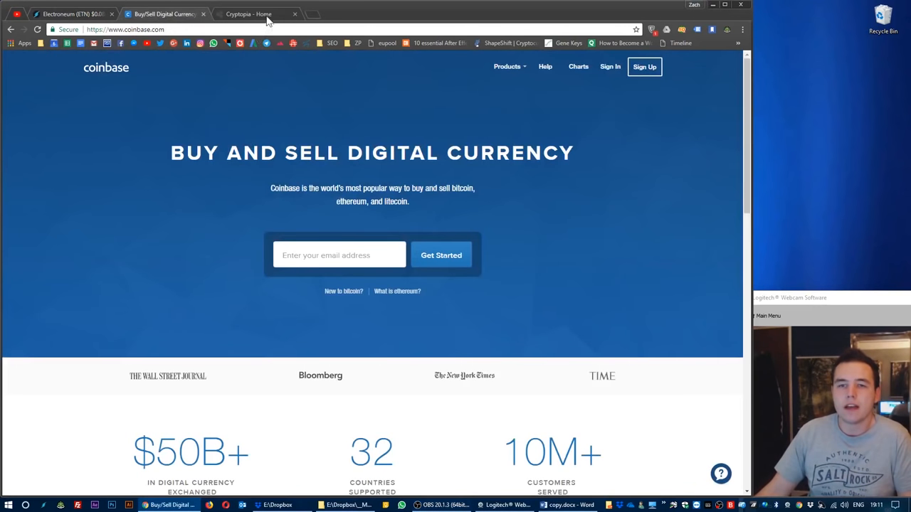
pyautogui.click(249, 14)
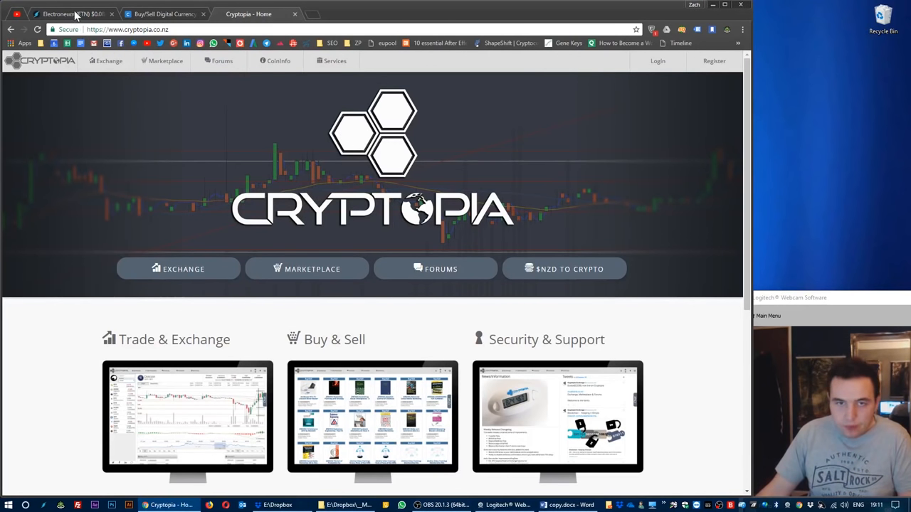
pyautogui.click(67, 13)
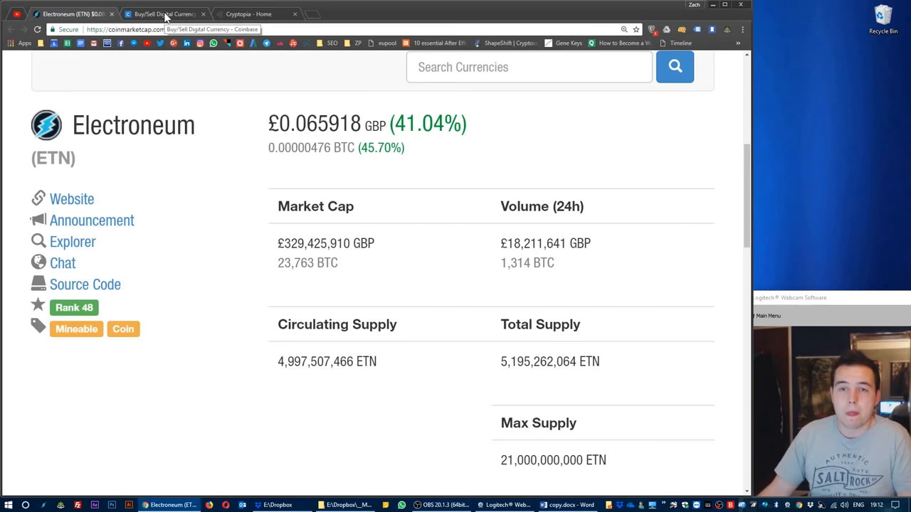
pyautogui.click(164, 14)
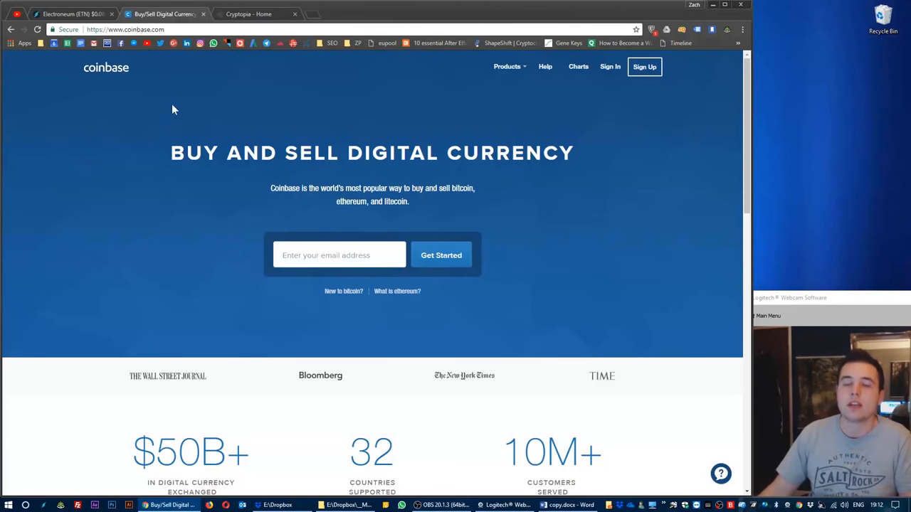
pyautogui.moveTo(740, 48)
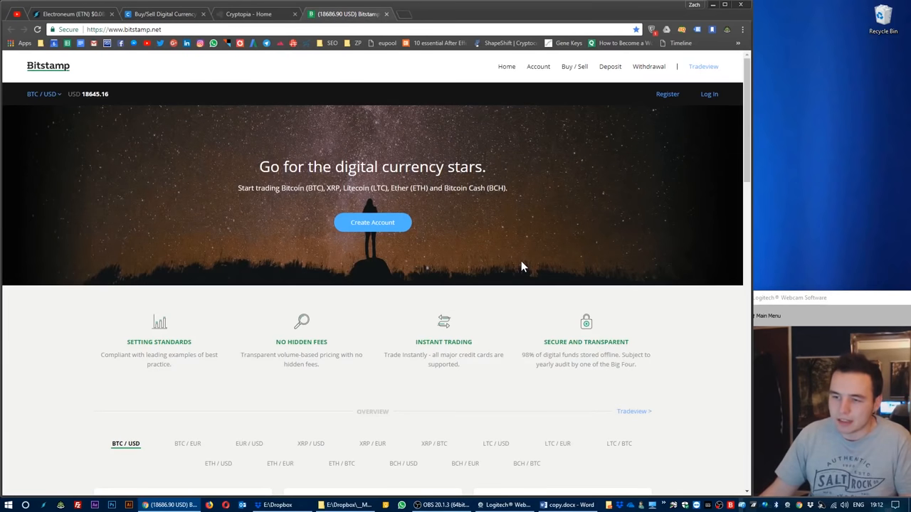
pyautogui.moveTo(388, 14)
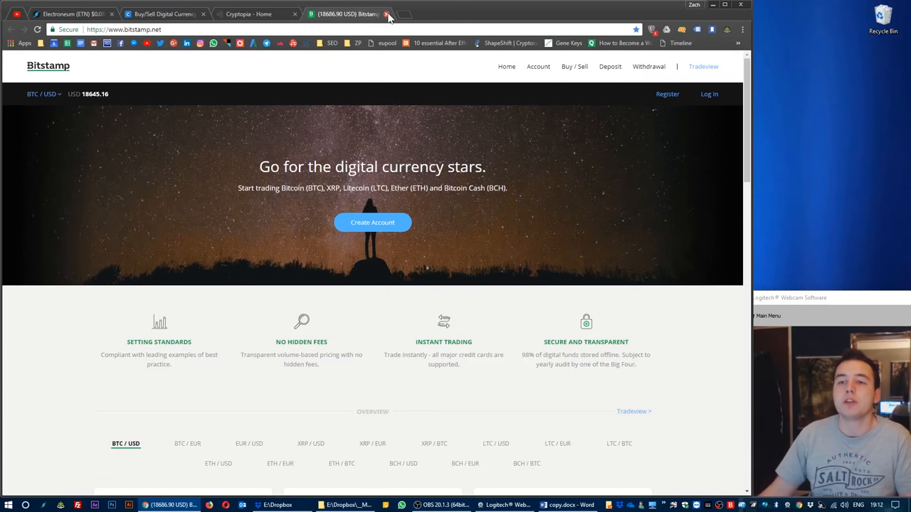
pyautogui.click(388, 14)
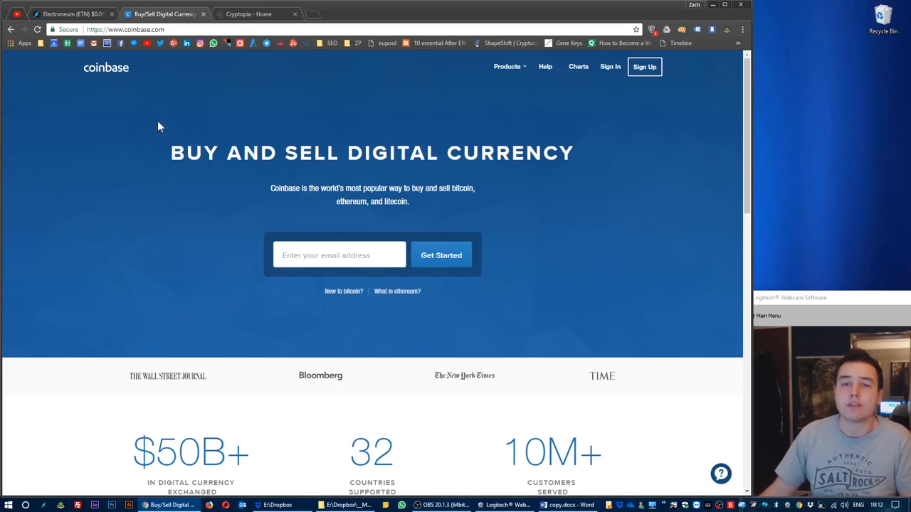
pyautogui.moveTo(392, 118)
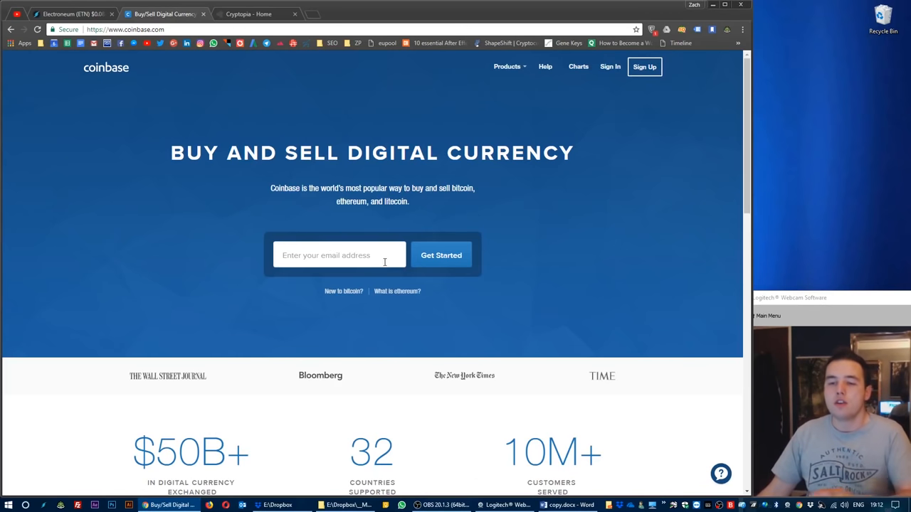
pyautogui.moveTo(662, 89)
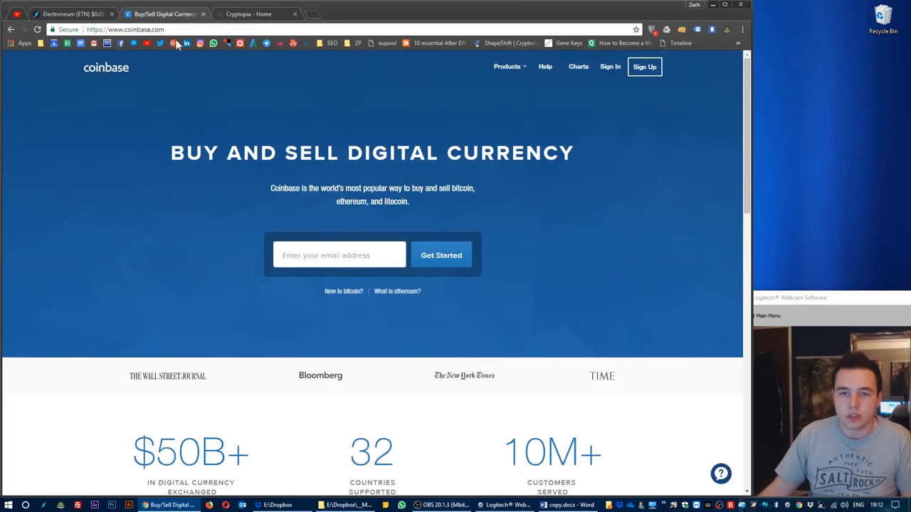
pyautogui.moveTo(502, 248)
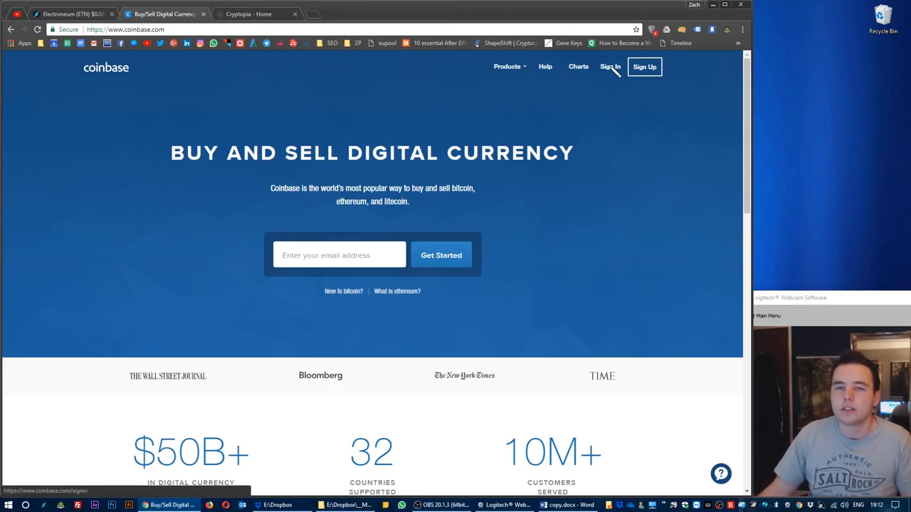
# - Open the Coinbase Sign In page with the login details prefilled
pyautogui.click(609, 66)
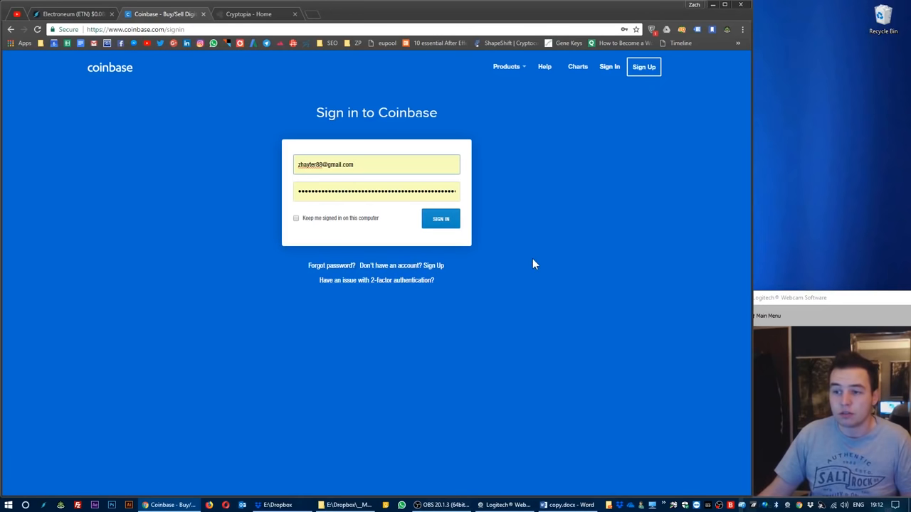
pyautogui.moveTo(527, 266)
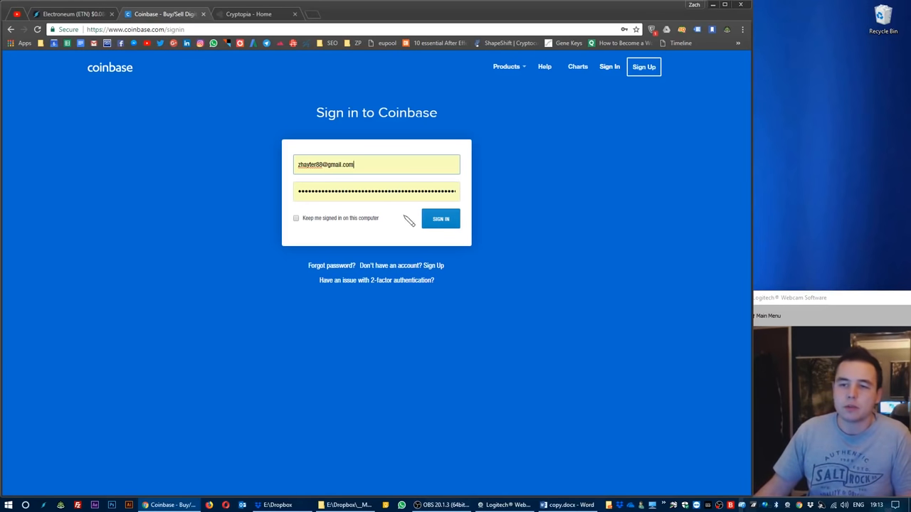
pyautogui.moveTo(477, 236)
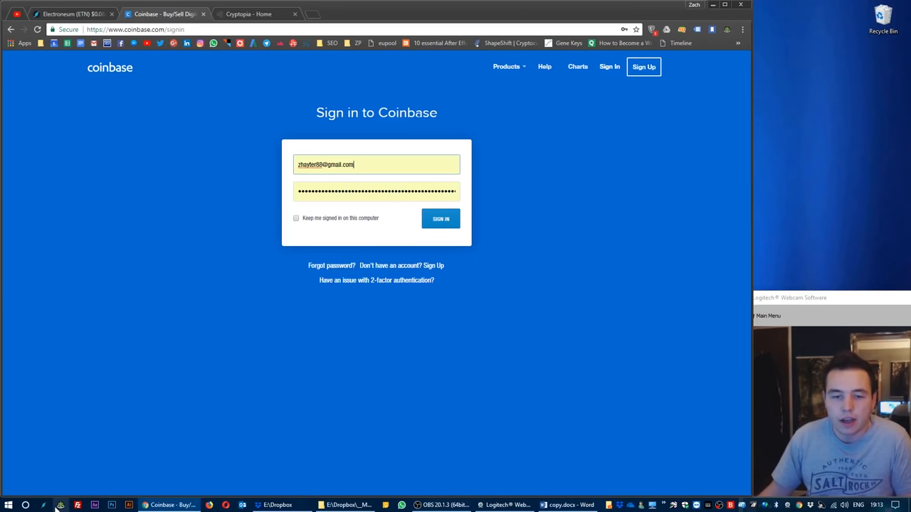
pyautogui.moveTo(61, 505)
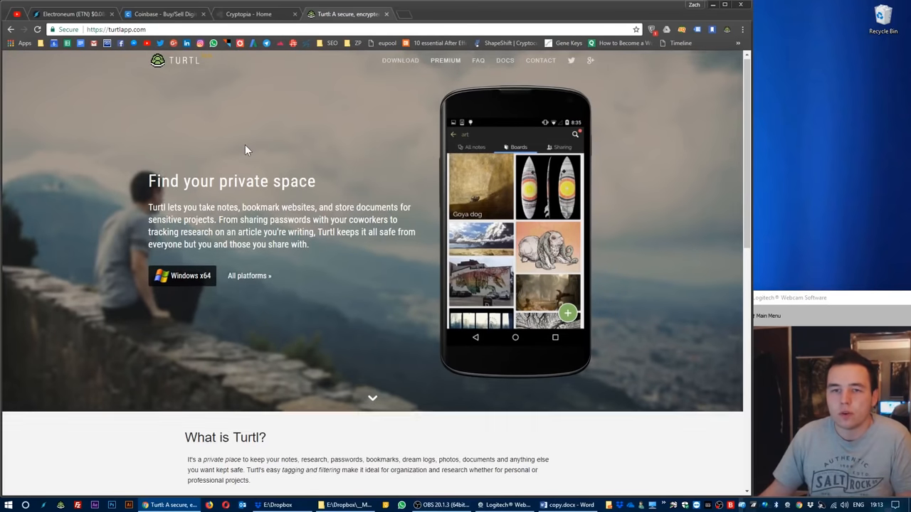
# - Scroll down the Turtl homepage about private notes, passwords and documents
pyautogui.scroll(-3)
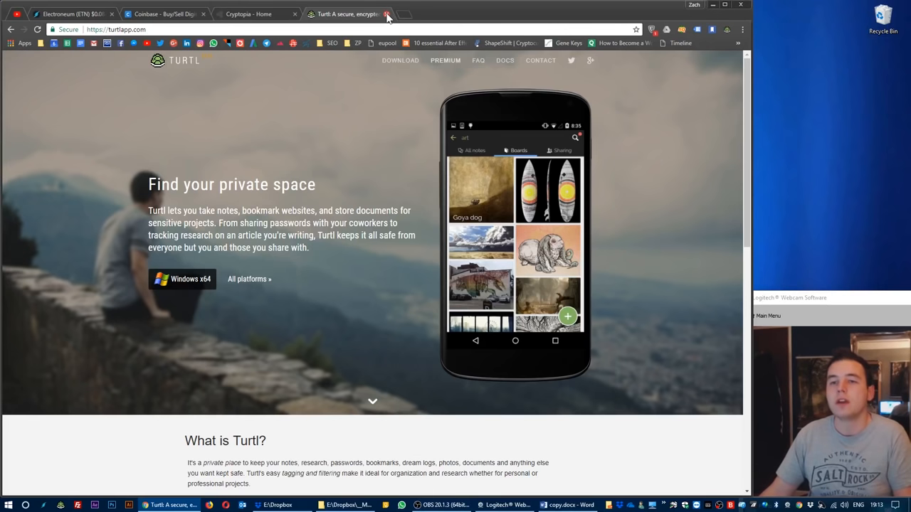
# - Close Turtl and sign in to Coinbase, glancing at Cryptopia before returning to the dashboard
pyautogui.click(386, 14)
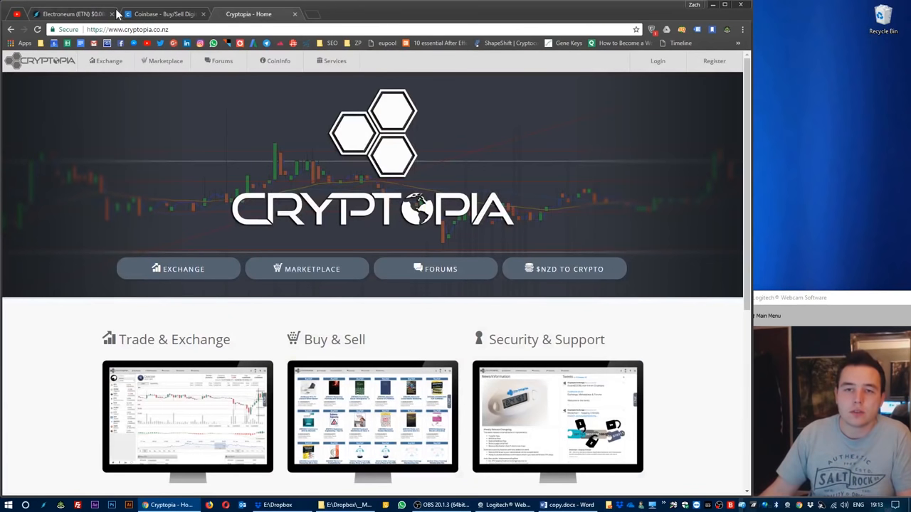
pyautogui.click(164, 14)
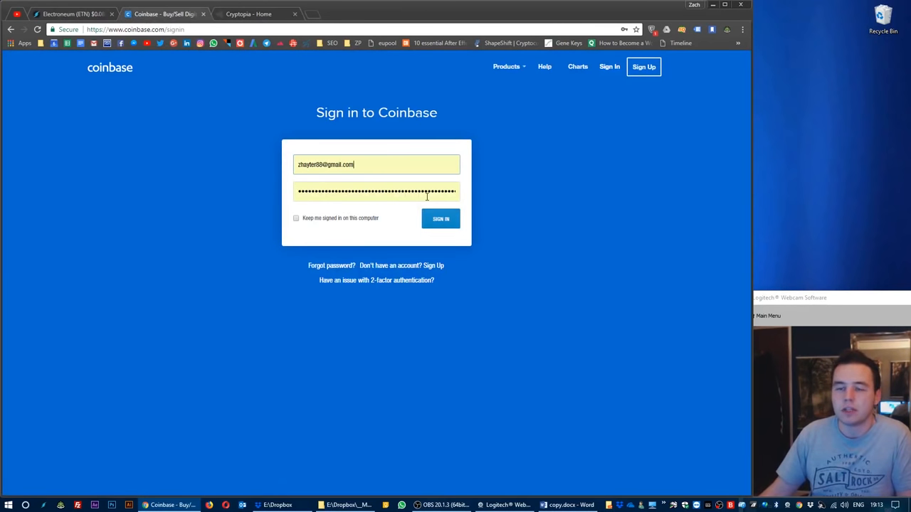
pyautogui.moveTo(730, 44)
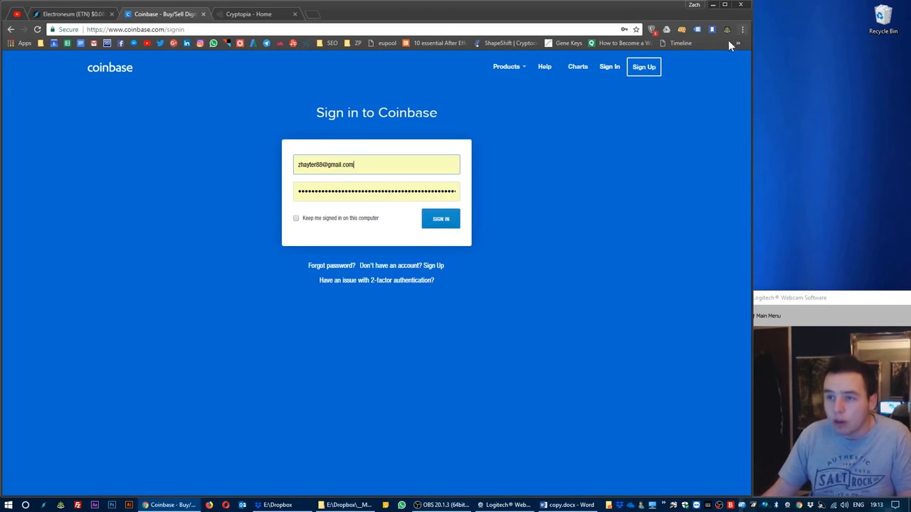
pyautogui.moveTo(716, 234)
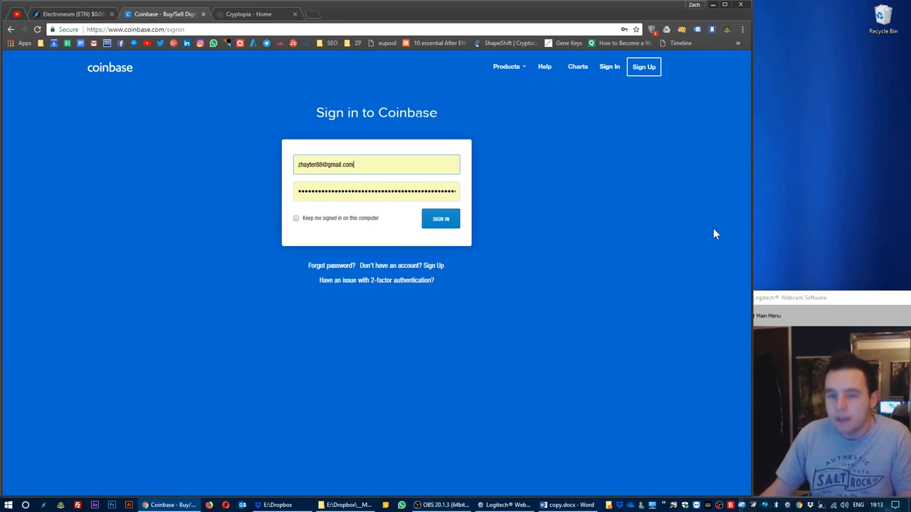
pyautogui.click(440, 219)
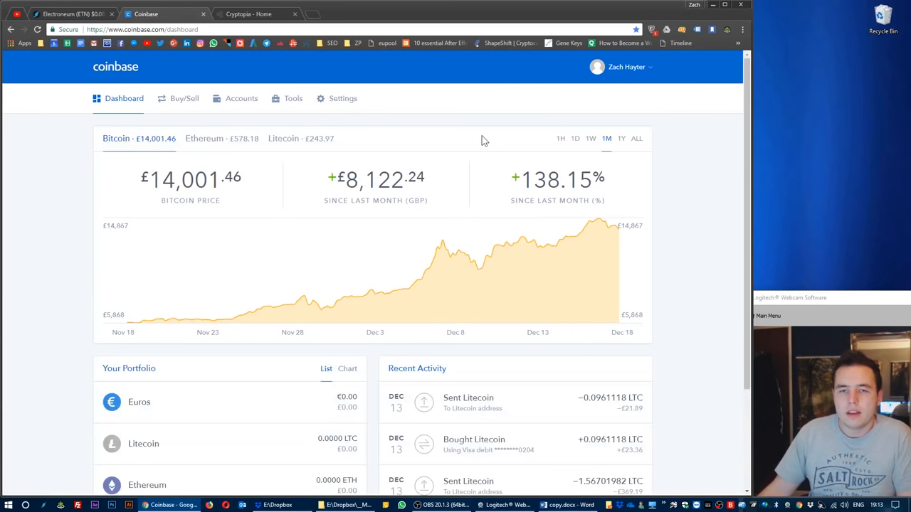
pyautogui.moveTo(495, 135)
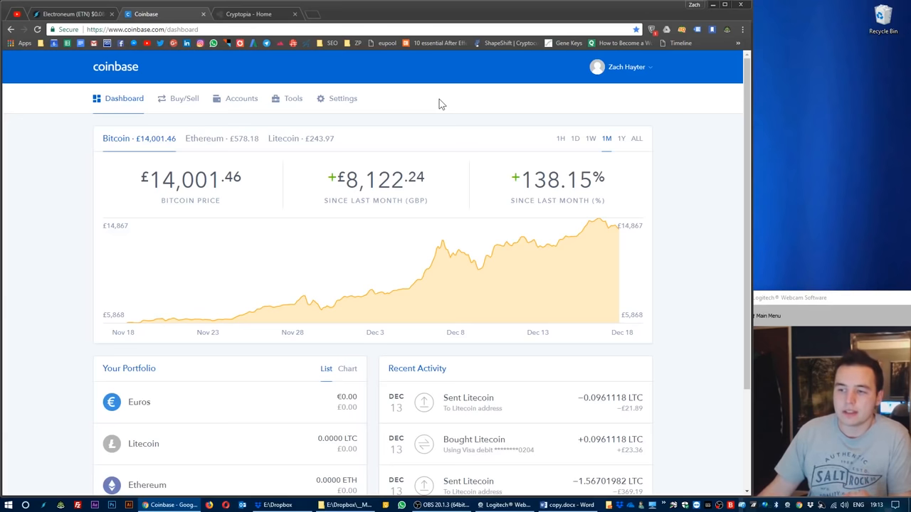
pyautogui.moveTo(434, 106)
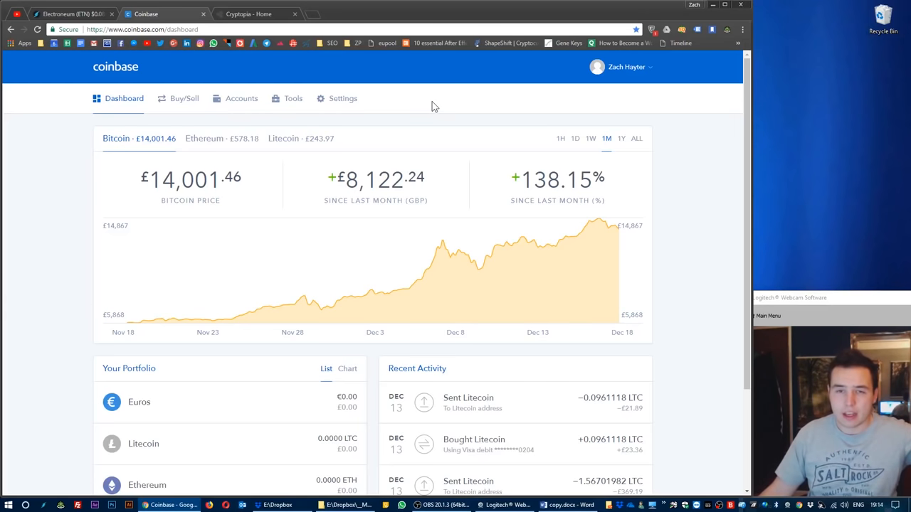
pyautogui.moveTo(427, 100)
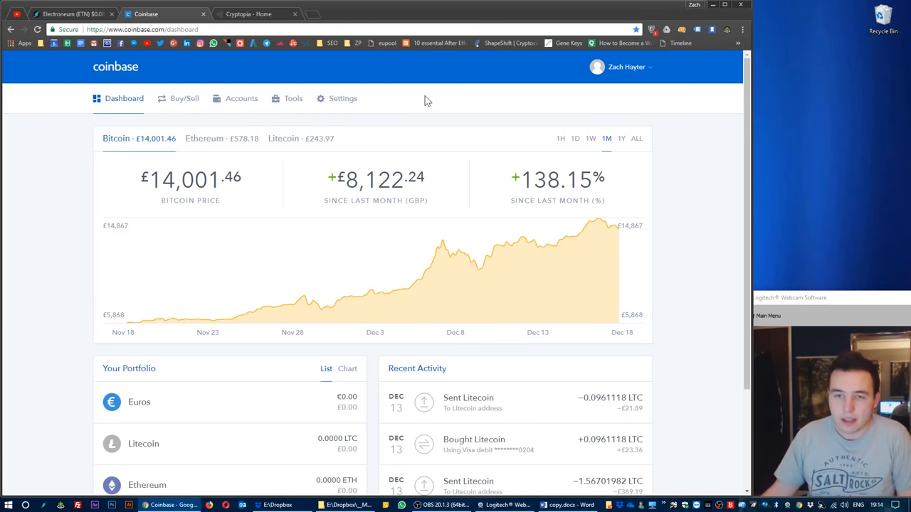
pyautogui.moveTo(389, 129)
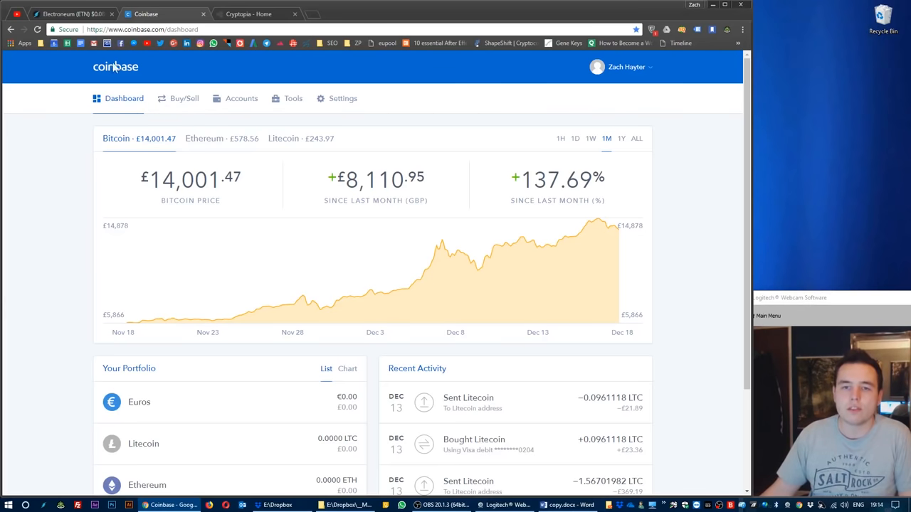
pyautogui.click(248, 14)
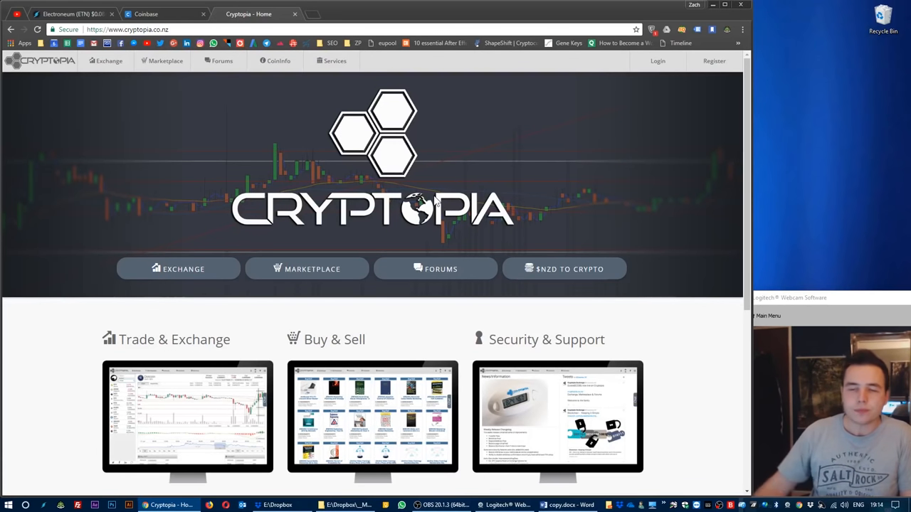
pyautogui.moveTo(292, 120)
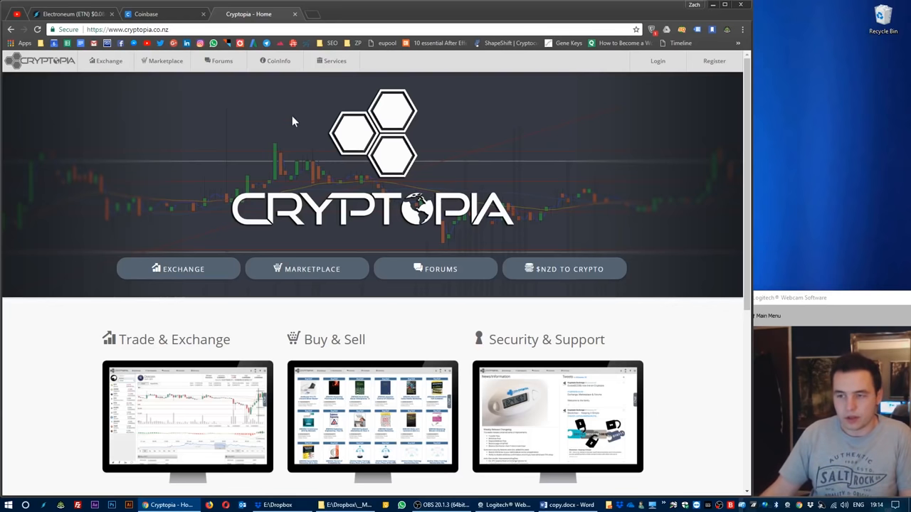
pyautogui.click(145, 14)
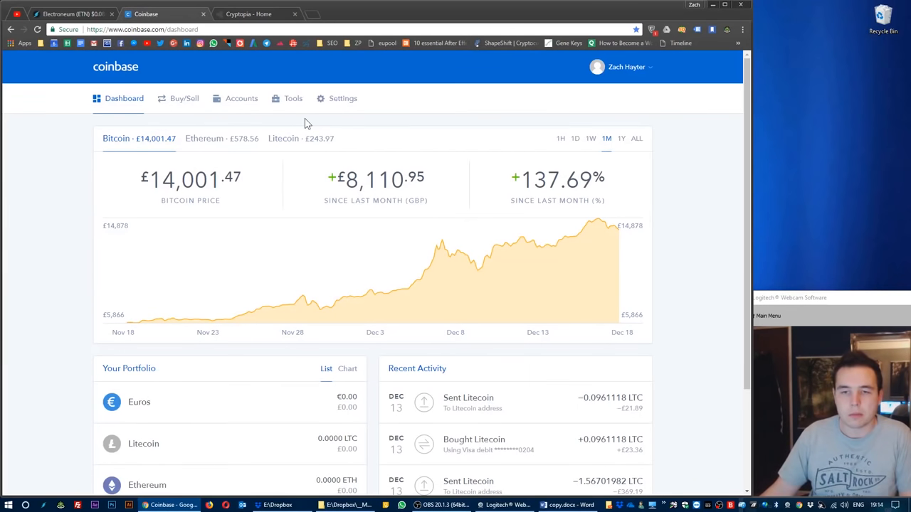
pyautogui.moveTo(370, 131)
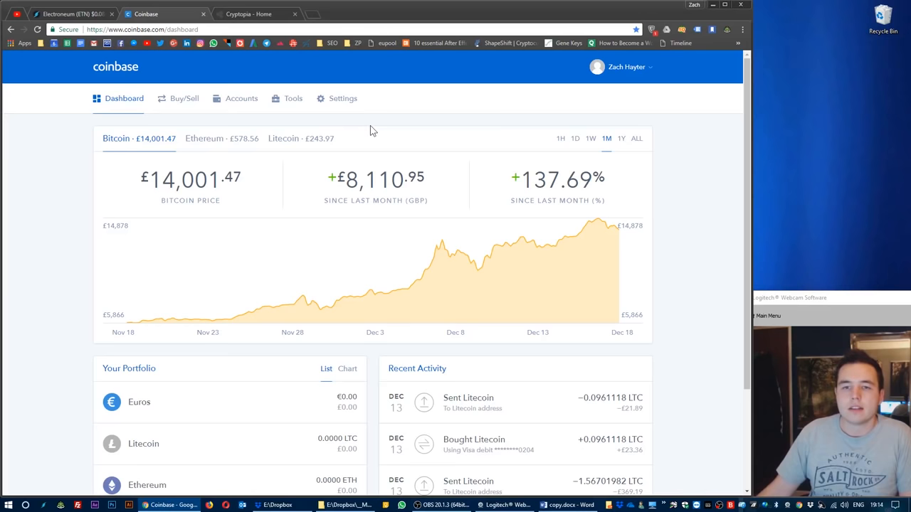
pyautogui.moveTo(185, 100)
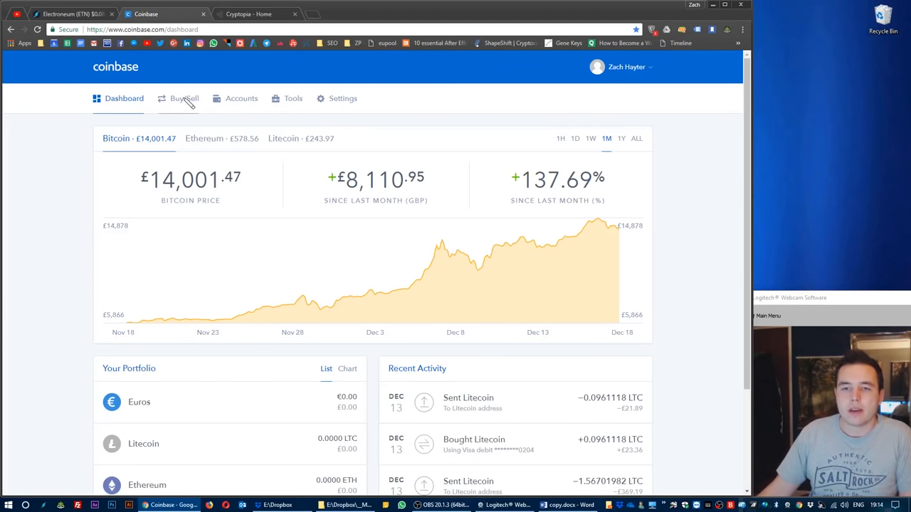
# - Fill in a £500 Litecoin buy paid by Lloyds Bank card, about 1.9622 LTC
pyautogui.click(188, 98)
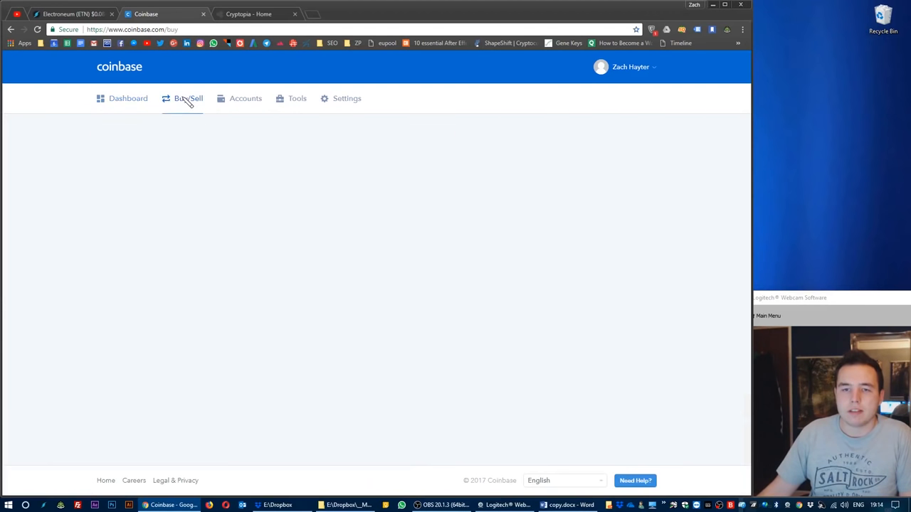
pyautogui.click(187, 98)
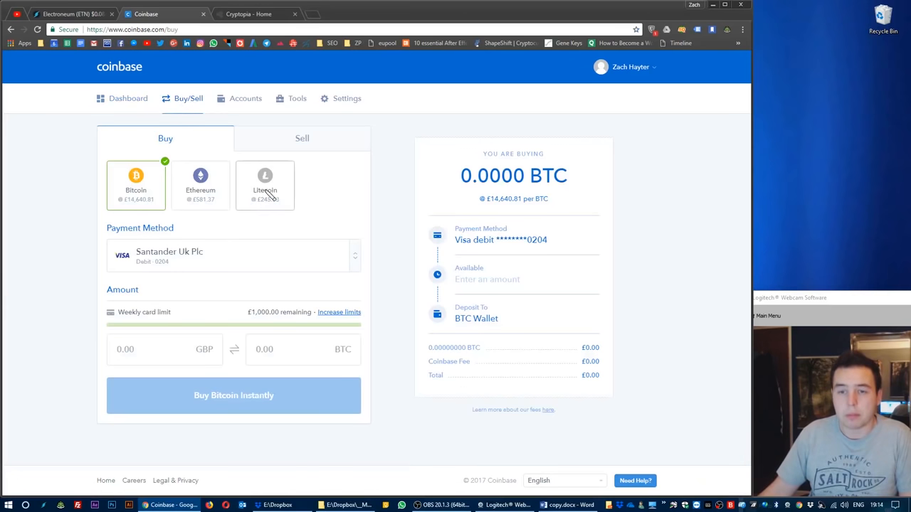
pyautogui.click(265, 185)
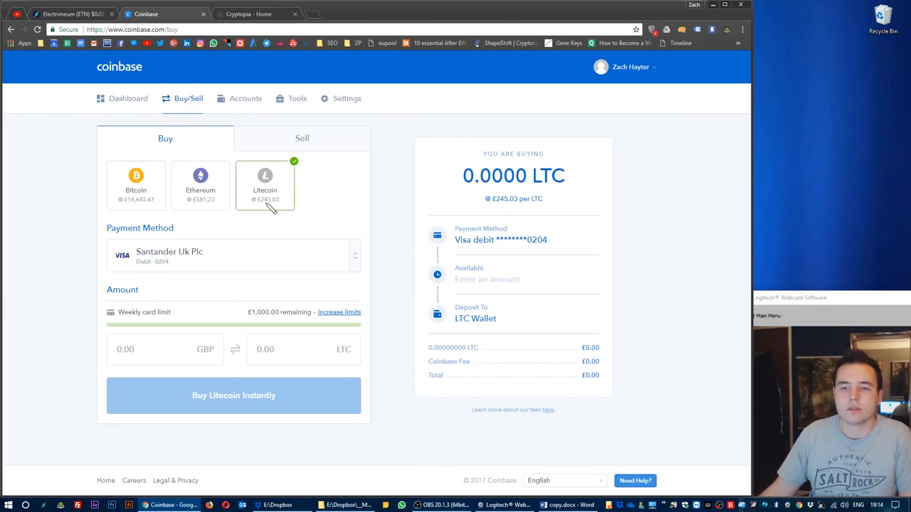
pyautogui.moveTo(254, 262)
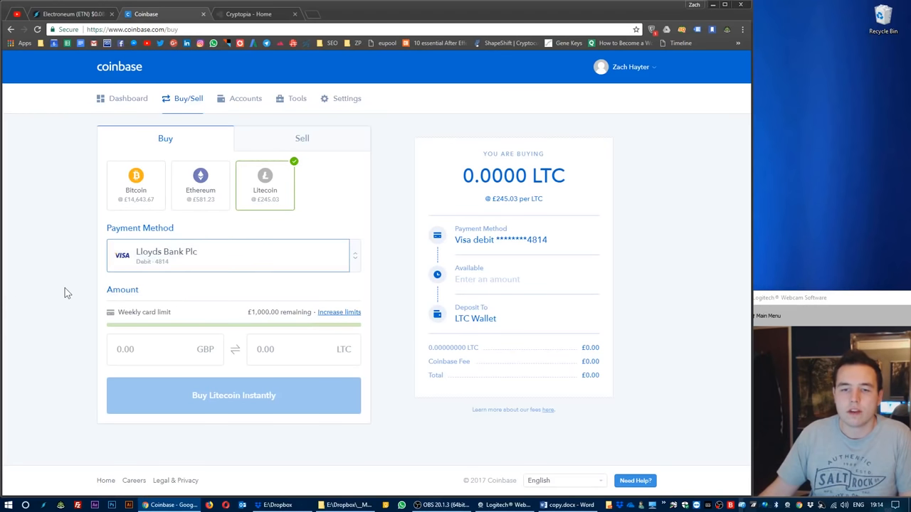
pyautogui.write('5')
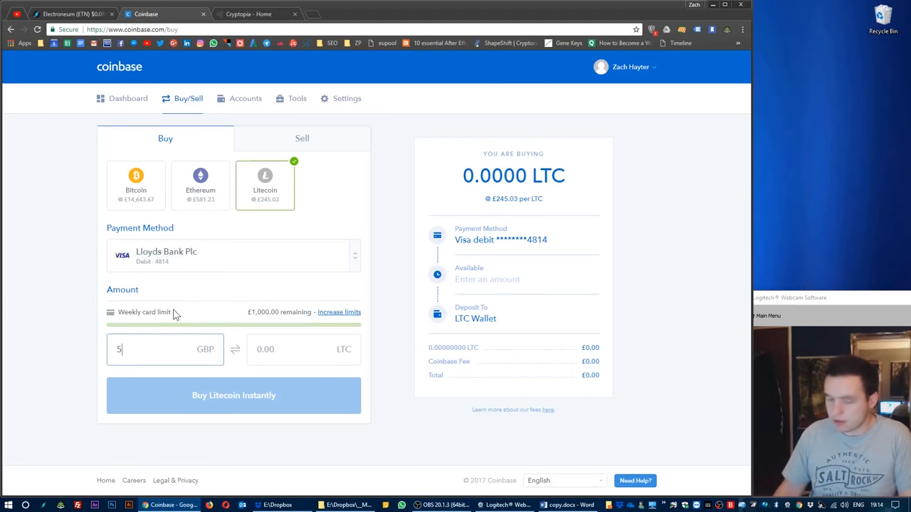
pyautogui.write('00')
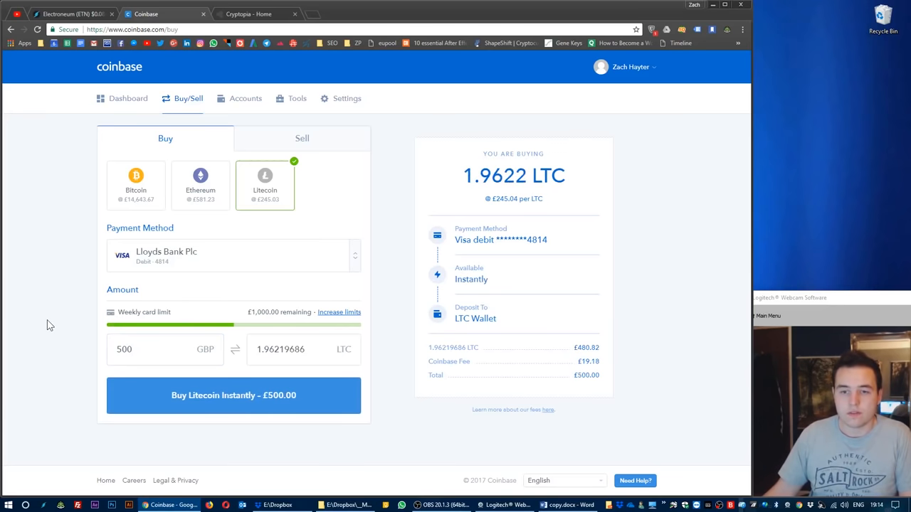
pyautogui.click(150, 349)
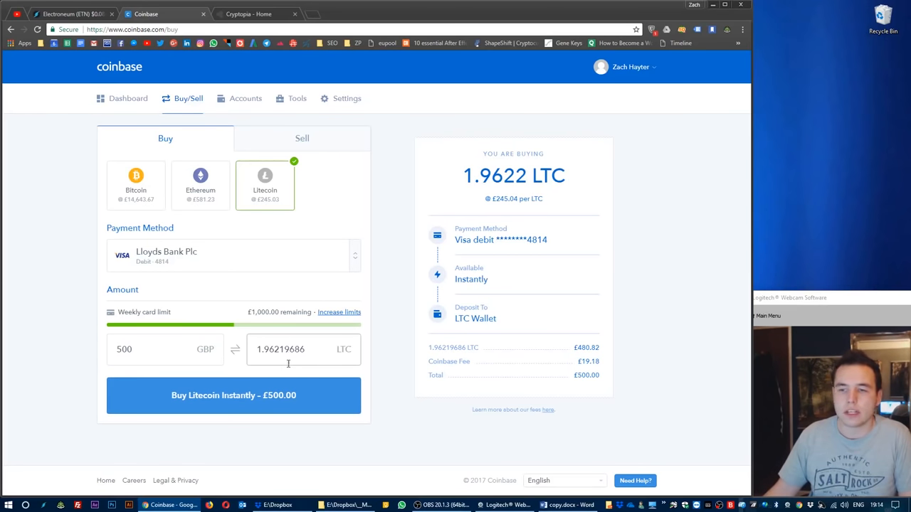
pyautogui.moveTo(481, 283)
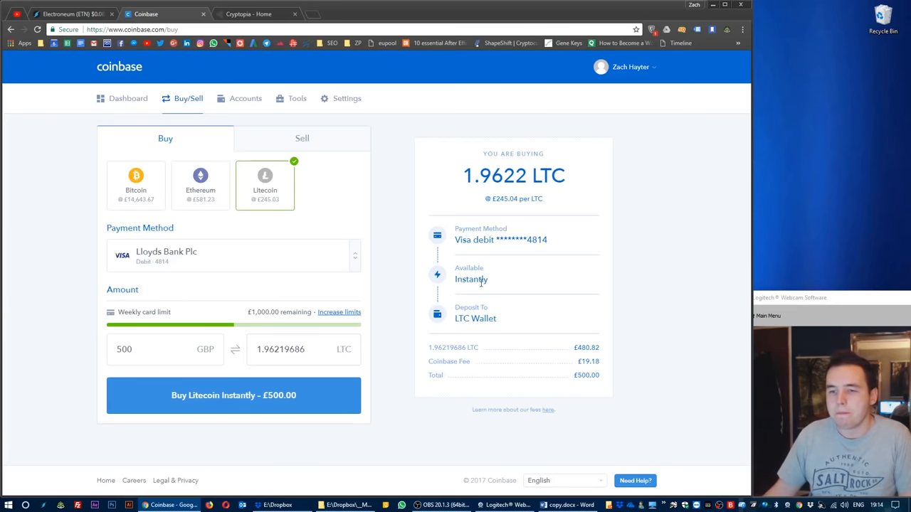
pyautogui.moveTo(579, 361)
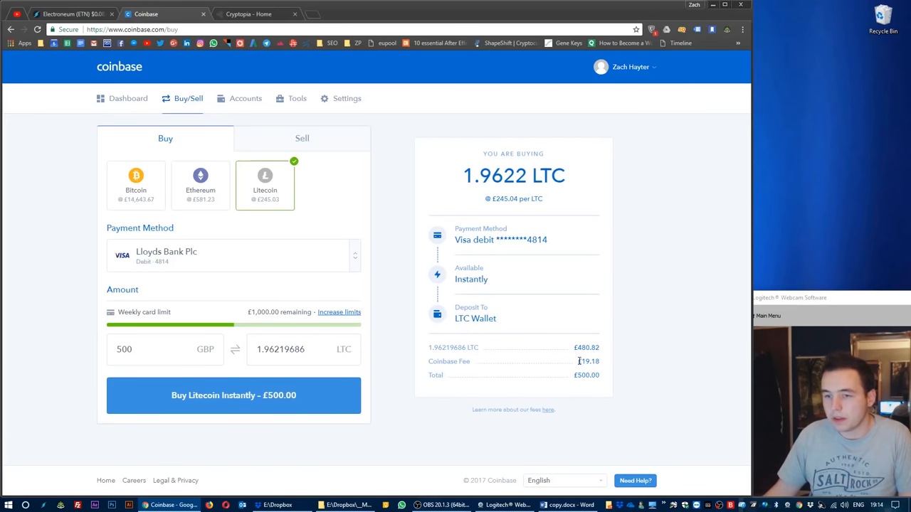
pyautogui.moveTo(608, 375)
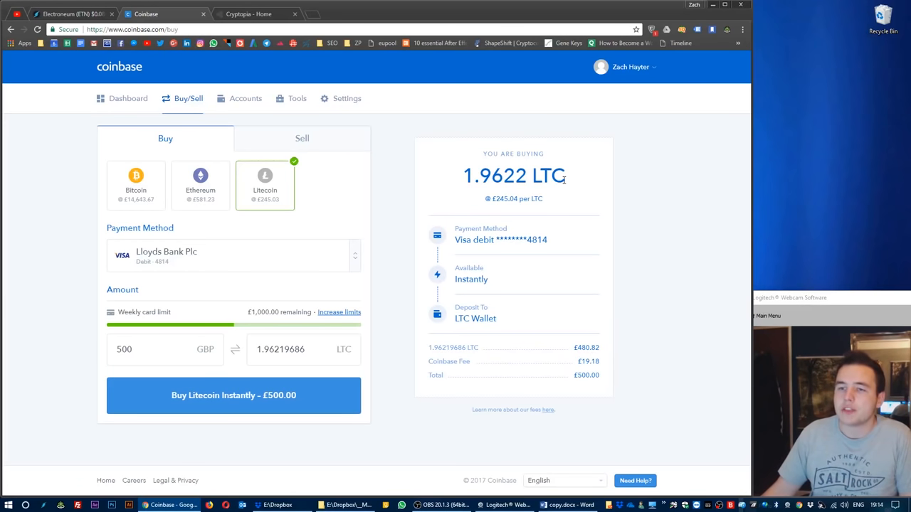
pyautogui.moveTo(586, 207)
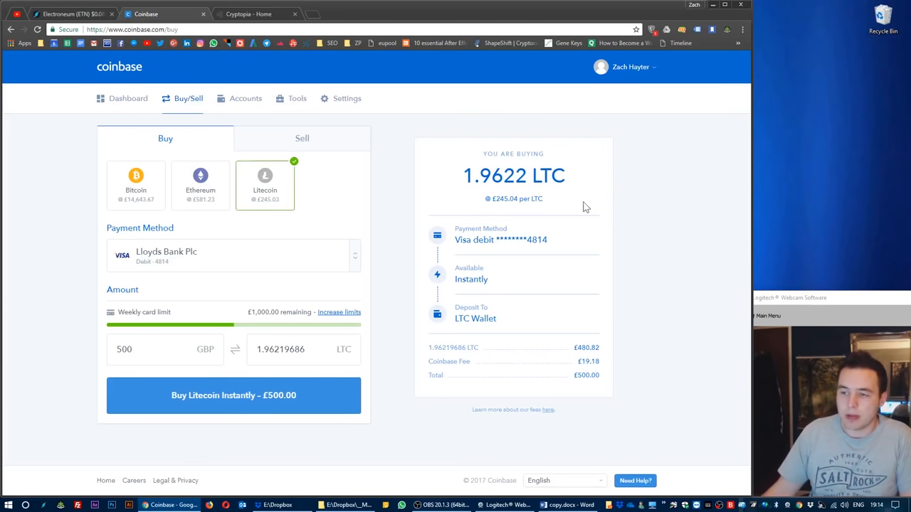
pyautogui.moveTo(575, 219)
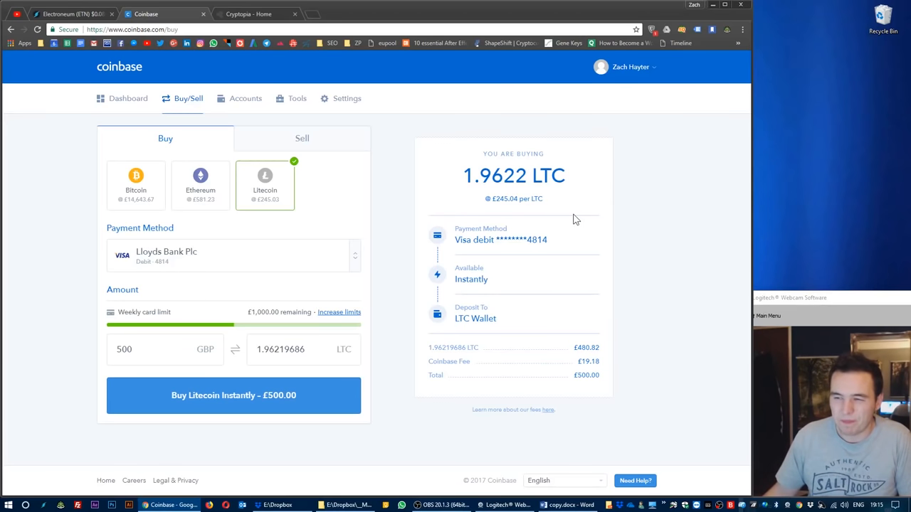
pyautogui.moveTo(610, 225)
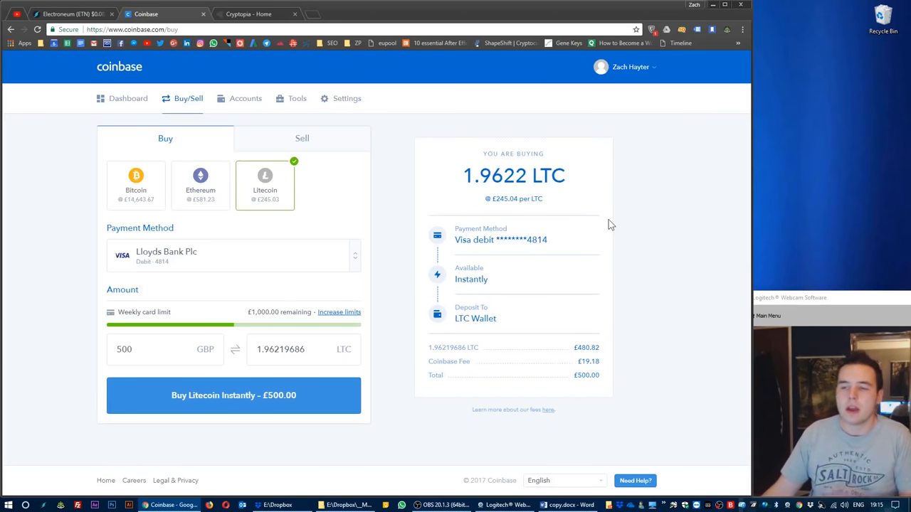
pyautogui.moveTo(601, 223)
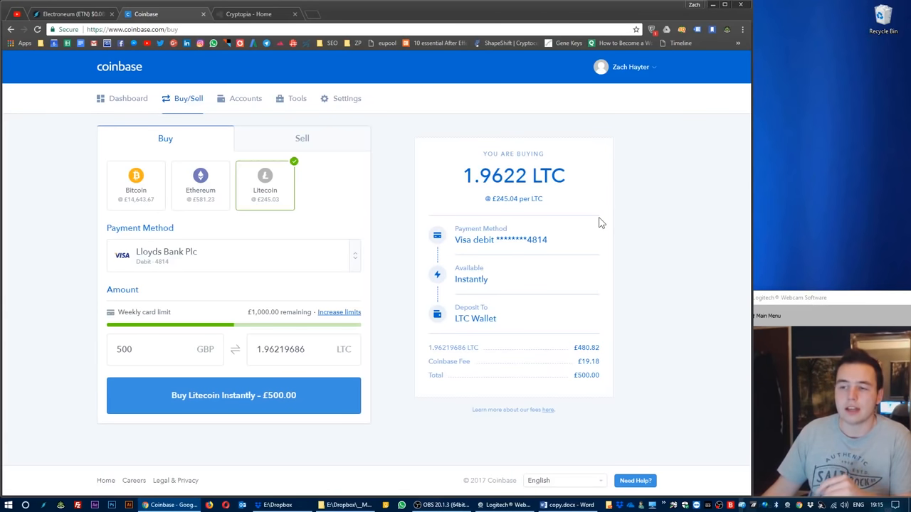
pyautogui.moveTo(588, 321)
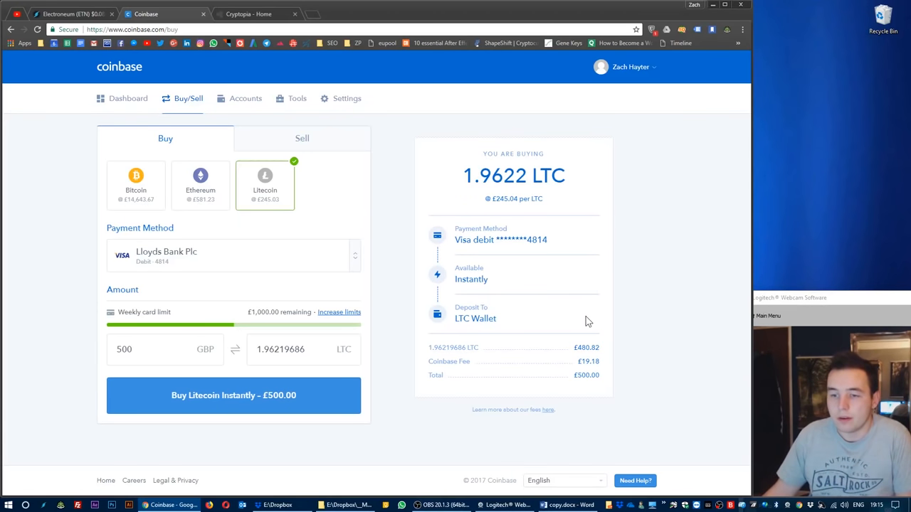
pyautogui.moveTo(512, 405)
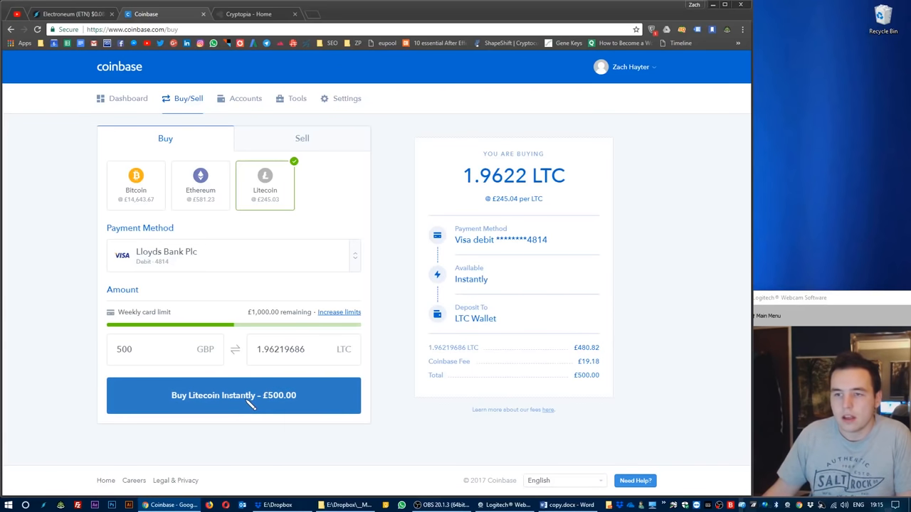
# - Submit and confirm the £500 Litecoin purchase, then view the wallet accounts
pyautogui.click(234, 396)
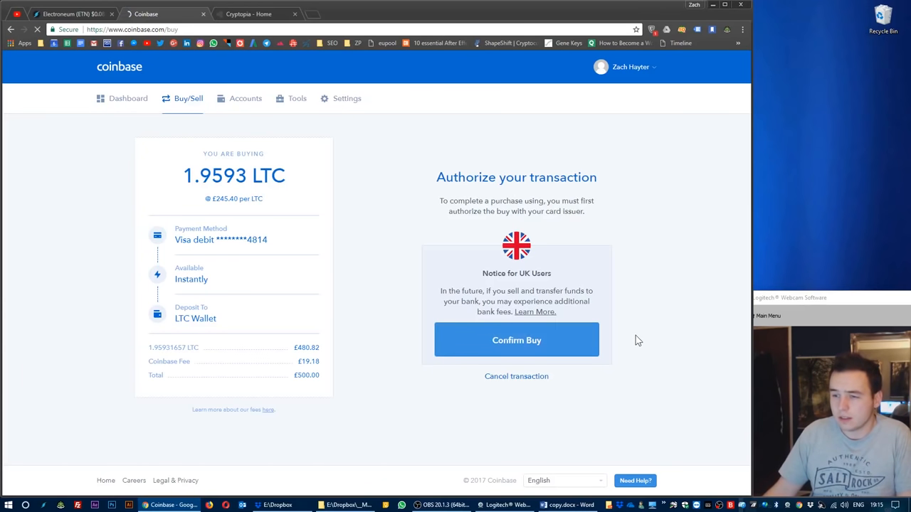
pyautogui.click(516, 340)
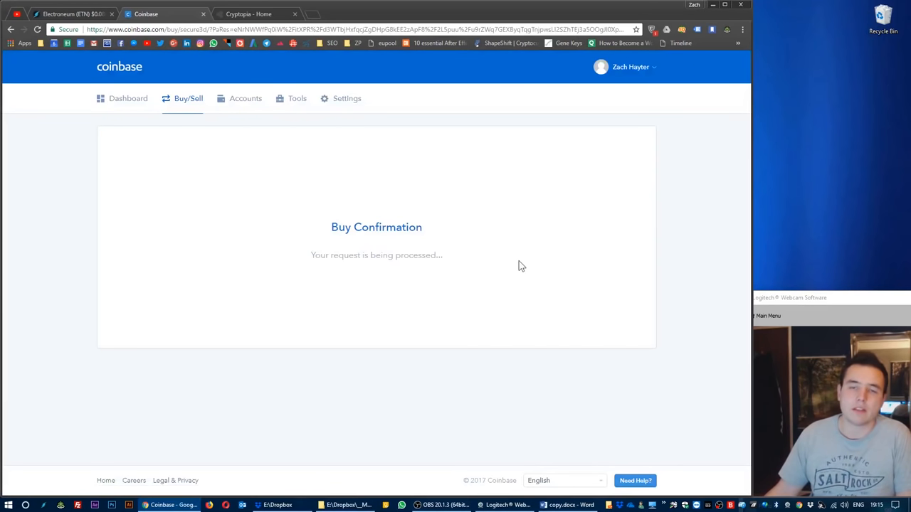
pyautogui.moveTo(591, 254)
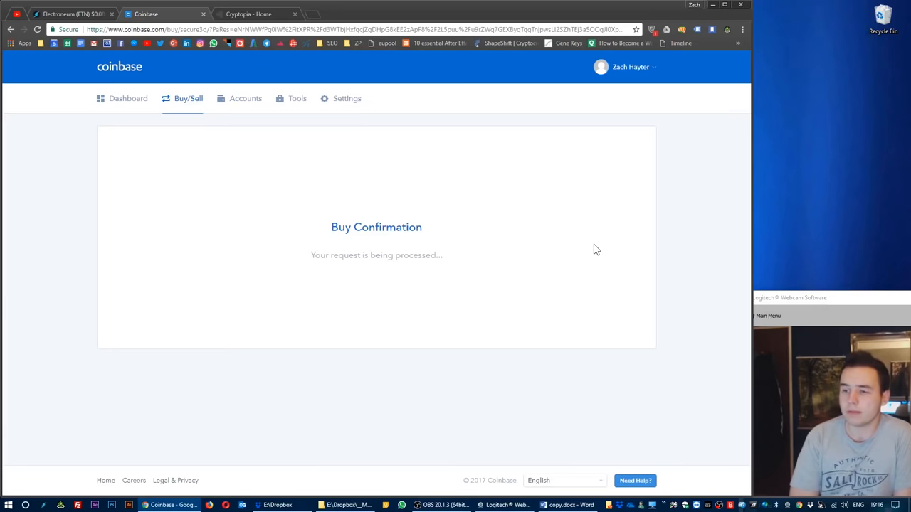
pyautogui.click(245, 98)
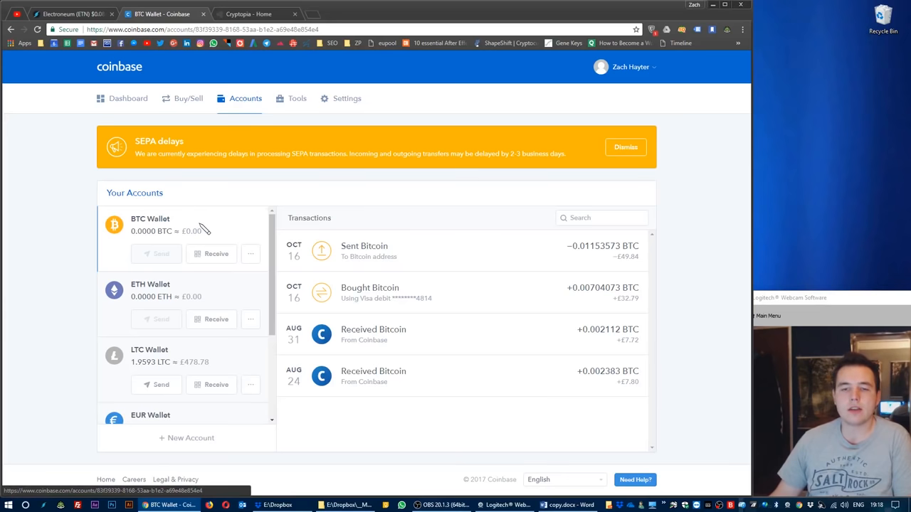
pyautogui.moveTo(198, 269)
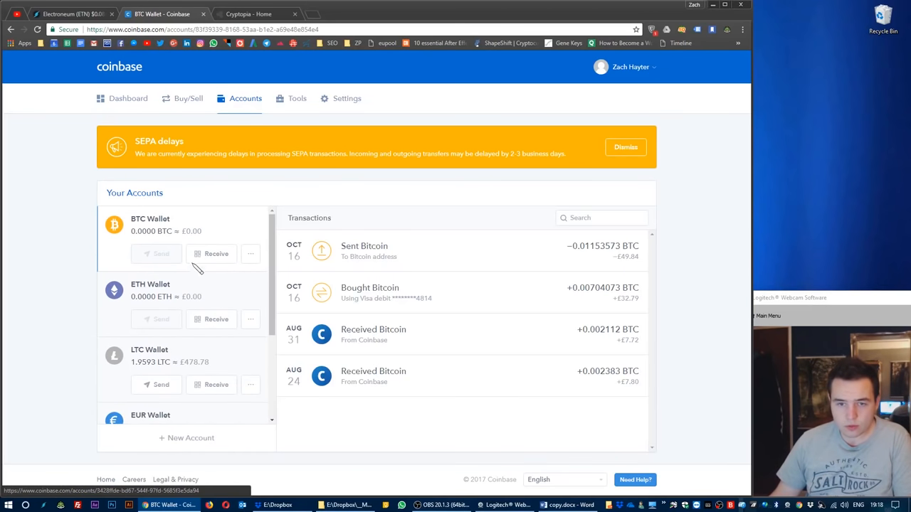
pyautogui.moveTo(349, 269)
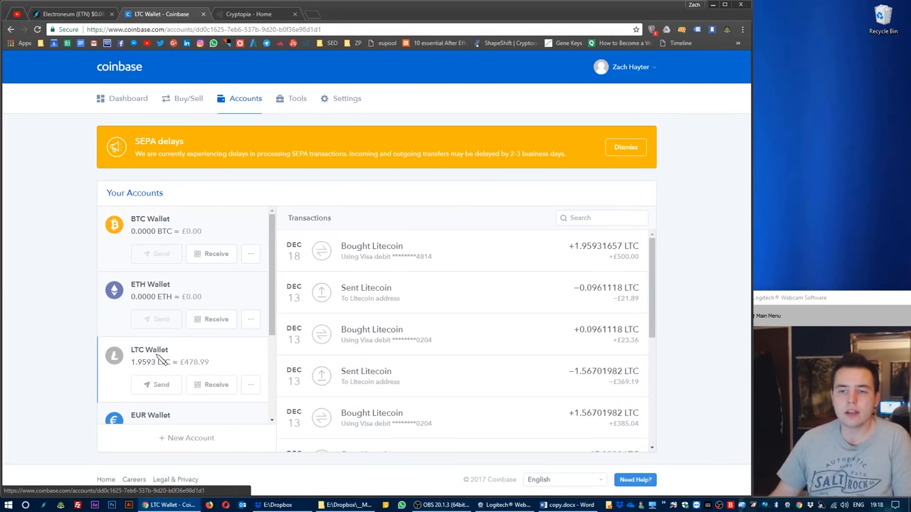
pyautogui.moveTo(477, 292)
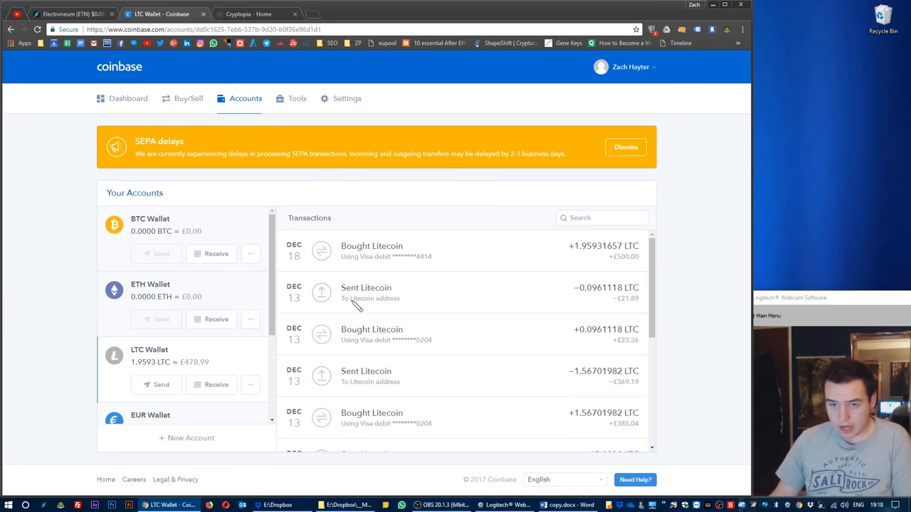
pyautogui.moveTo(468, 257)
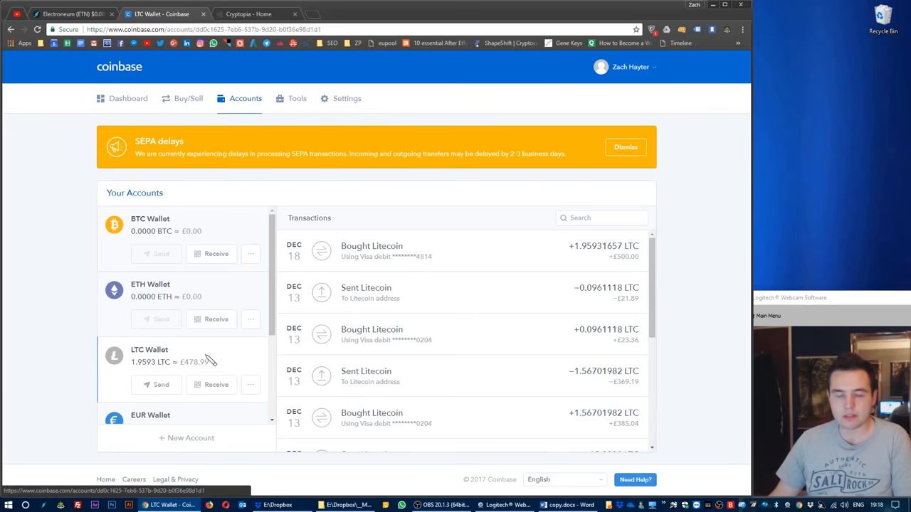
pyautogui.moveTo(207, 363)
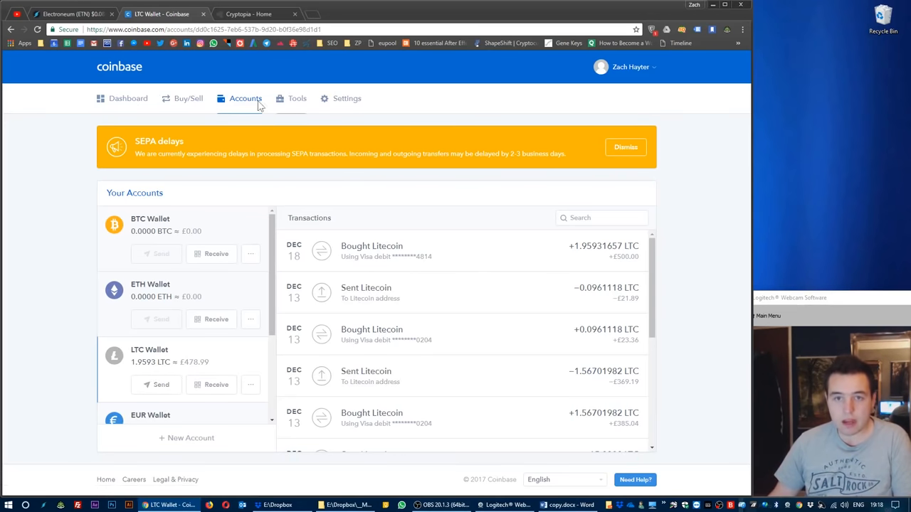
# - Switch from the Coinbase LTC Wallet history to the Cryptopia exchange tab
pyautogui.click(248, 14)
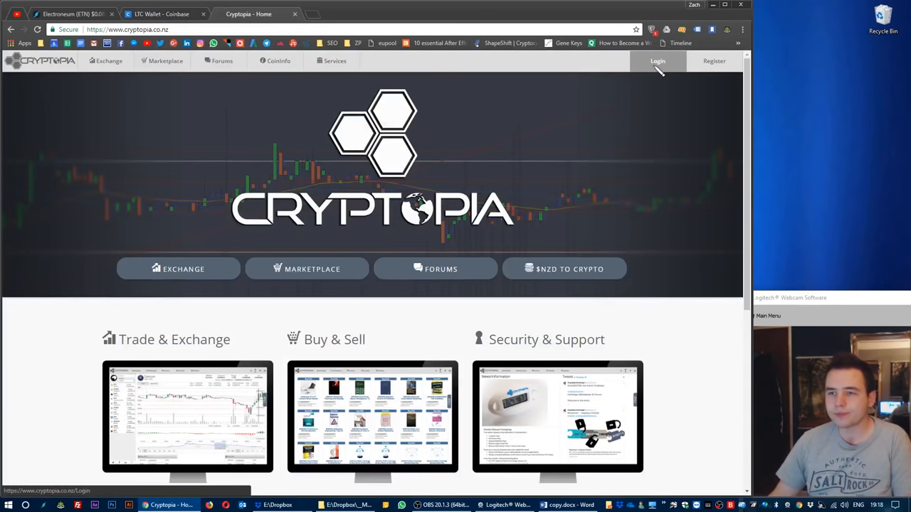
# - Log in to Cryptopia, passing the robot check and two-factor pin verification
pyautogui.click(657, 61)
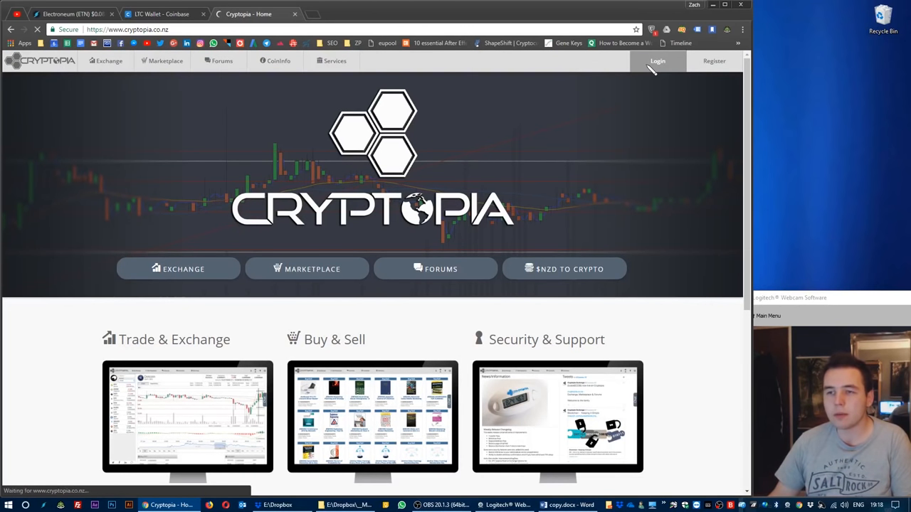
pyautogui.click(657, 60)
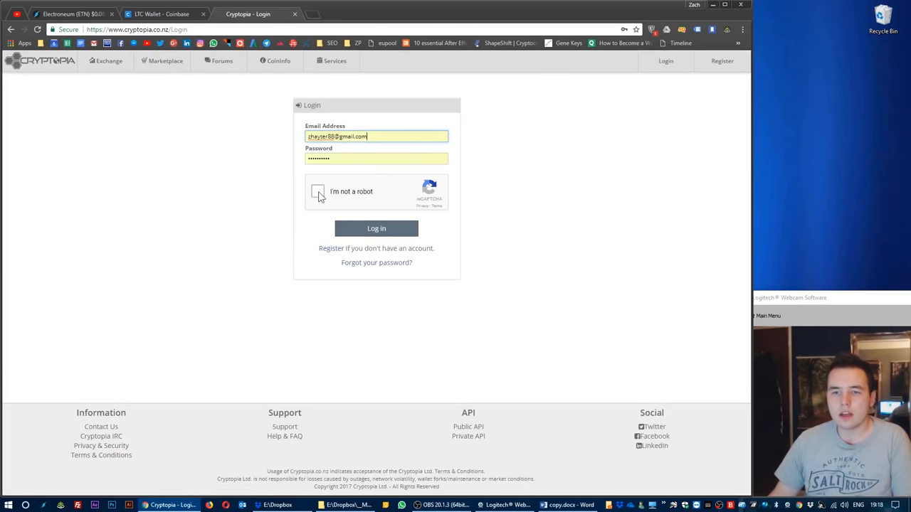
pyautogui.click(319, 192)
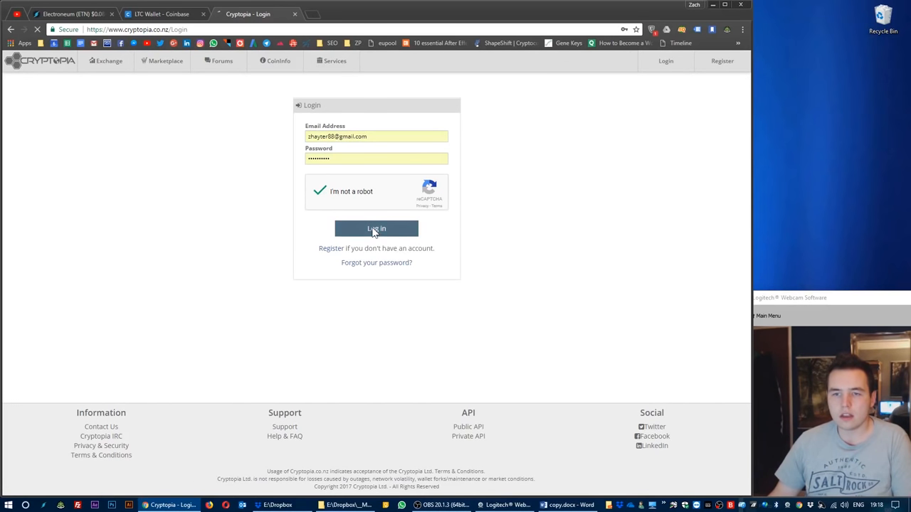
pyautogui.click(376, 229)
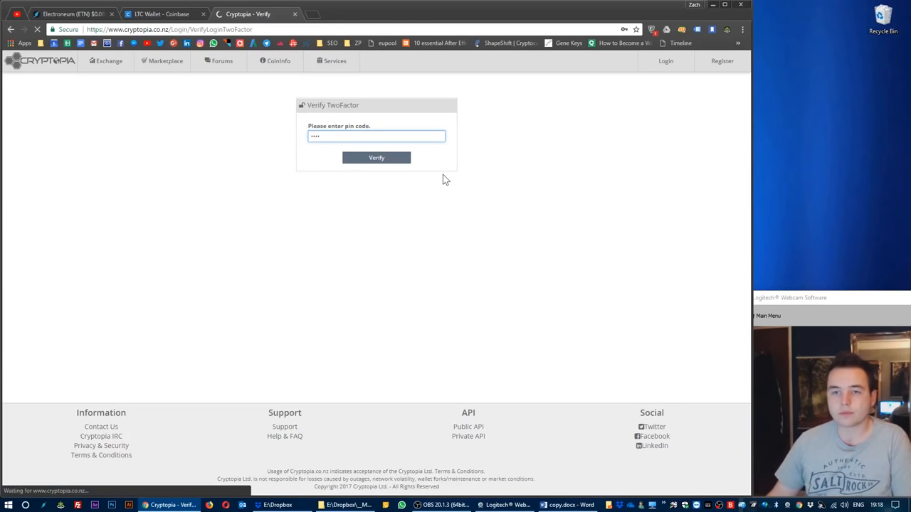
pyautogui.click(376, 157)
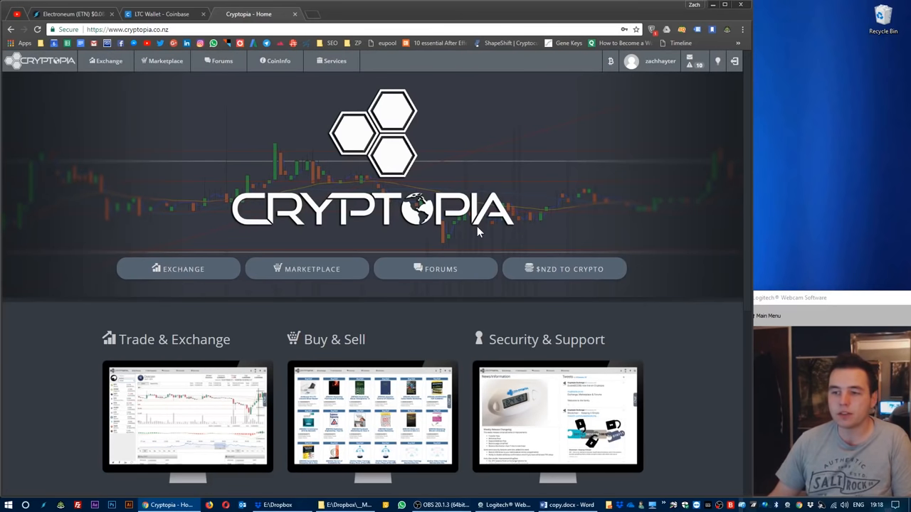
pyautogui.moveTo(476, 235)
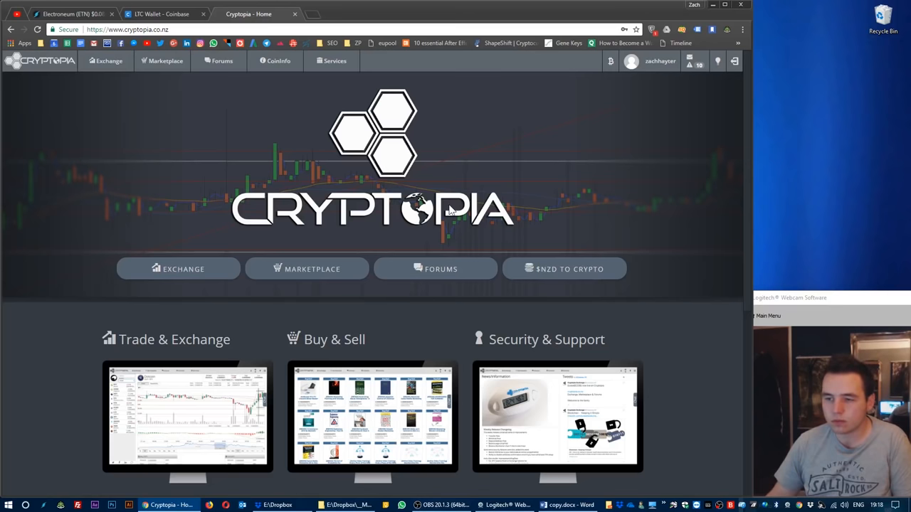
pyautogui.moveTo(450, 208)
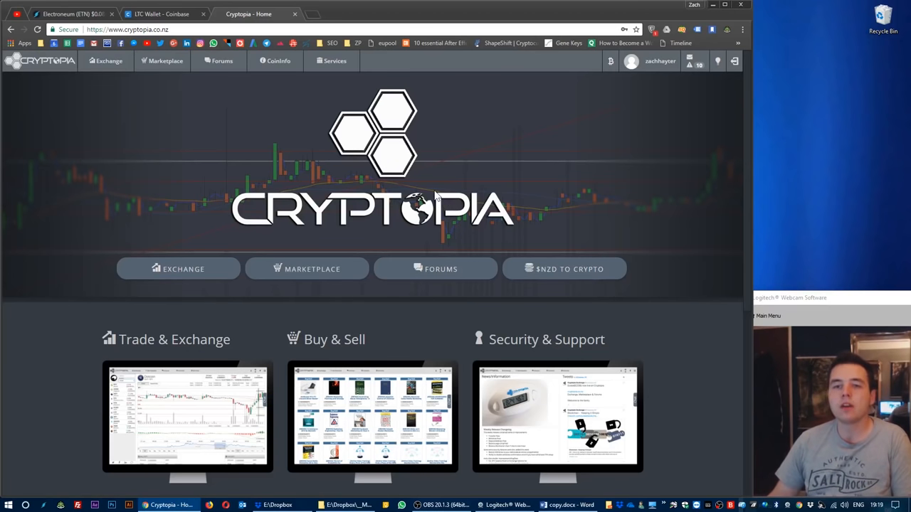
pyautogui.moveTo(504, 180)
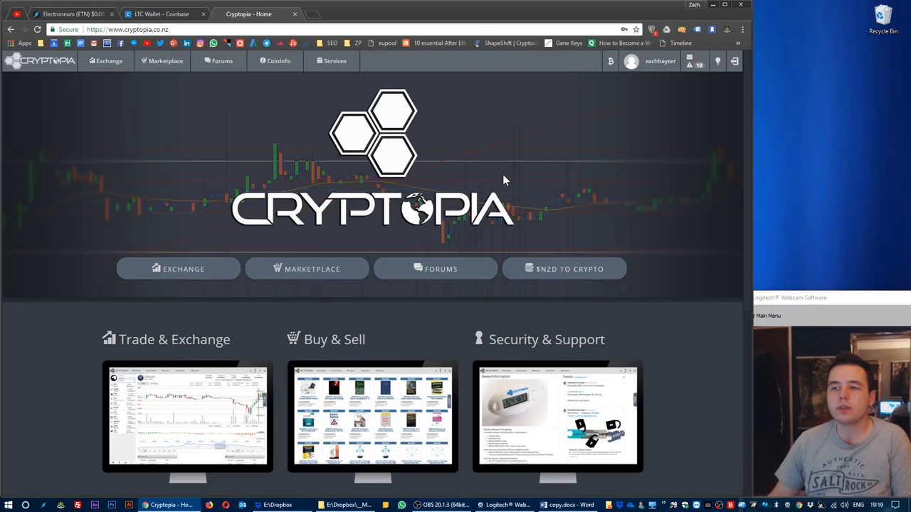
pyautogui.moveTo(609, 91)
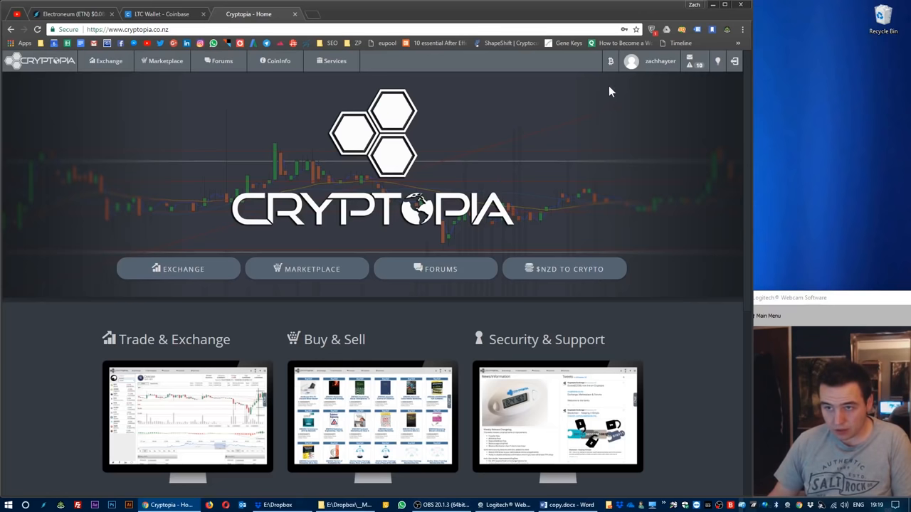
# - Open Cryptopia Balances, search the list, favourite Electroneum, and filter to favourites
pyautogui.click(611, 61)
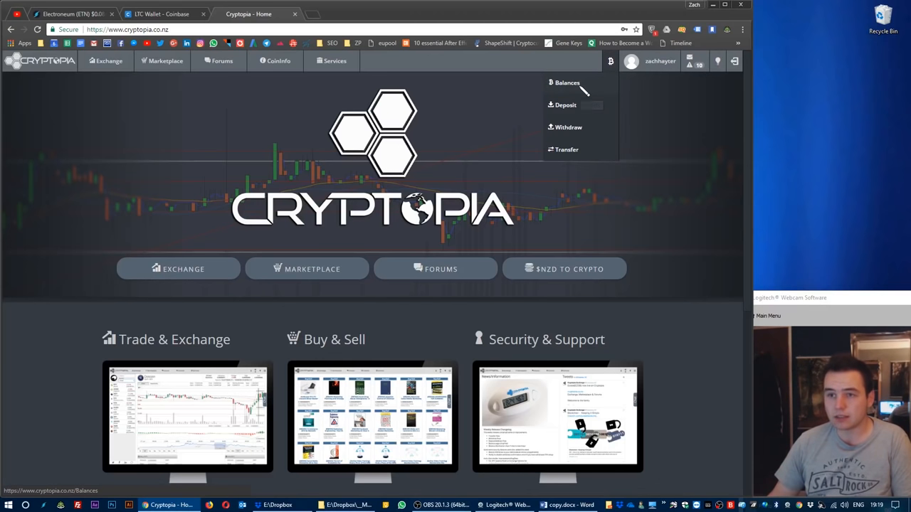
pyautogui.click(566, 82)
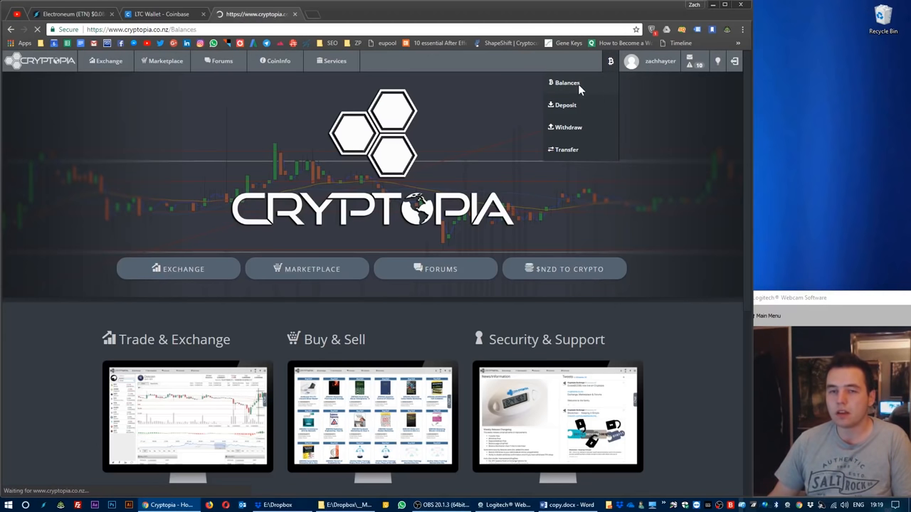
pyautogui.click(567, 82)
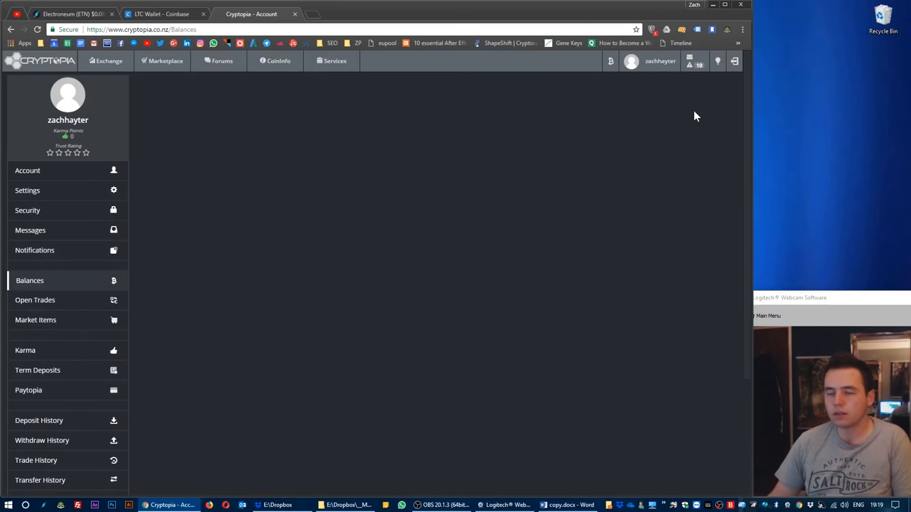
pyautogui.moveTo(735, 132)
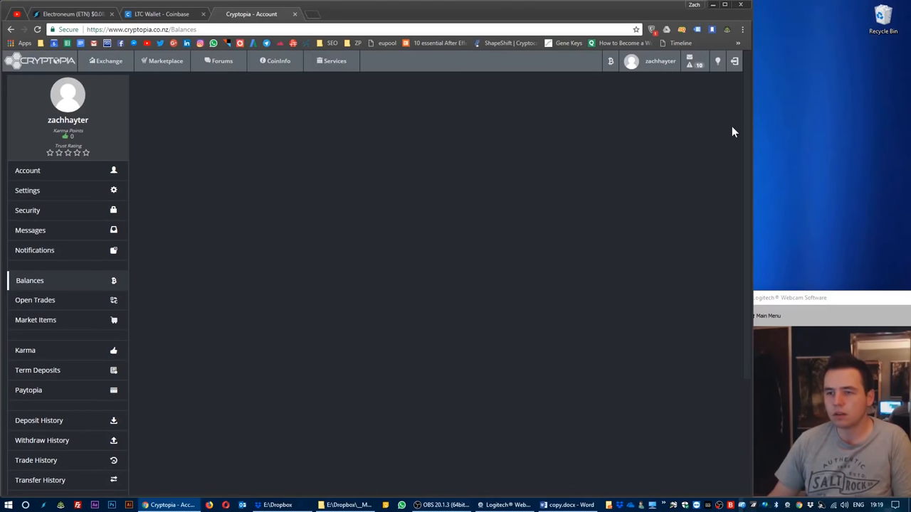
pyautogui.click(30, 281)
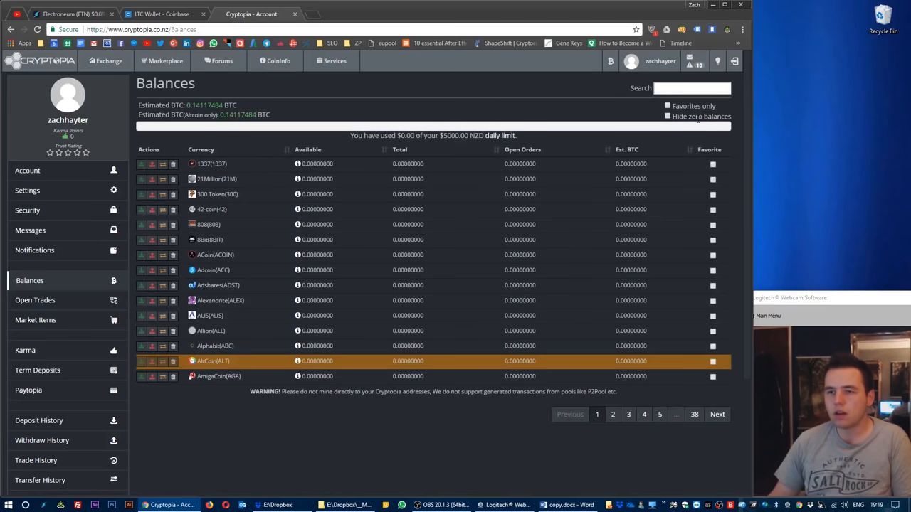
pyautogui.moveTo(496, 104)
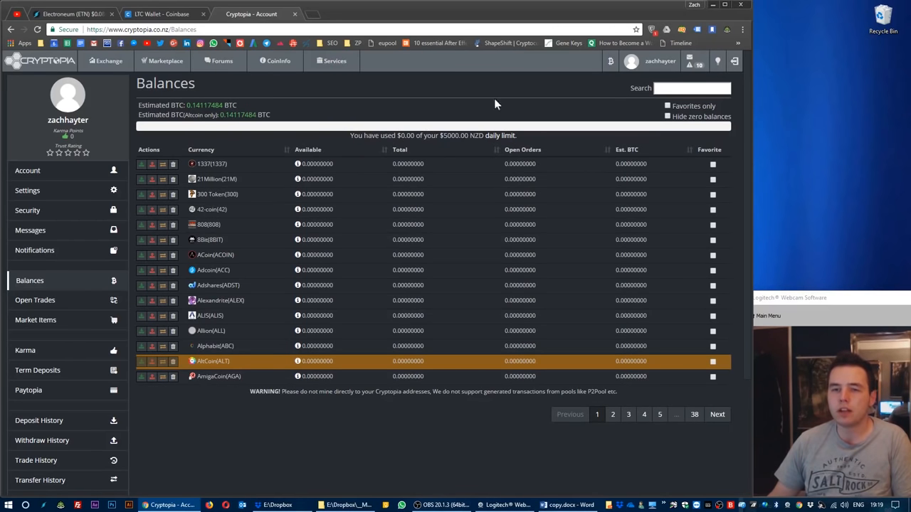
pyautogui.moveTo(491, 244)
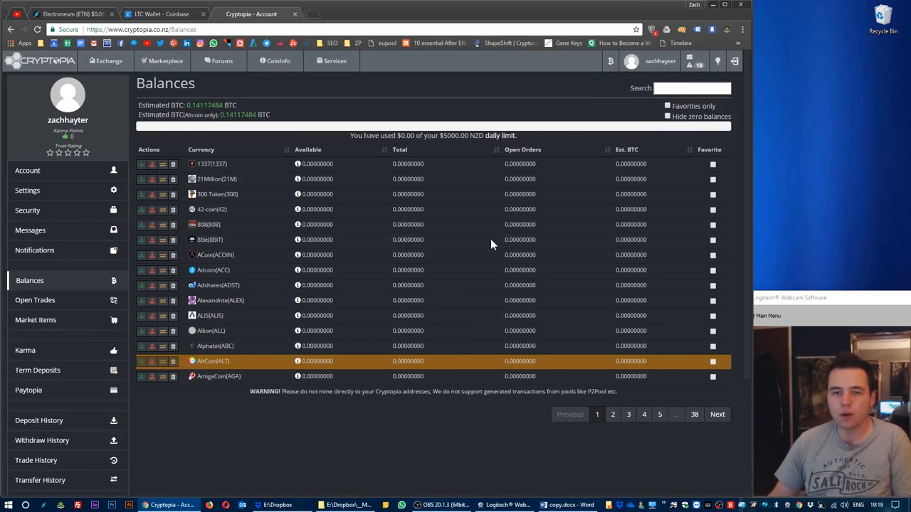
pyautogui.click(692, 88)
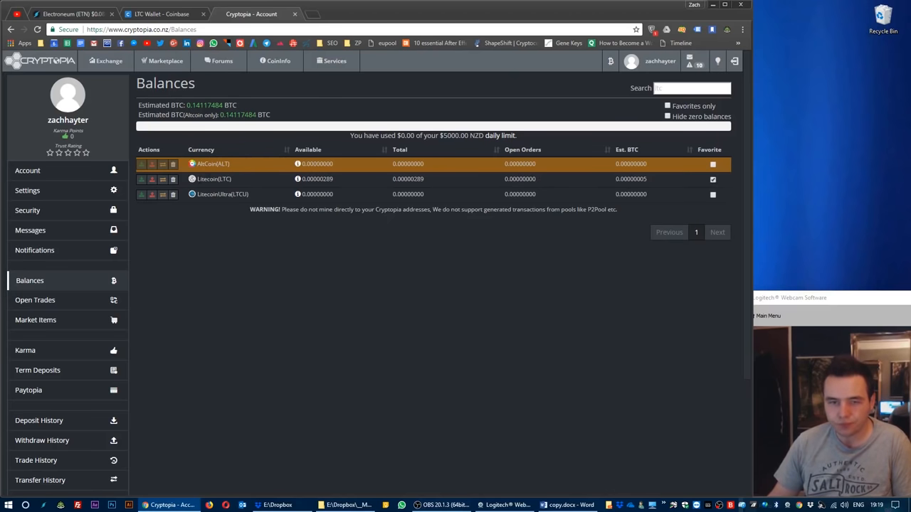
pyautogui.moveTo(667, 195)
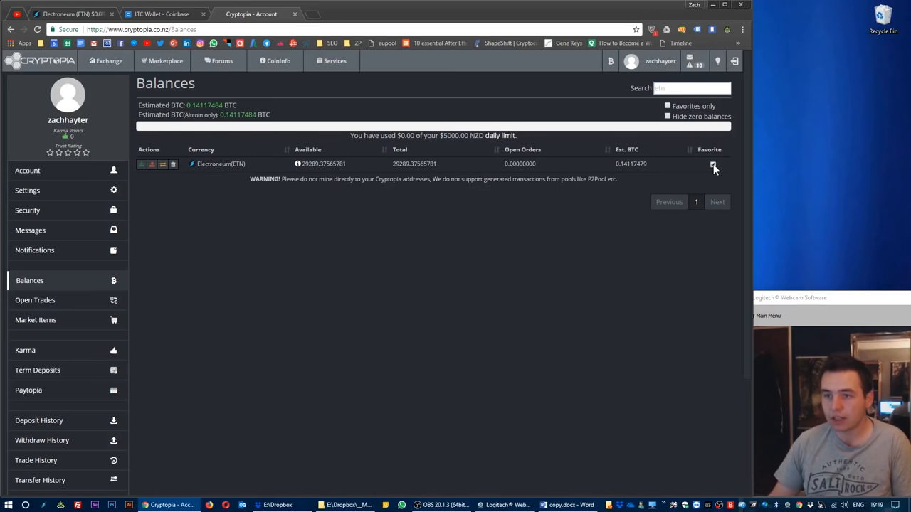
pyautogui.click(712, 164)
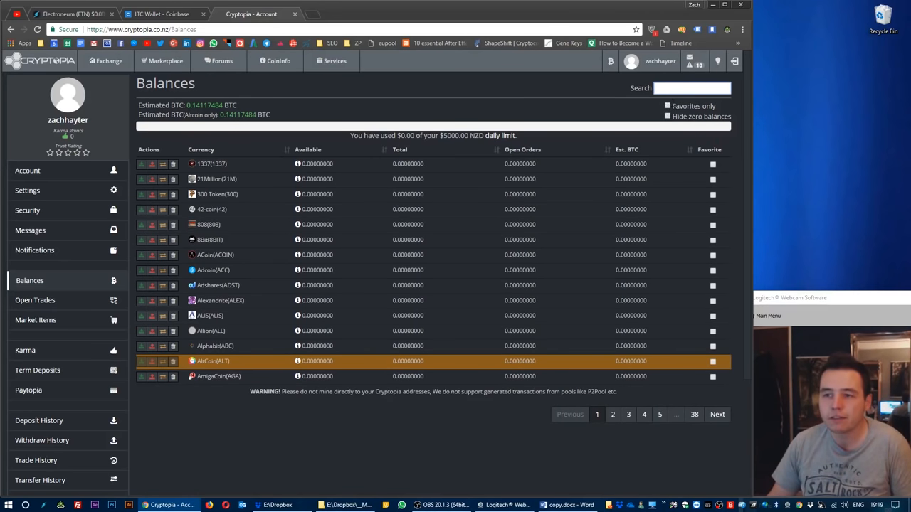
pyautogui.click(668, 106)
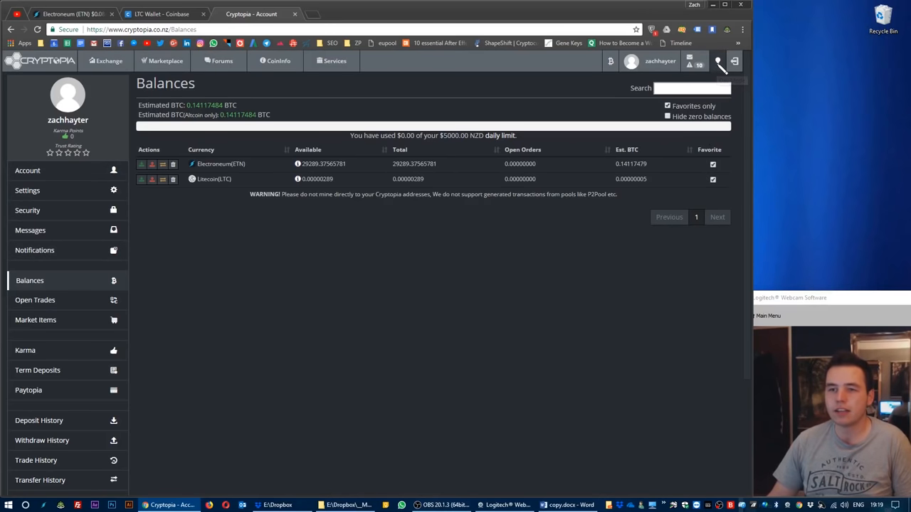
# - Toggle Dark Mode off and back on, then go to the Coinbase LTC Wallet tab
pyautogui.click(720, 61)
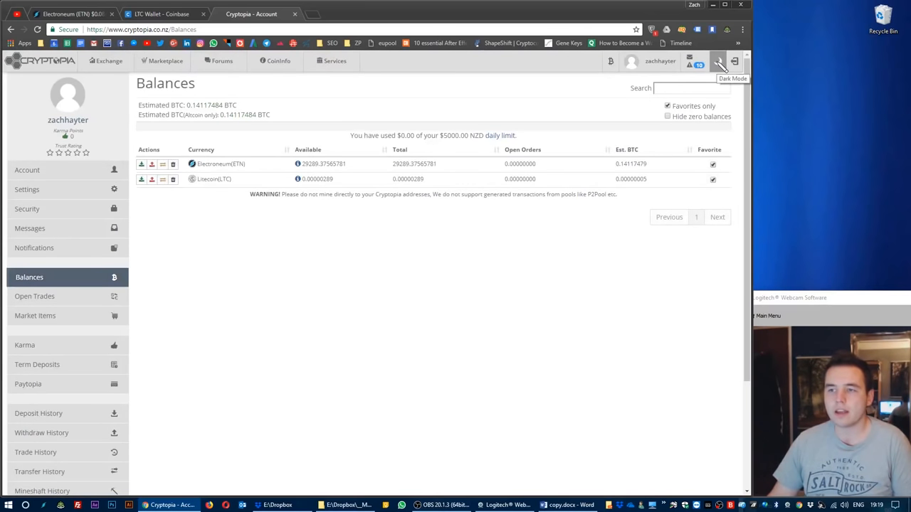
pyautogui.click(719, 61)
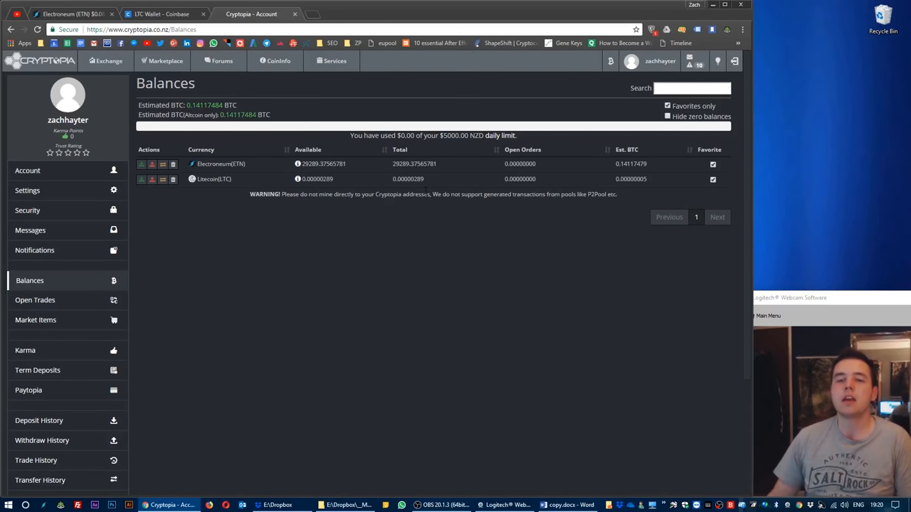
pyautogui.moveTo(172, 105)
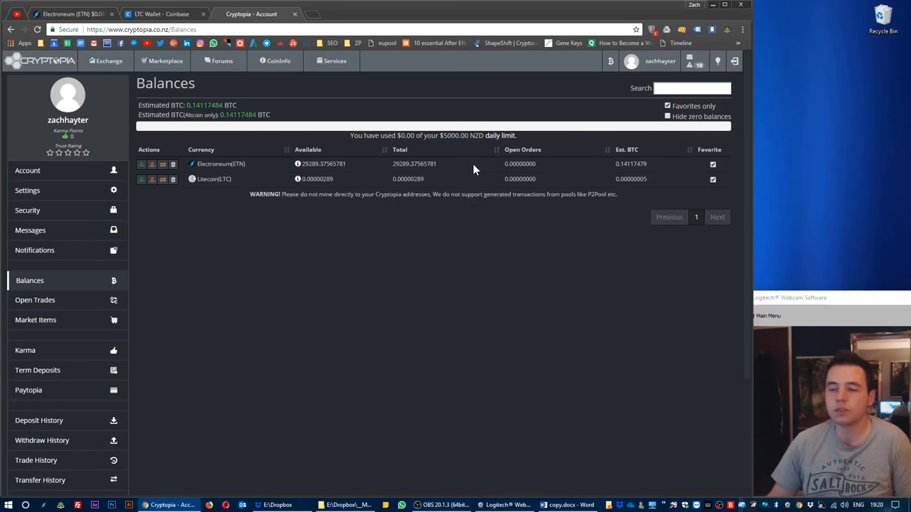
pyautogui.click(162, 14)
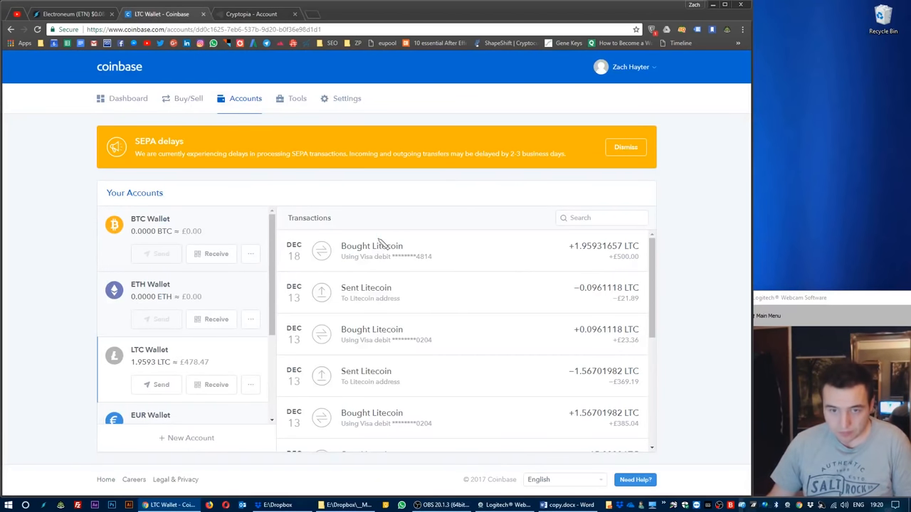
# - Copy Cryptopia's Litecoin deposit address, then go back to Coinbase's LTC Wallet page
pyautogui.click(249, 14)
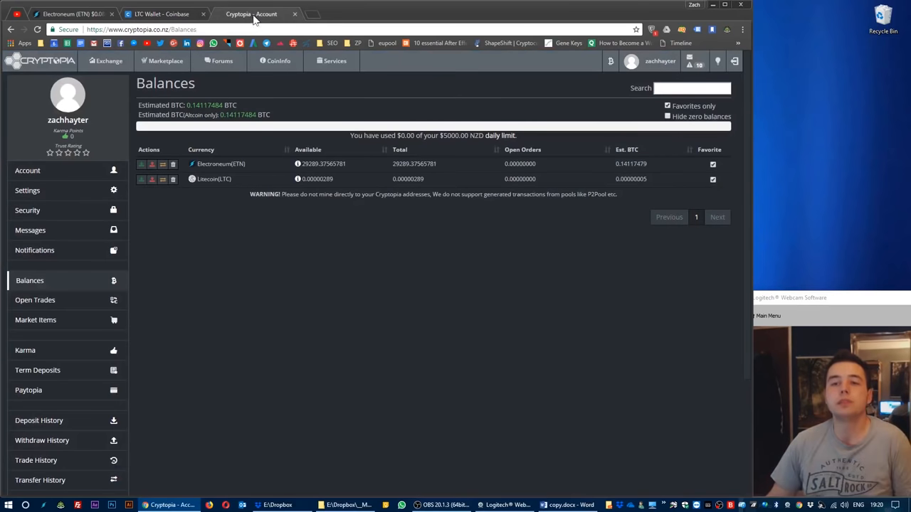
pyautogui.moveTo(349, 192)
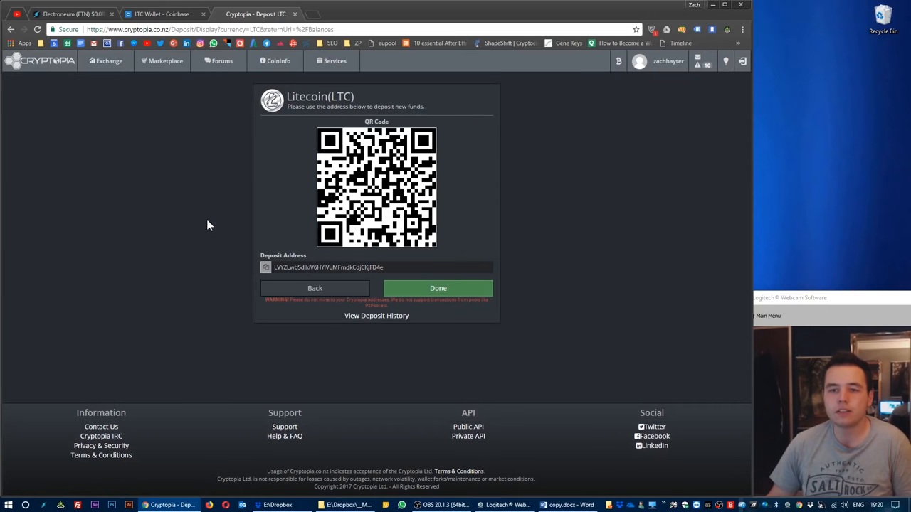
pyautogui.moveTo(328, 267)
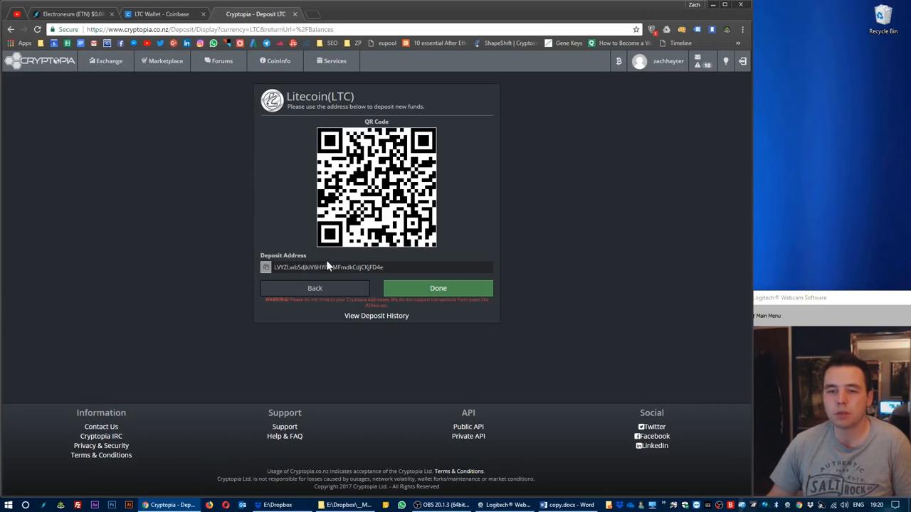
pyautogui.doubleClick(355, 267)
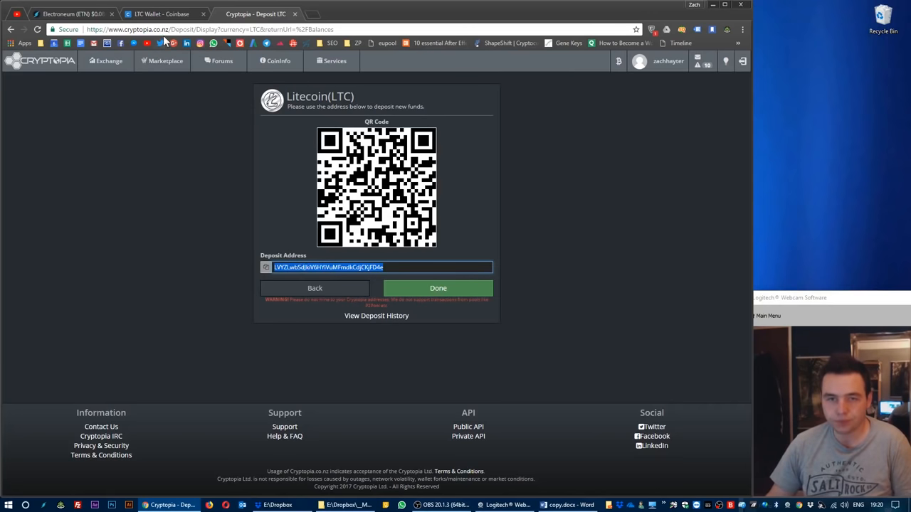
pyautogui.click(160, 14)
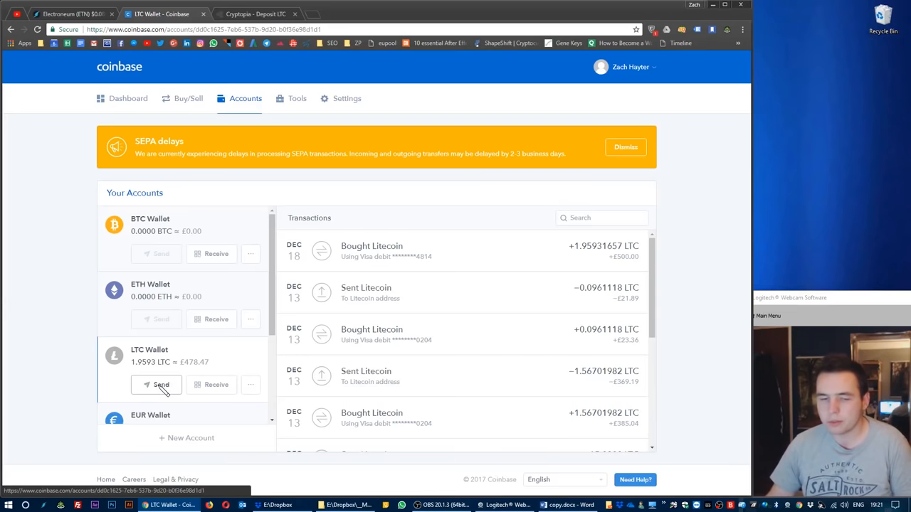
pyautogui.click(156, 385)
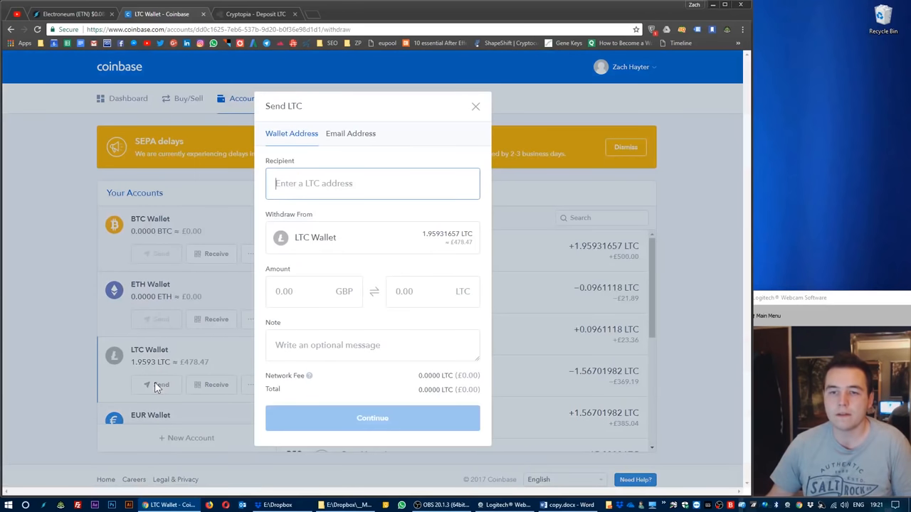
pyautogui.click(373, 182)
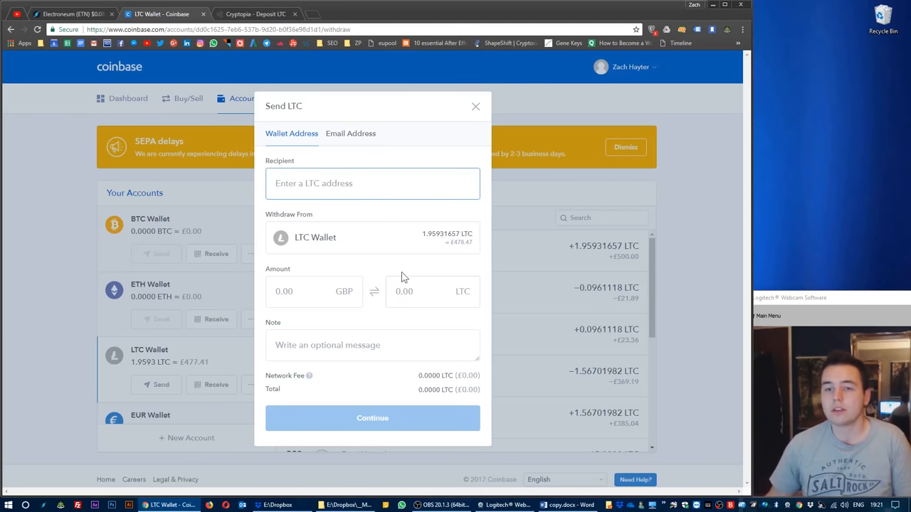
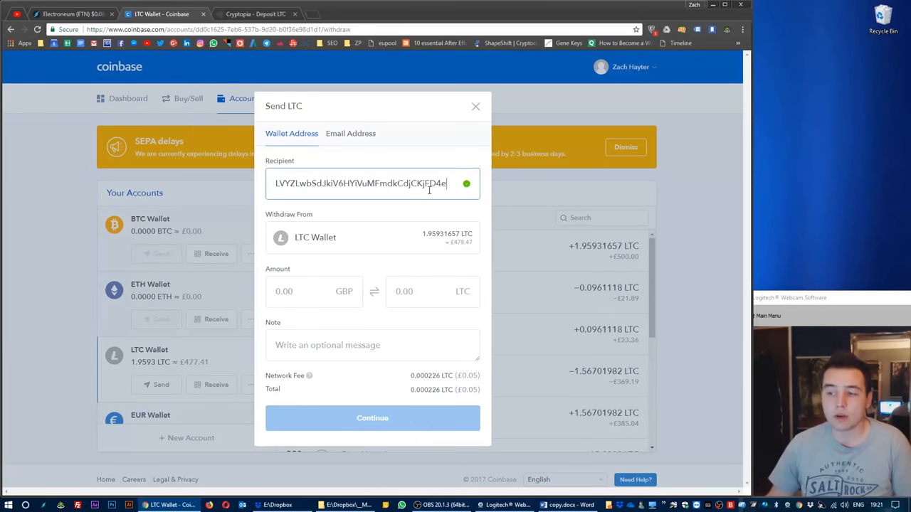
pyautogui.doubleClick(434, 184)
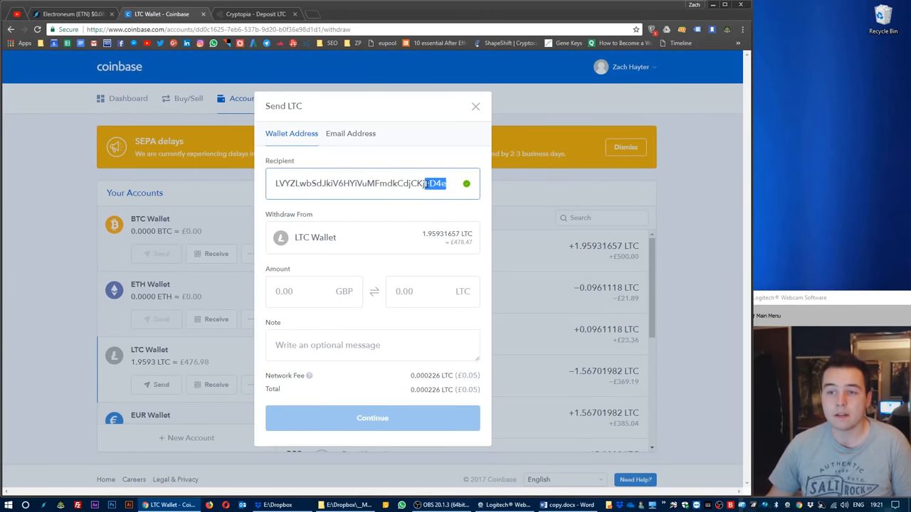
pyautogui.tripleClick(360, 184)
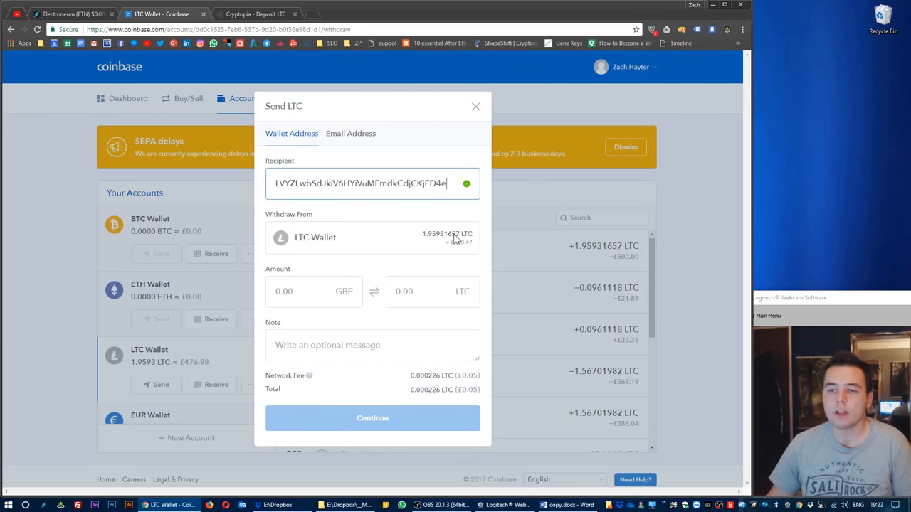
pyautogui.moveTo(416, 242)
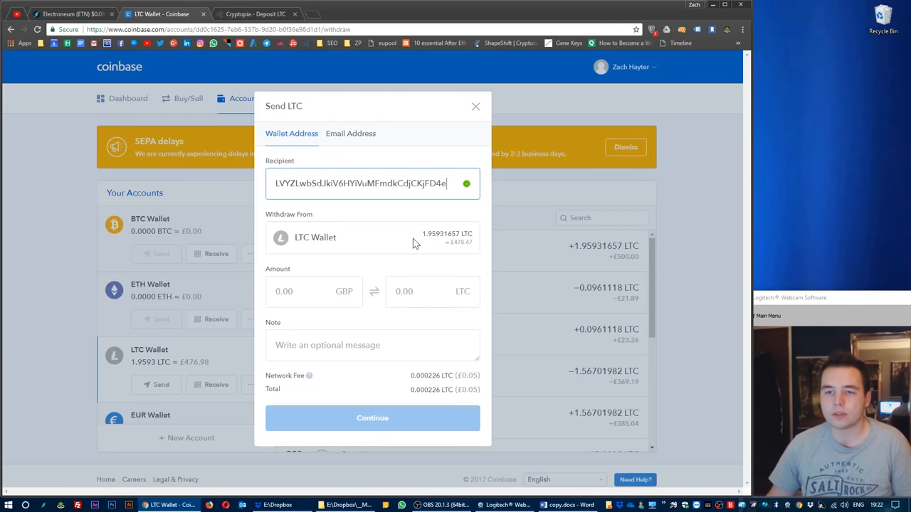
pyautogui.click(291, 291)
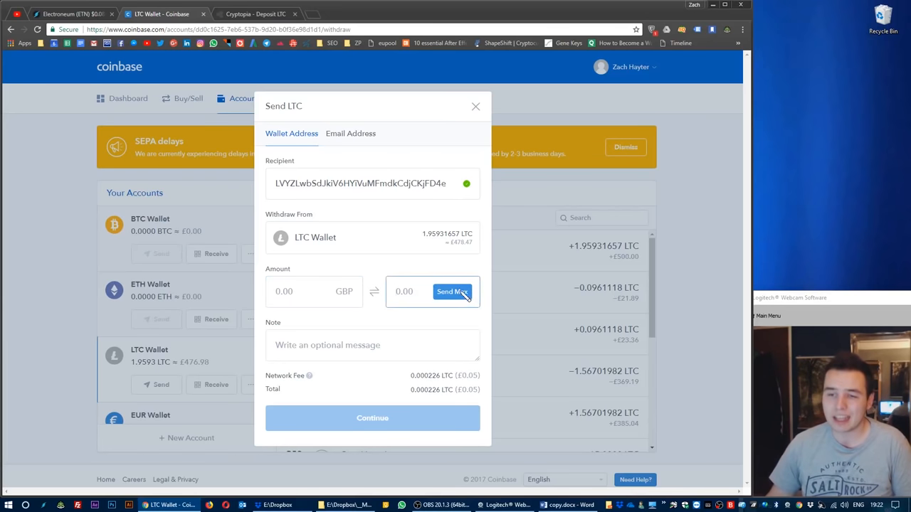
pyautogui.click(452, 292)
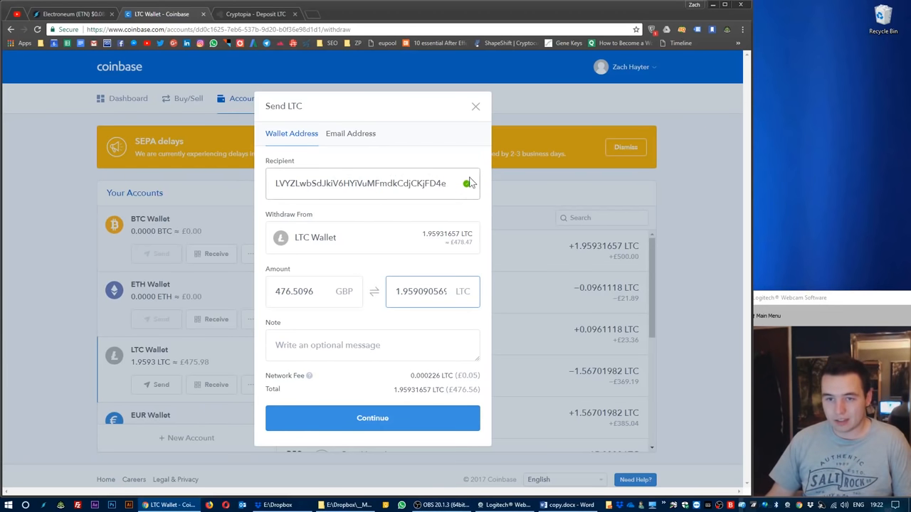
pyautogui.moveTo(562, 249)
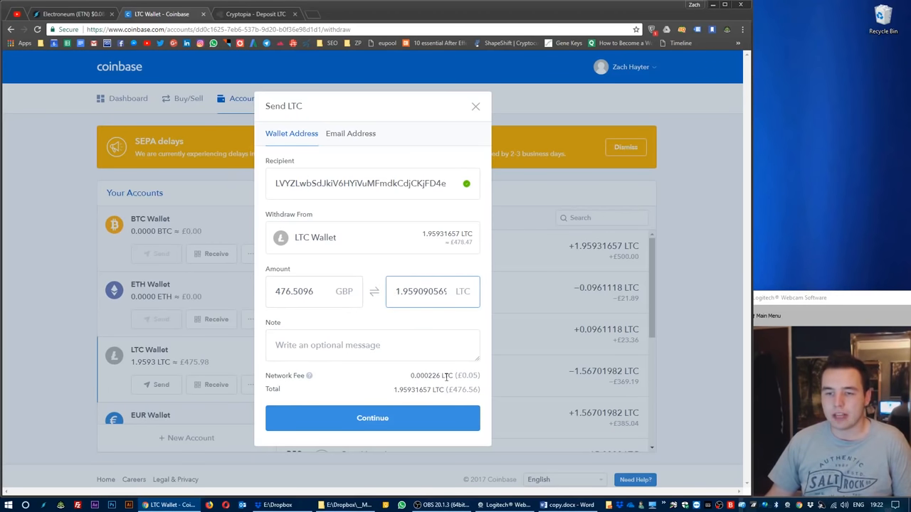
pyautogui.moveTo(373, 418)
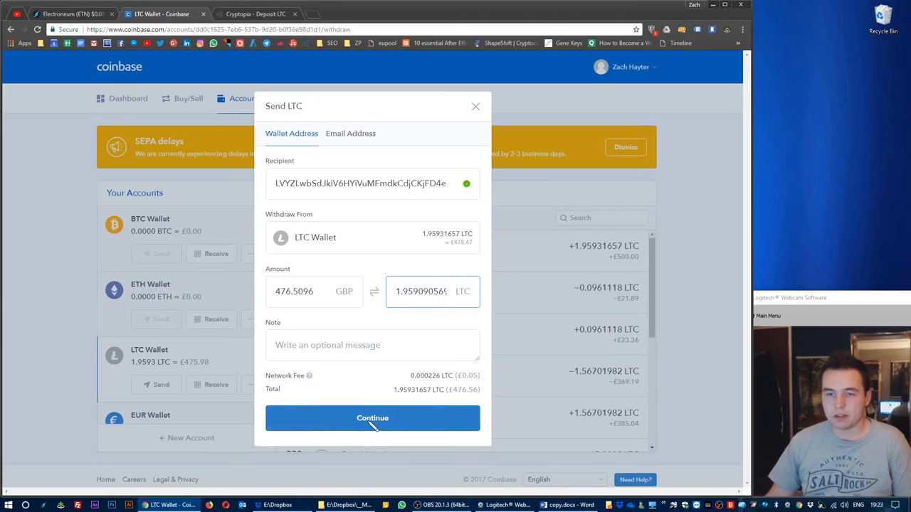
pyautogui.click(372, 417)
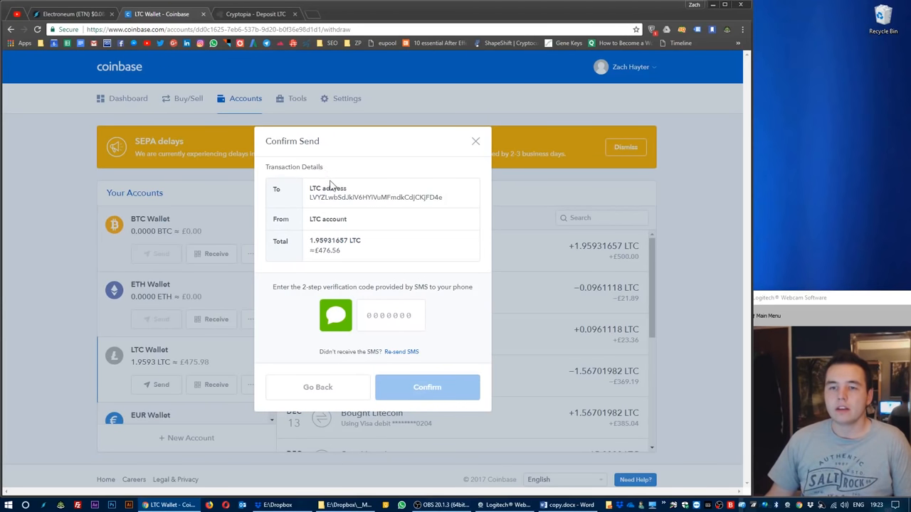
pyautogui.moveTo(325, 237)
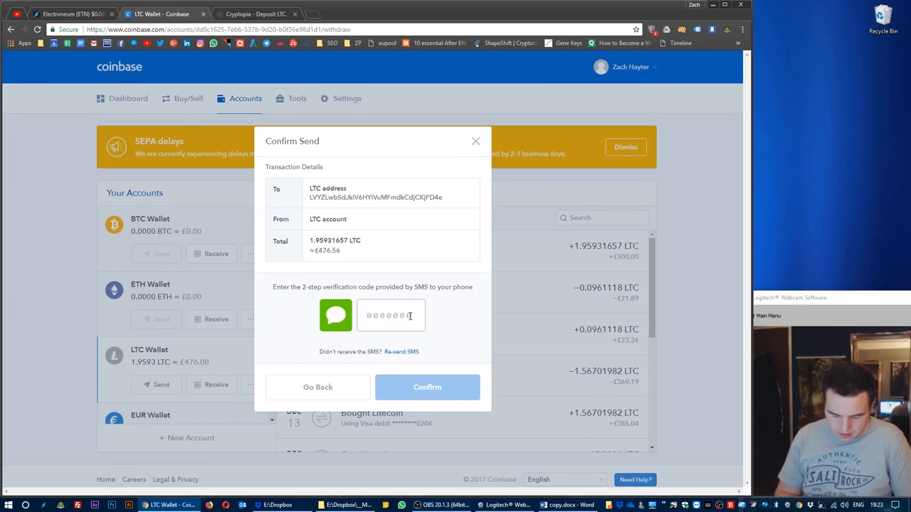
pyautogui.moveTo(449, 352)
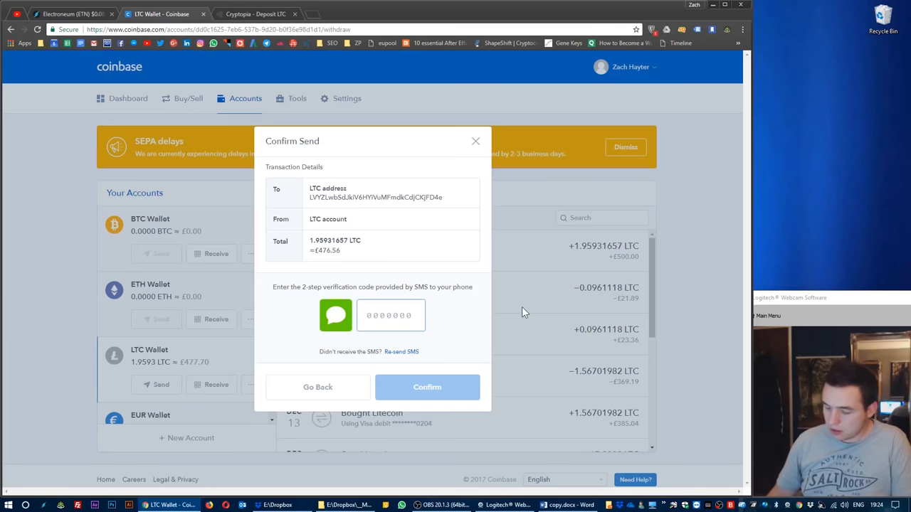
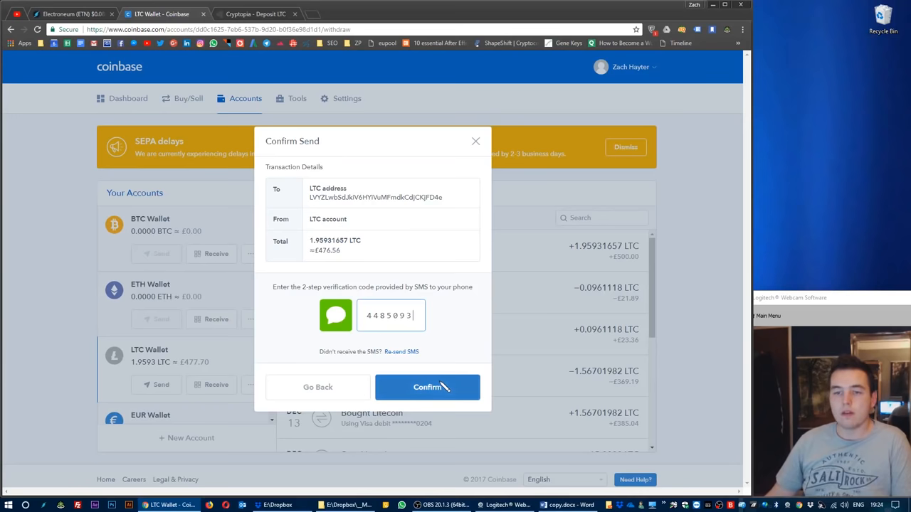
pyautogui.click(427, 387)
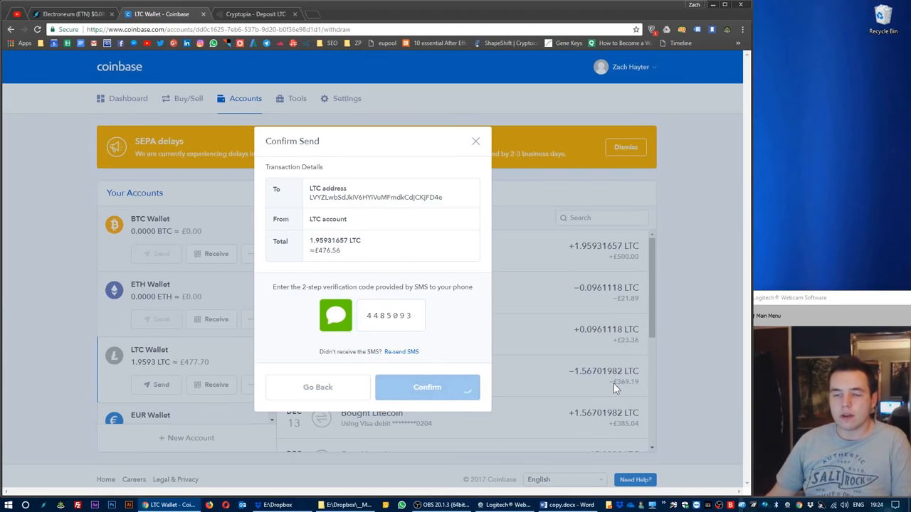
pyautogui.click(427, 387)
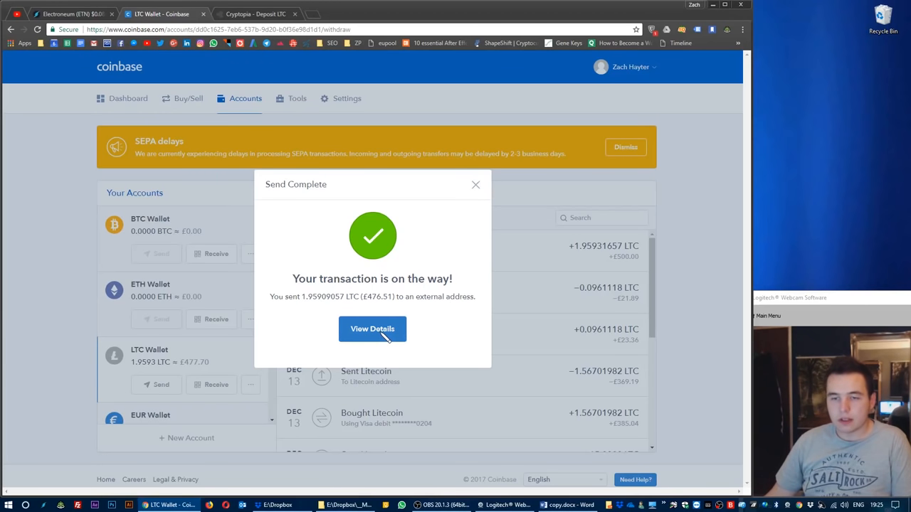
pyautogui.moveTo(384, 336)
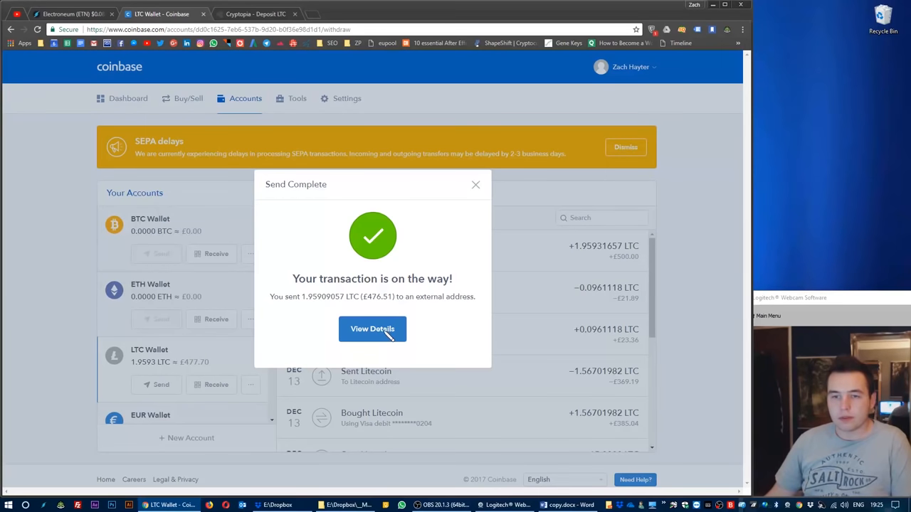
# - View the pending LTC transaction details and start a Google search for 'lite'
pyautogui.click(372, 329)
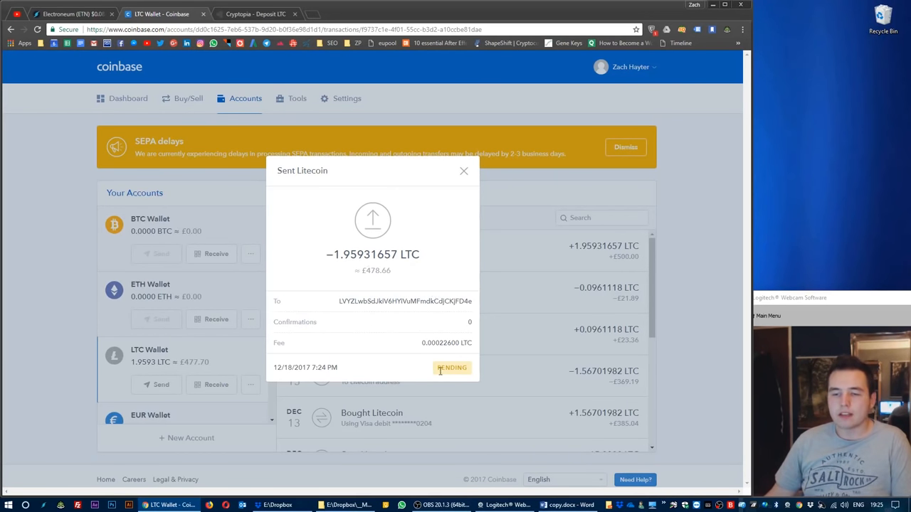
pyautogui.moveTo(409, 371)
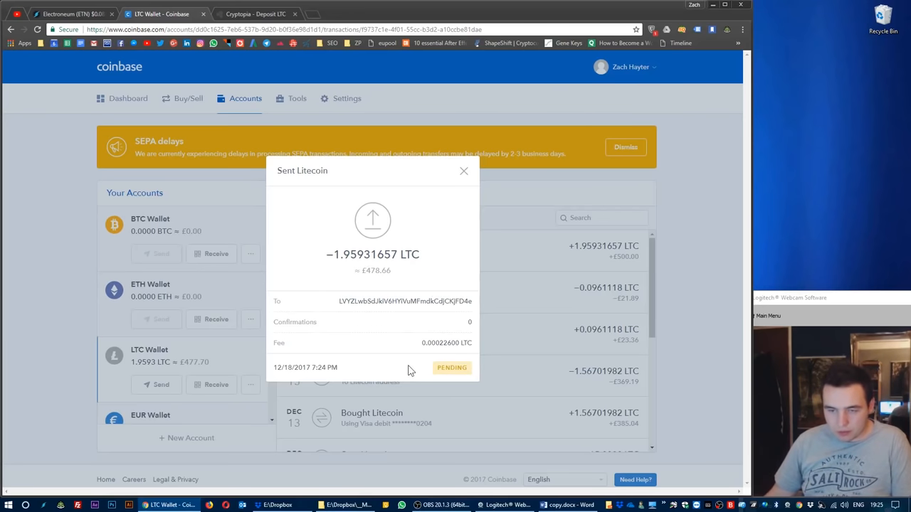
pyautogui.moveTo(415, 374)
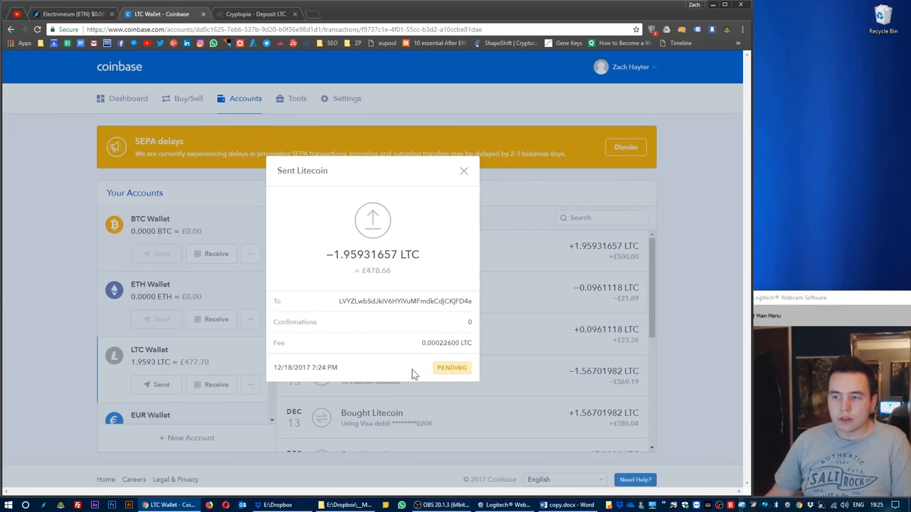
pyautogui.moveTo(415, 288)
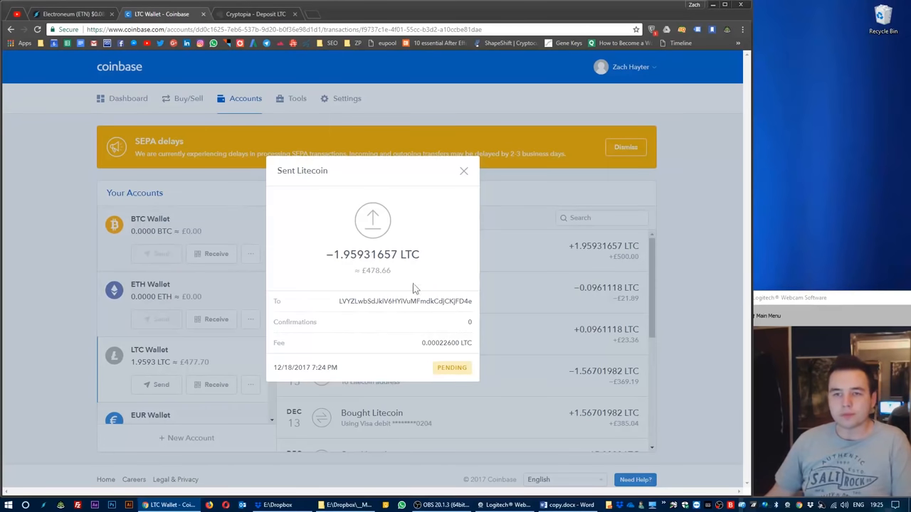
pyautogui.write('litecoin transaction time')
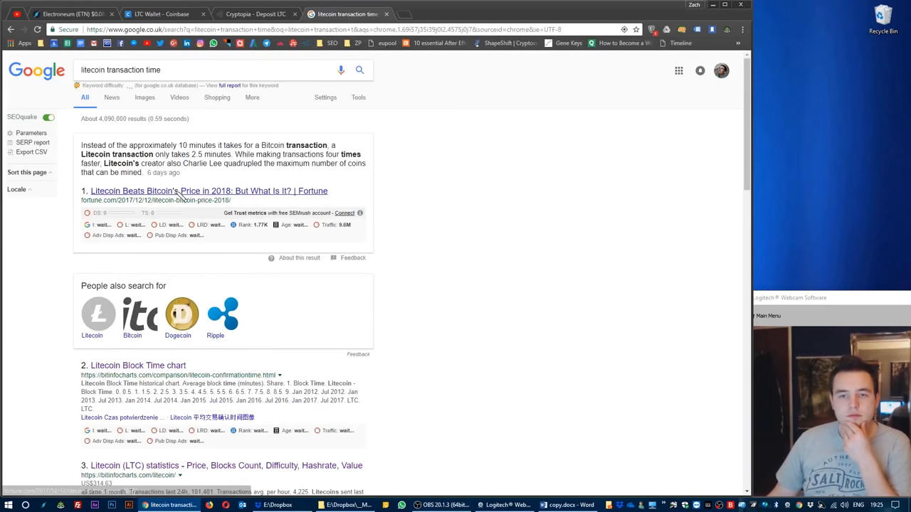
# - Open the BitInfoCharts Litecoin block time chart from the search results
pyautogui.scroll(-3)
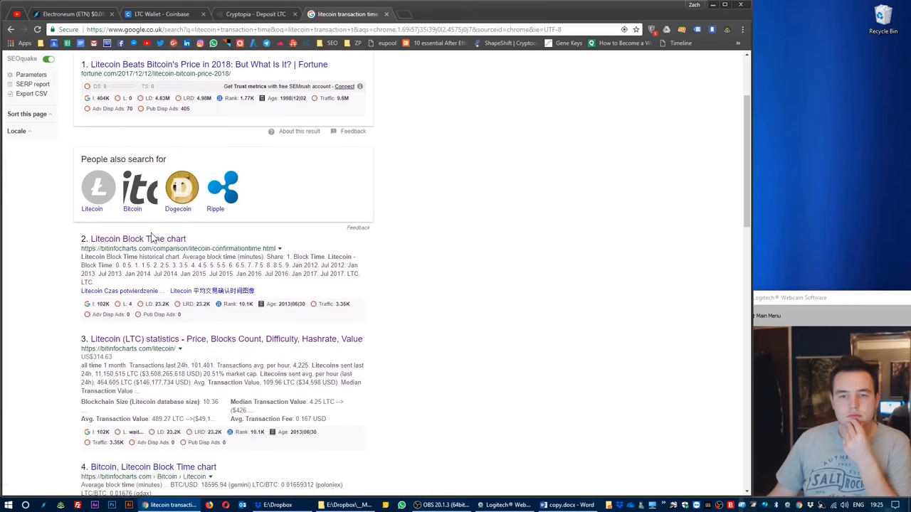
pyautogui.click(401, 13)
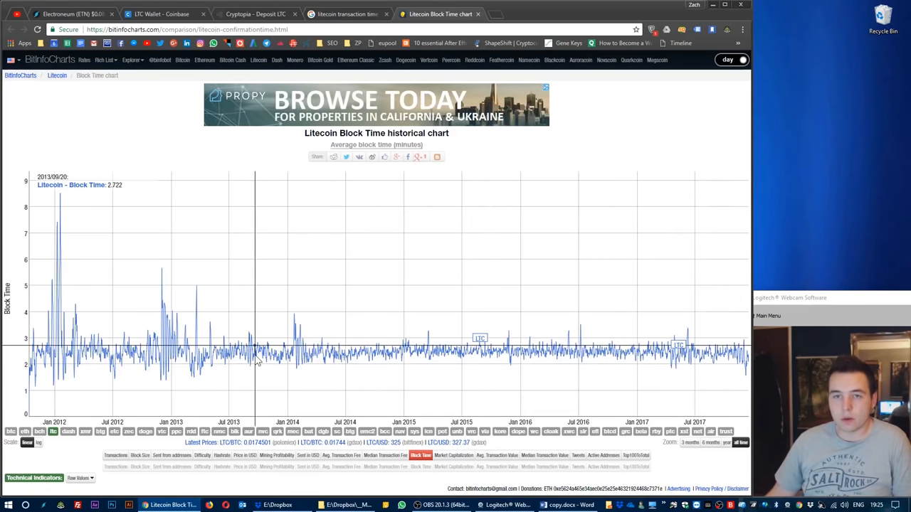
pyautogui.moveTo(316, 349)
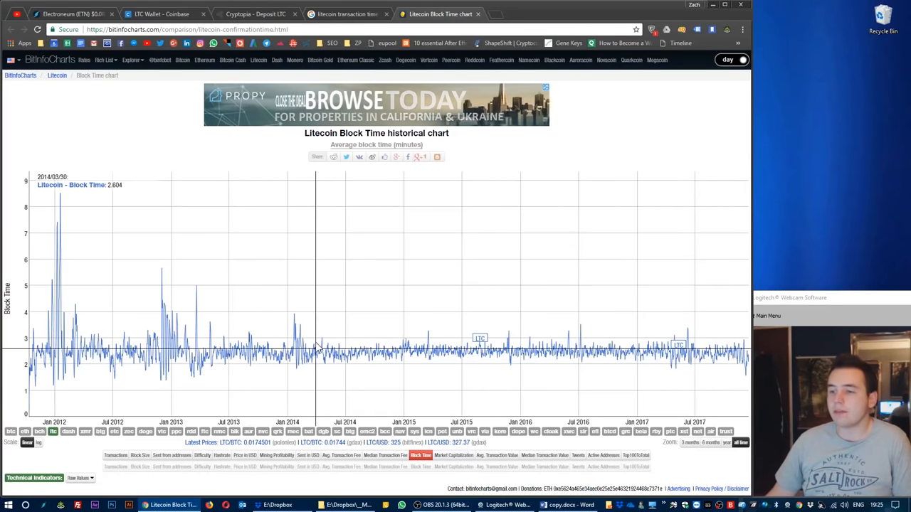
pyautogui.moveTo(479, 352)
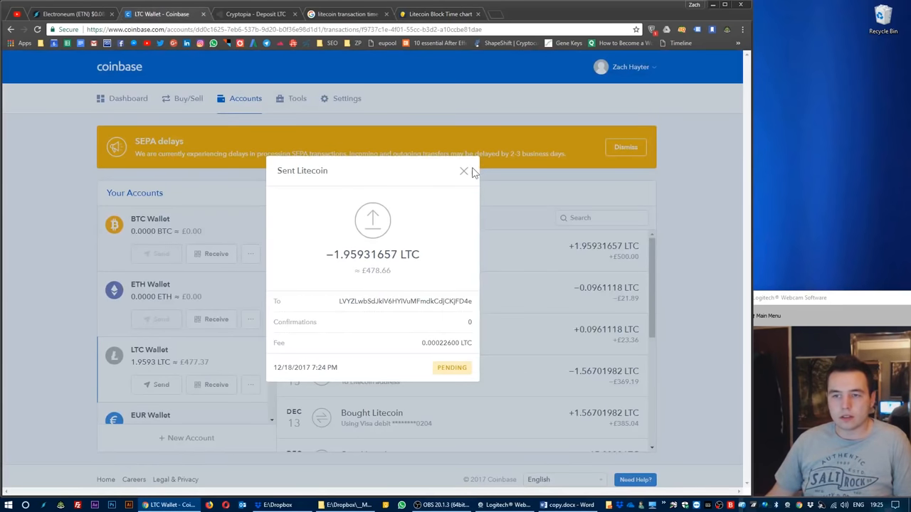
# - Close the Coinbase details, finish Cryptopia's deposit page, and check the 0.00000289 LTC balance
pyautogui.click(464, 172)
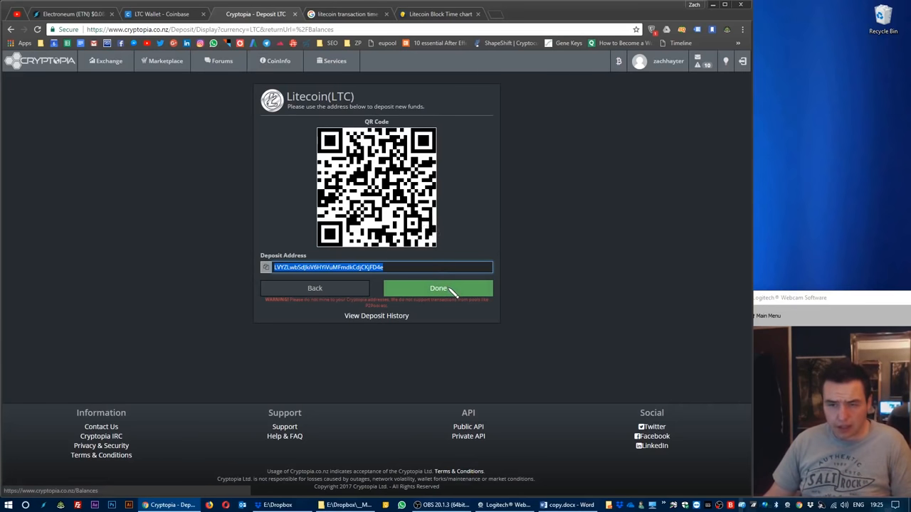
pyautogui.click(438, 289)
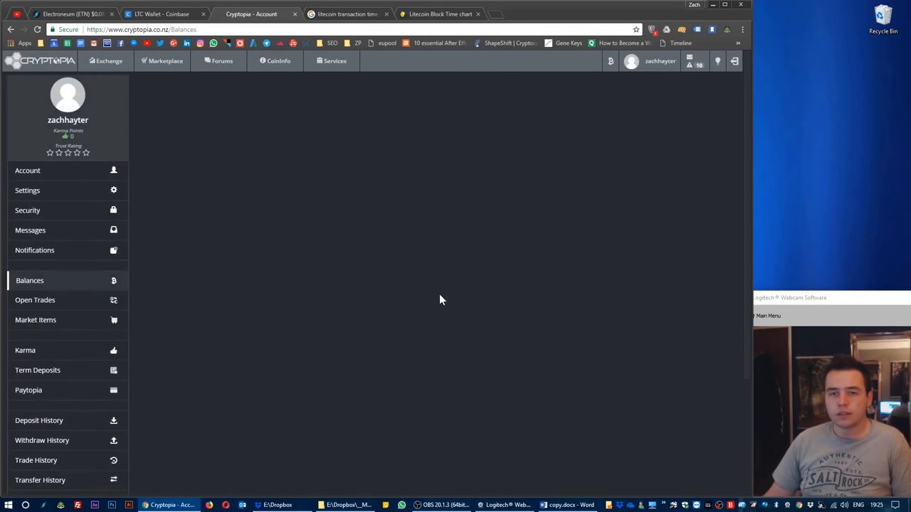
pyautogui.moveTo(438, 303)
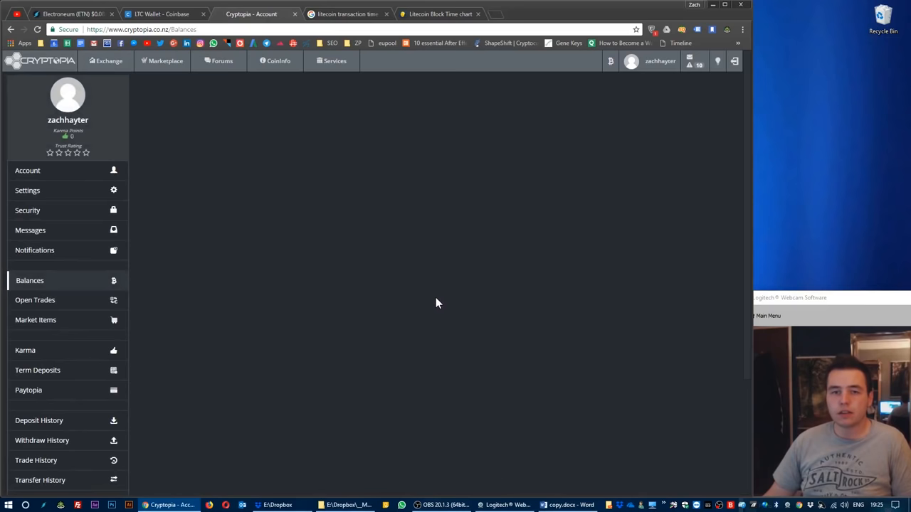
pyautogui.moveTo(729, 160)
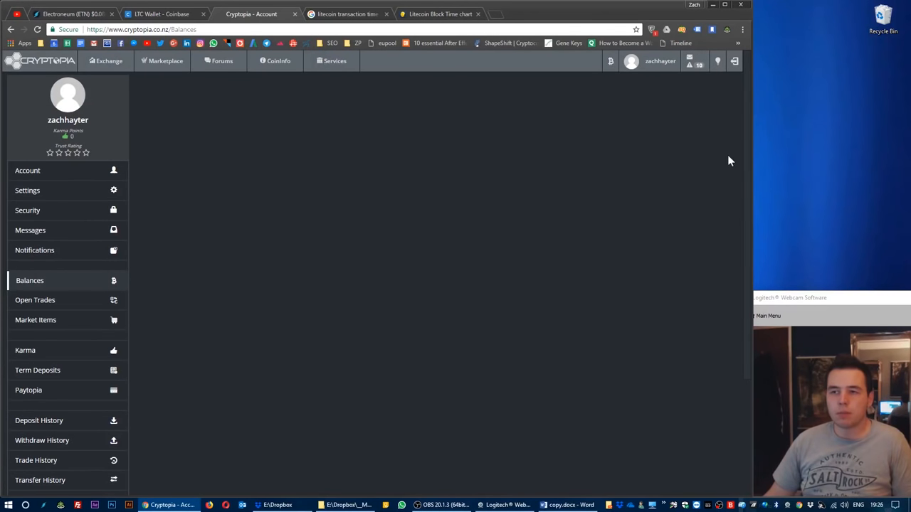
pyautogui.click(30, 281)
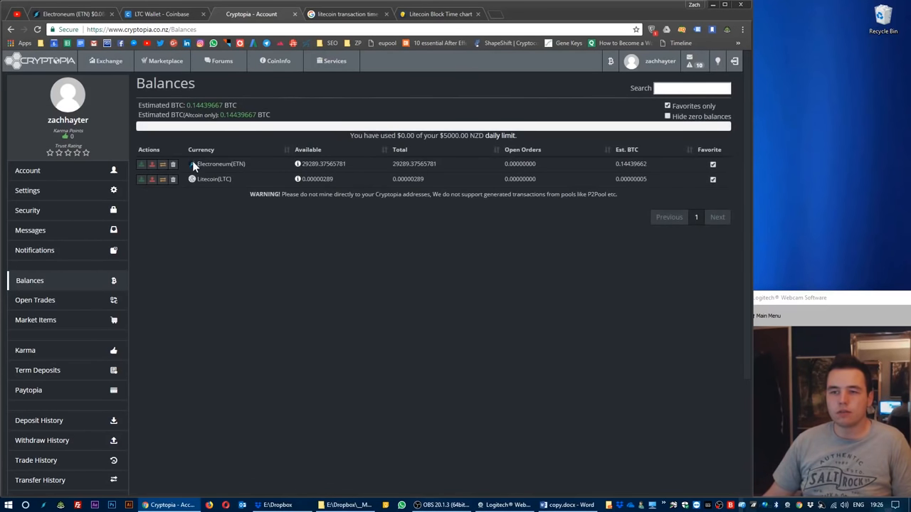
pyautogui.moveTo(229, 240)
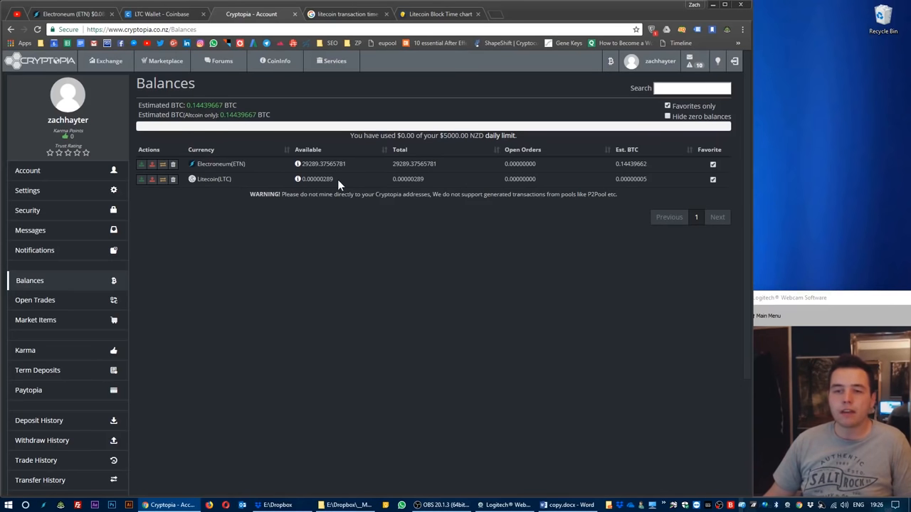
pyautogui.doubleClick(317, 178)
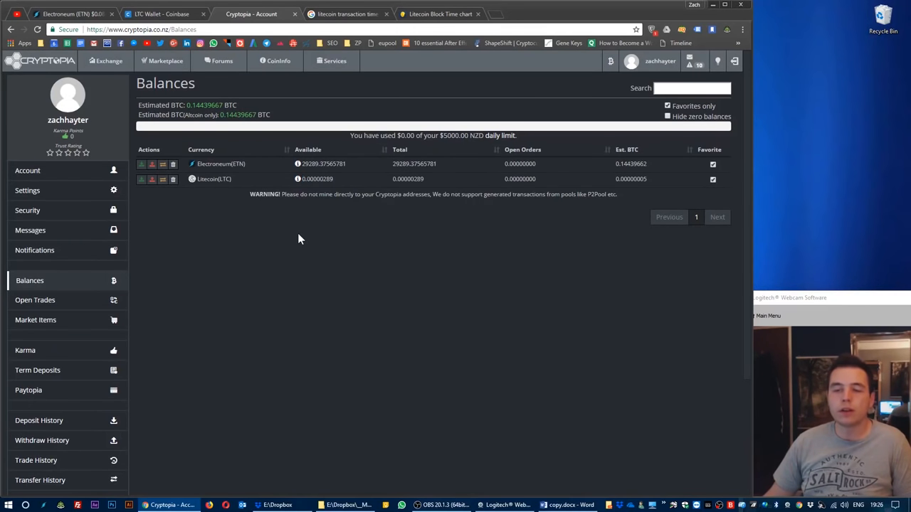
pyautogui.moveTo(150, 14)
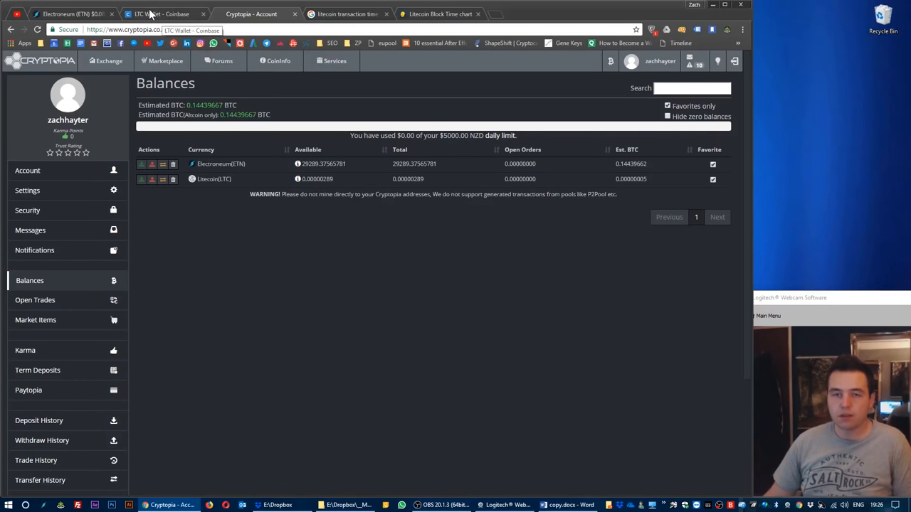
# - From the Coinbase accounts overview, inspect and close the pending 1.95931657 LTC send details
pyautogui.click(160, 13)
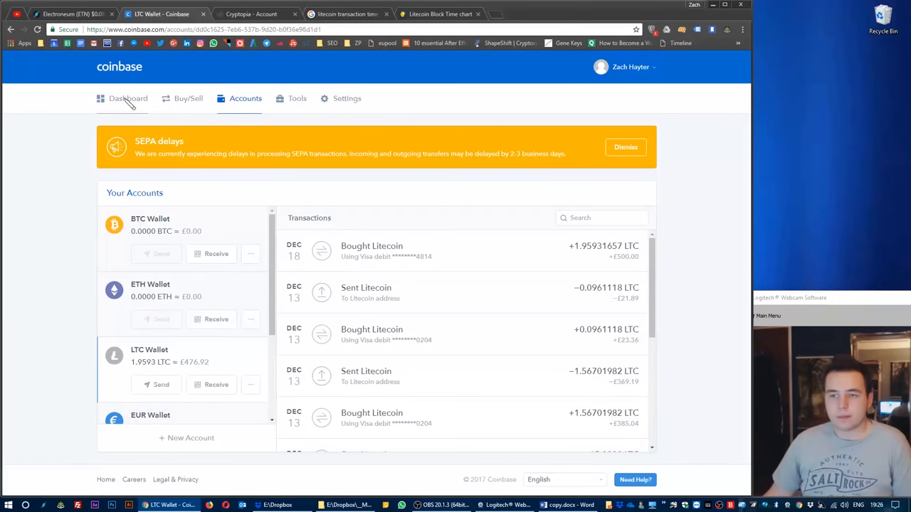
pyautogui.click(124, 98)
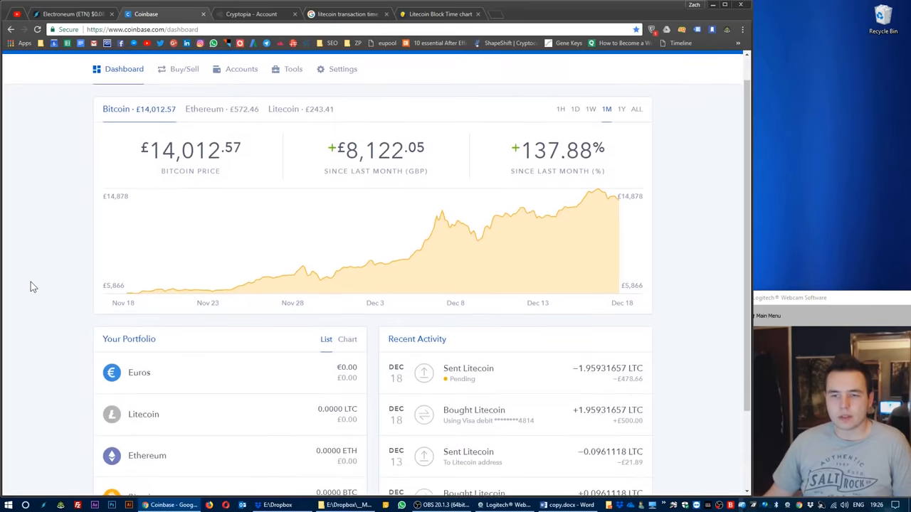
pyautogui.scroll(-3)
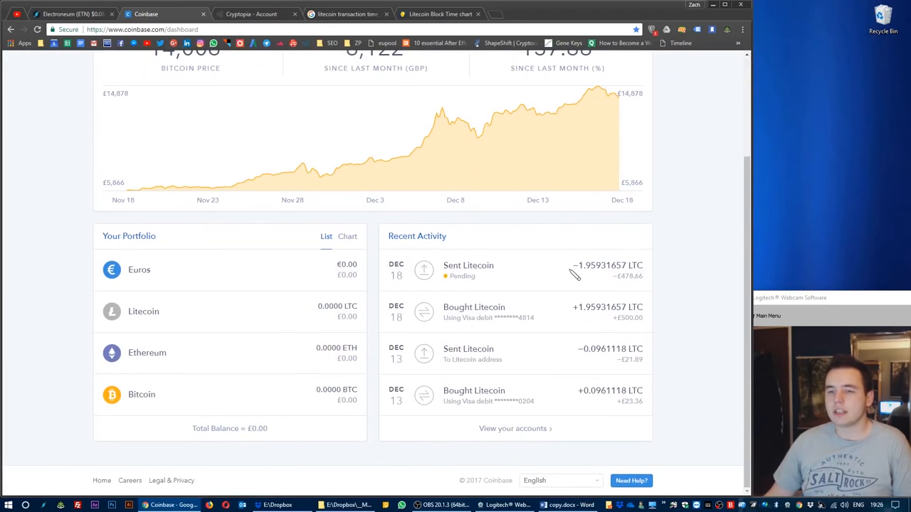
pyautogui.moveTo(497, 276)
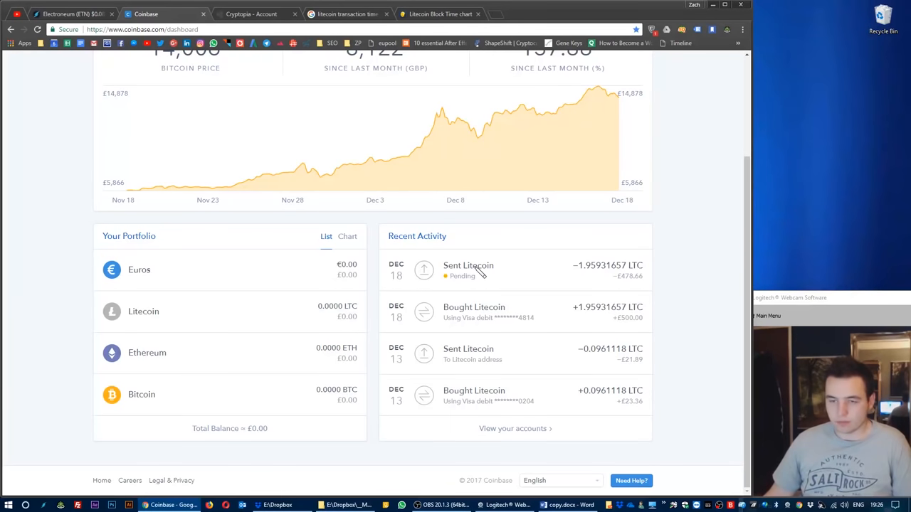
pyautogui.click(468, 271)
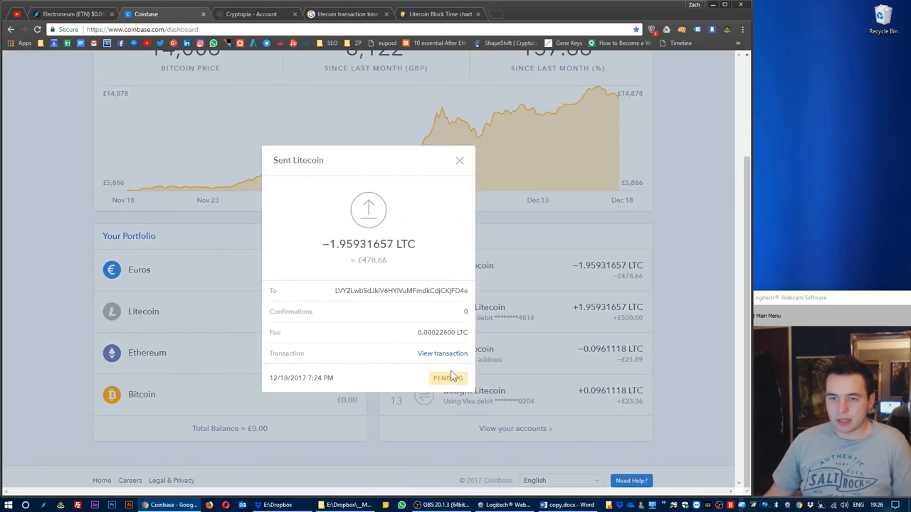
pyautogui.moveTo(436, 330)
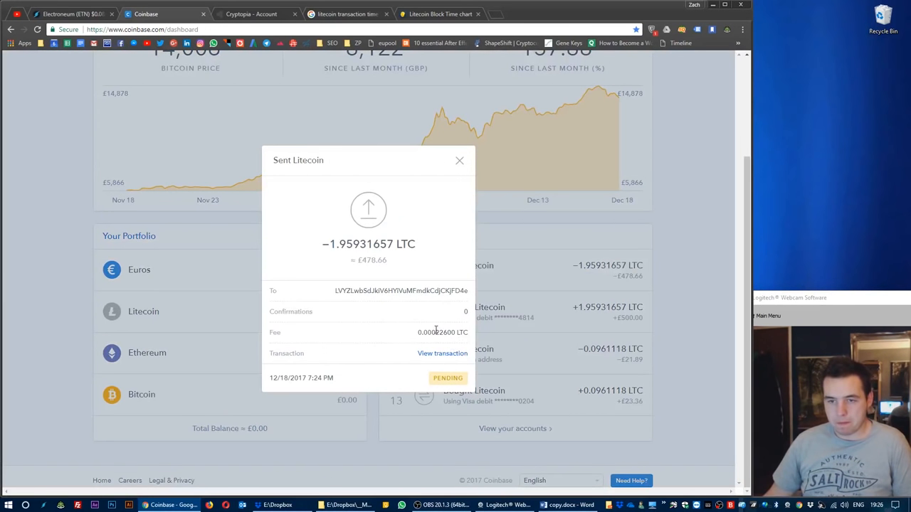
pyautogui.moveTo(477, 338)
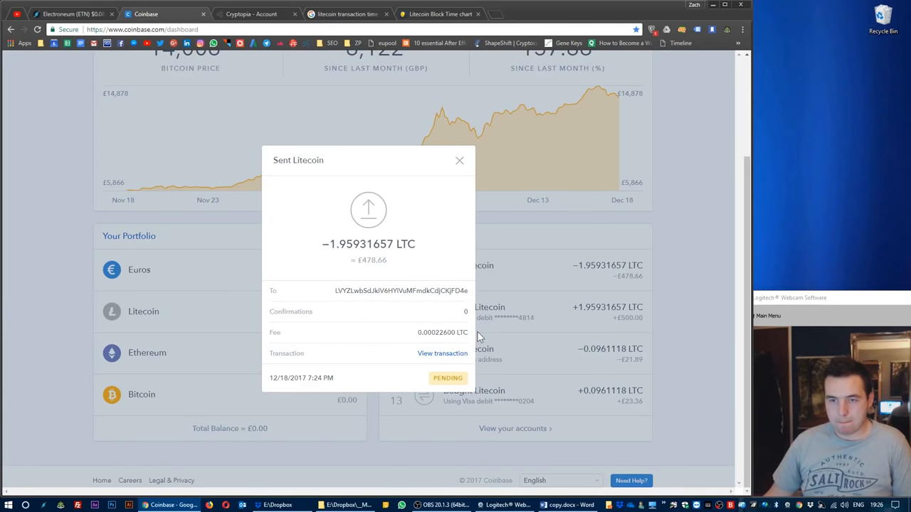
pyautogui.click(459, 160)
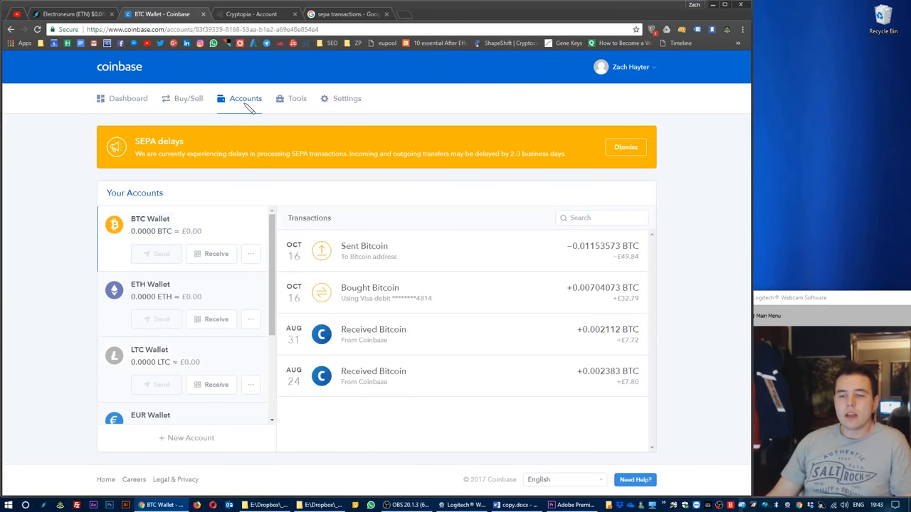
# - Verify the 1.95931657 LTC send shows completed, then switch to Cryptopia's balances
pyautogui.click(150, 356)
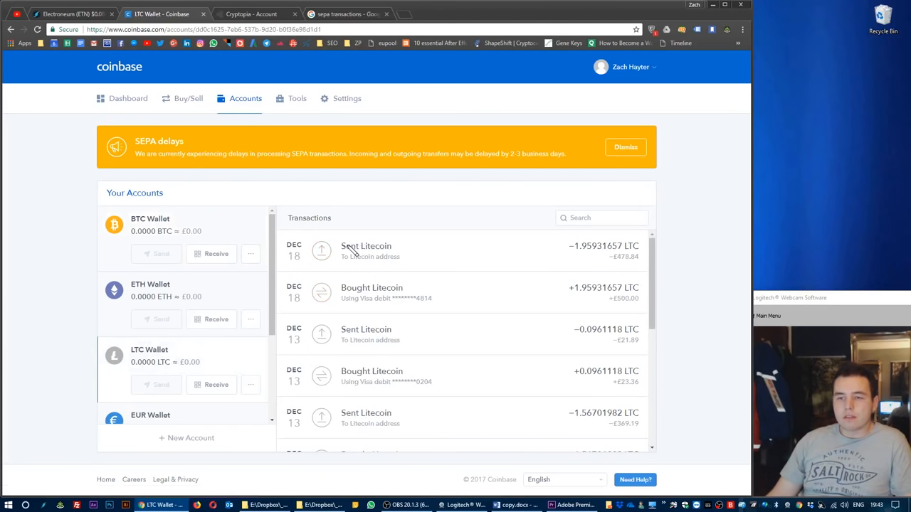
pyautogui.click(366, 251)
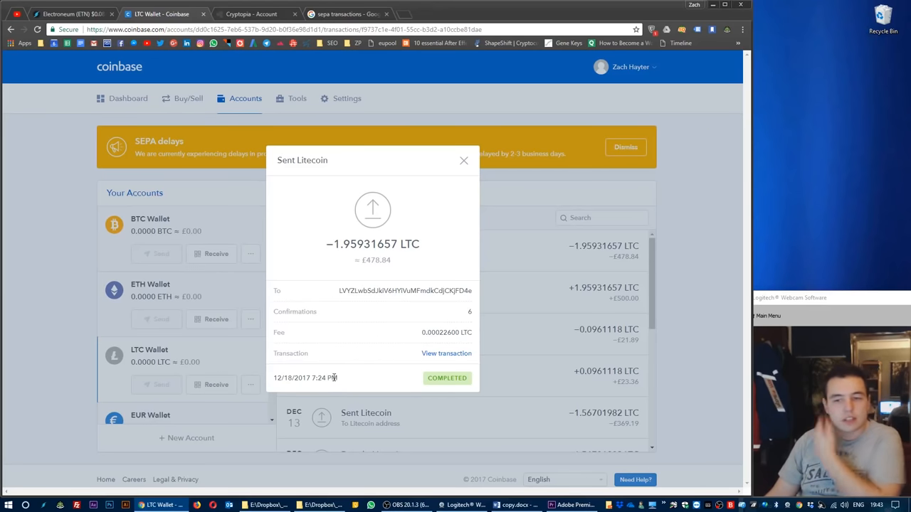
pyautogui.click(463, 160)
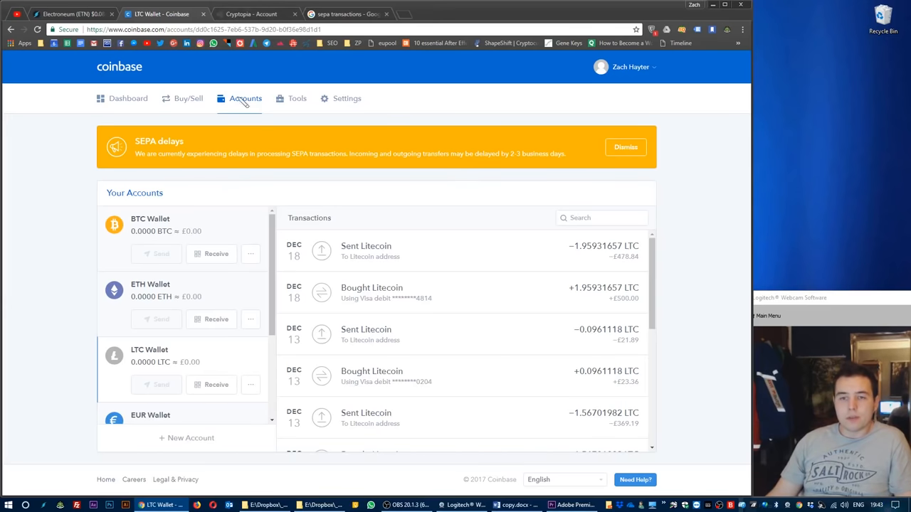
pyautogui.click(250, 14)
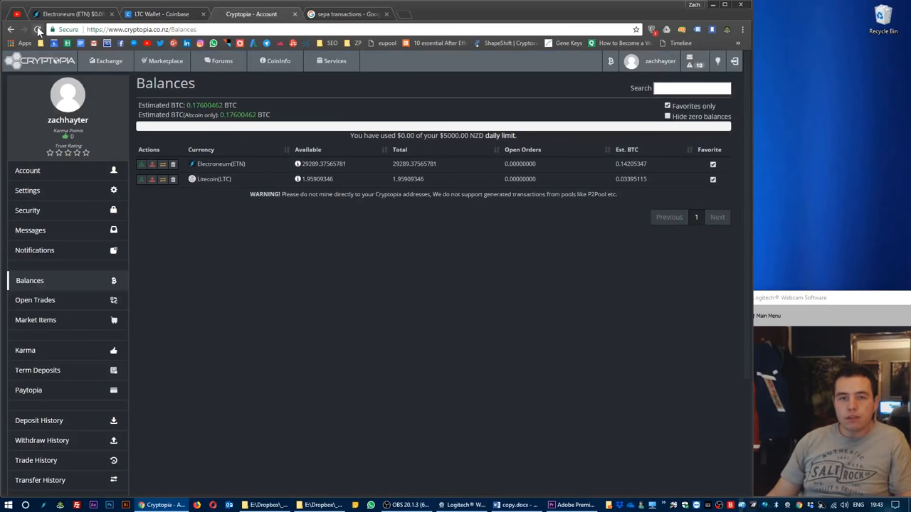
# - Reload Cryptopia Balances, showing 1.95909346 LTC beside 29,289.38 ETN
pyautogui.click(37, 29)
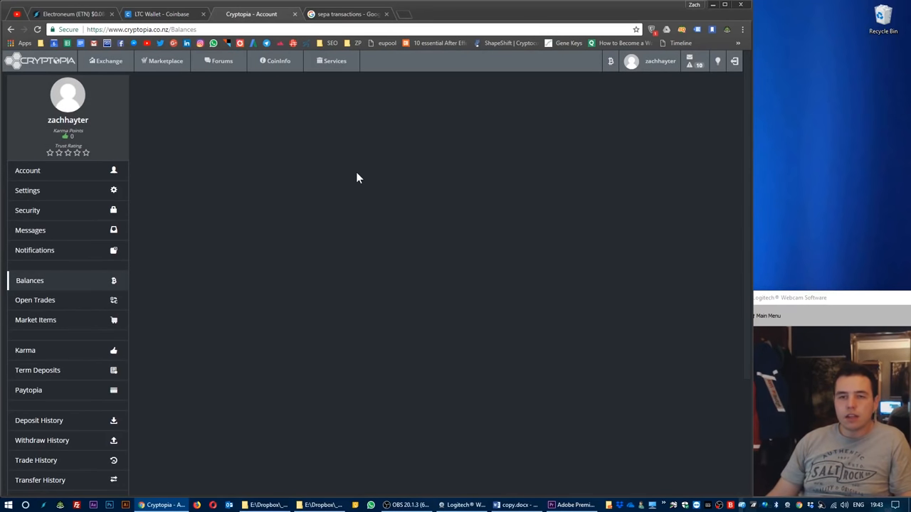
pyautogui.click(30, 280)
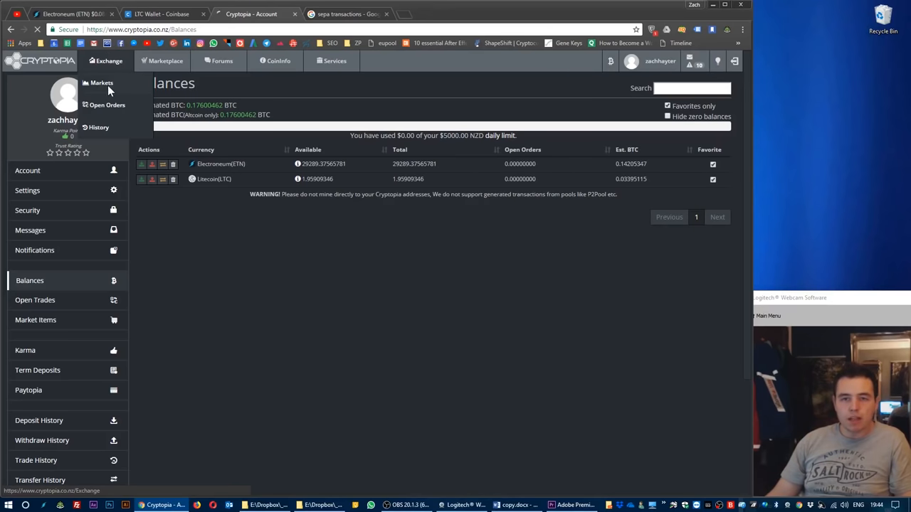
# - Open the ETN/LTC market from Cryptopia's Exchange Top Markets list
pyautogui.click(108, 60)
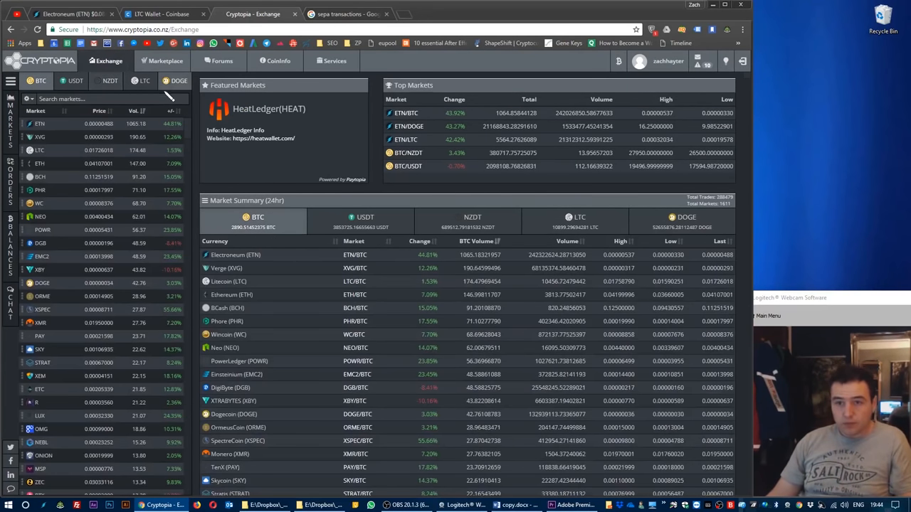
pyautogui.moveTo(482, 140)
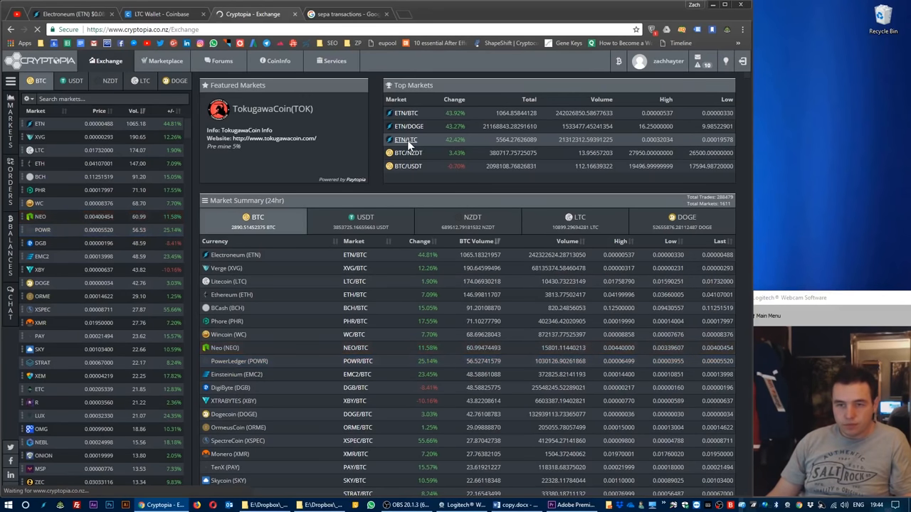
pyautogui.click(405, 139)
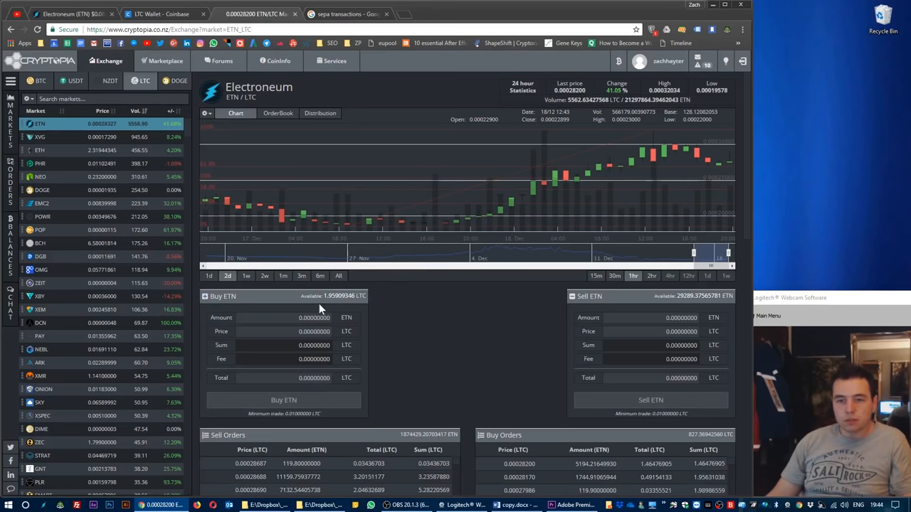
# - Scroll down the ETN/LTC page to the Buy ETN form and order books
pyautogui.scroll(-3)
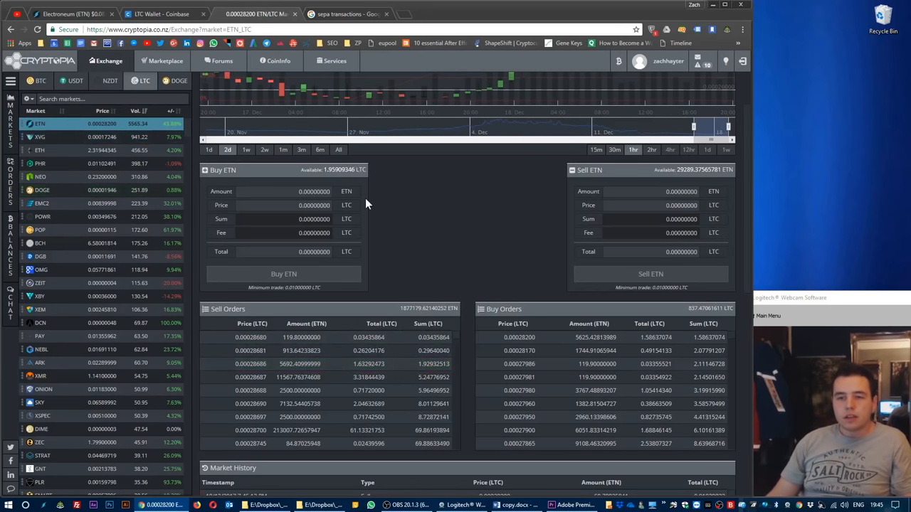
pyautogui.moveTo(397, 182)
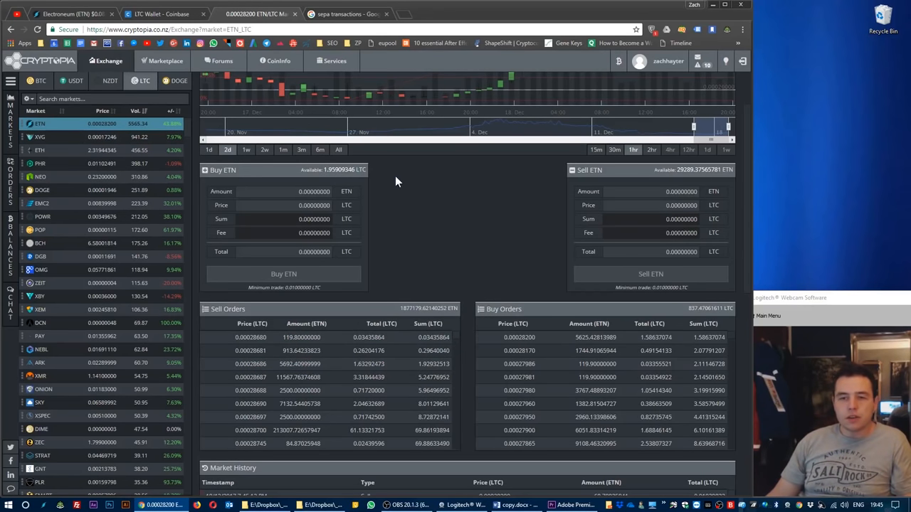
pyautogui.moveTo(342, 174)
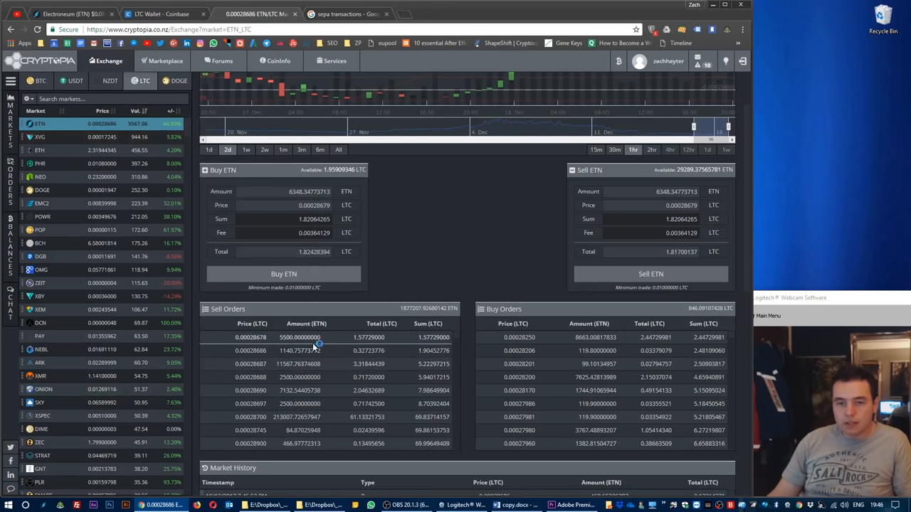
# - Buy the cheapest 5500 ETN sell order at 0.00028678 LTC and dismiss the trade notifications
pyautogui.click(299, 336)
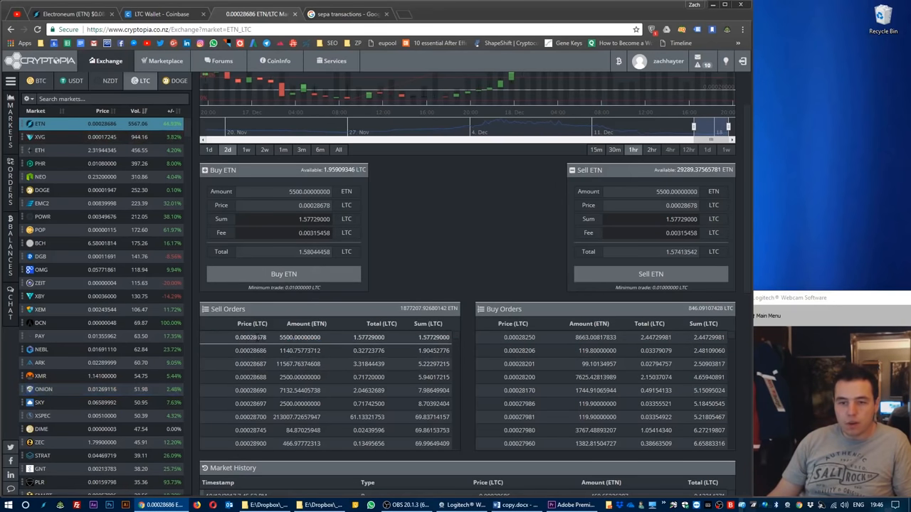
pyautogui.click(283, 274)
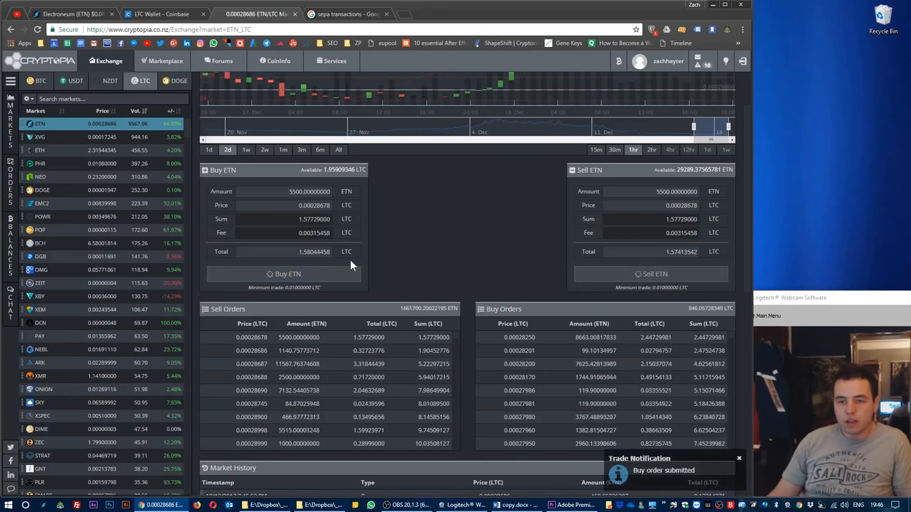
pyautogui.click(284, 274)
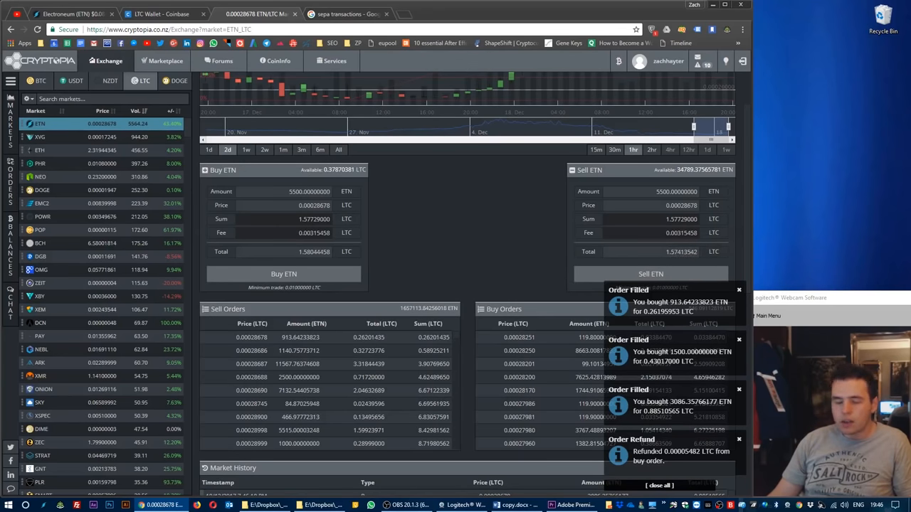
pyautogui.click(659, 485)
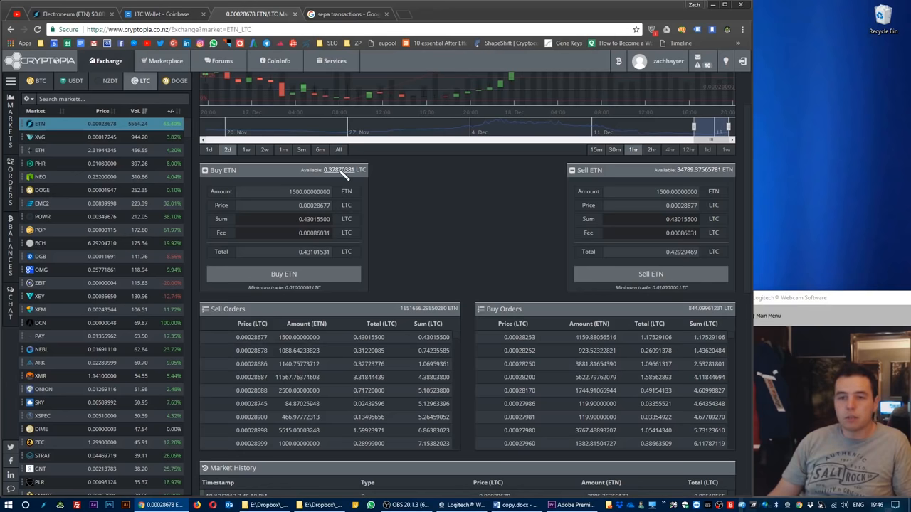
# - Buy about 1318 ETN using the entire remaining 0.37870381 LTC balance
pyautogui.click(339, 169)
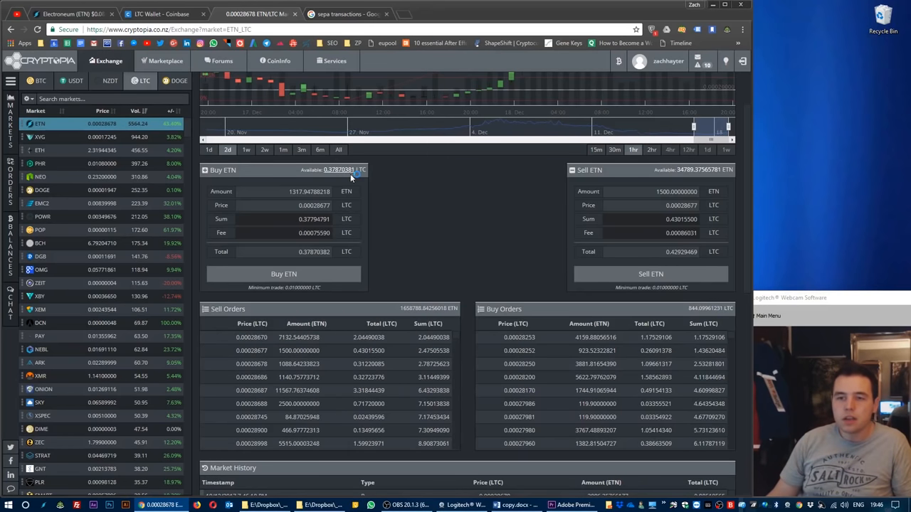
pyautogui.moveTo(335, 178)
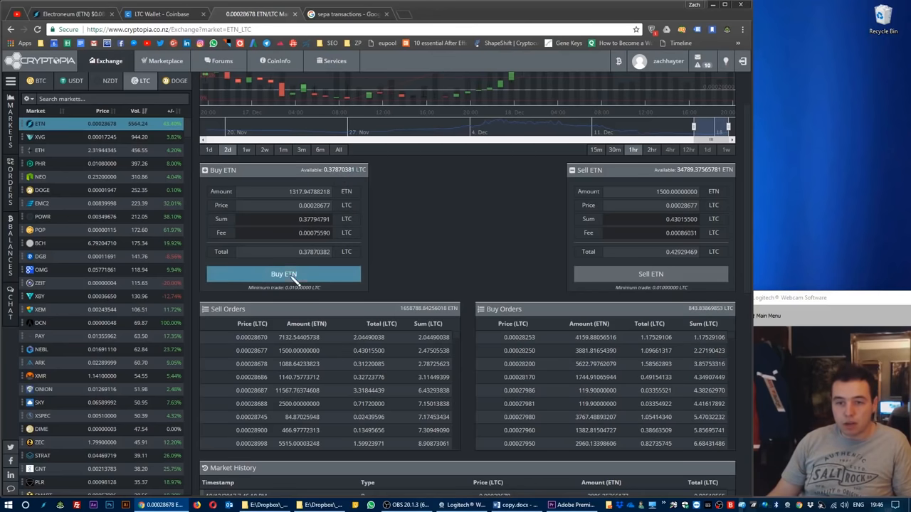
pyautogui.click(283, 274)
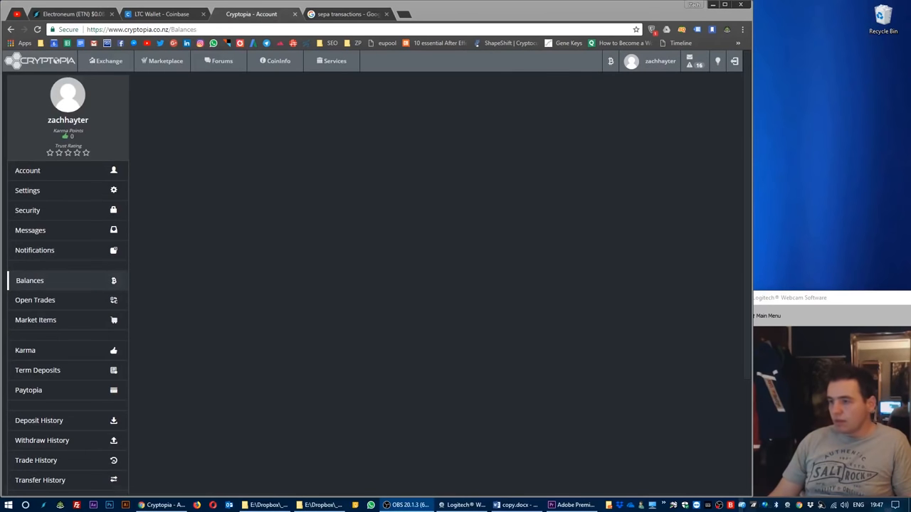
# - Open the Balances page from the wallet dropdown, showing 36107.32 ETN and 0.00009244 LTC
pyautogui.click(611, 60)
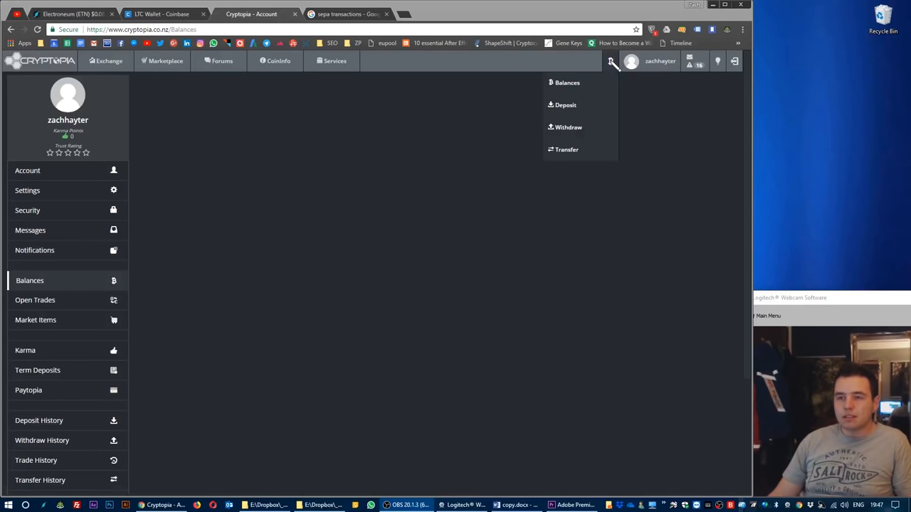
pyautogui.click(566, 82)
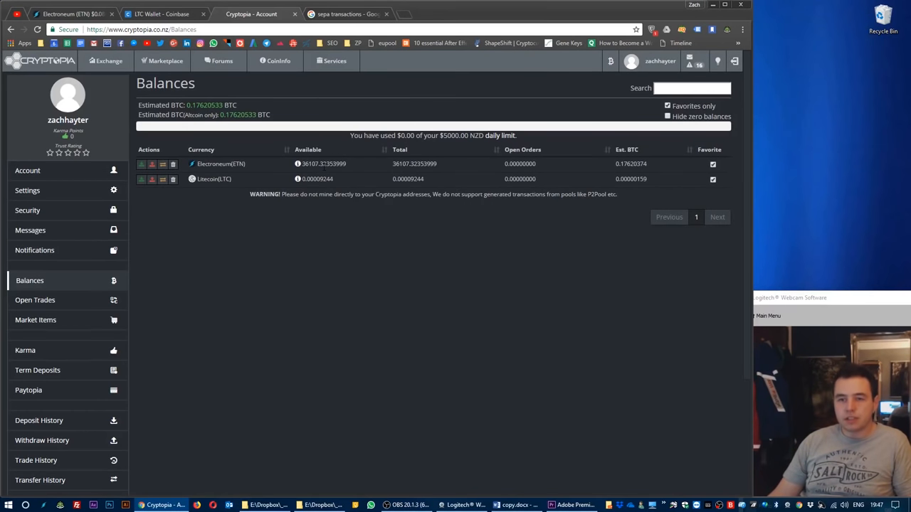
pyautogui.moveTo(363, 187)
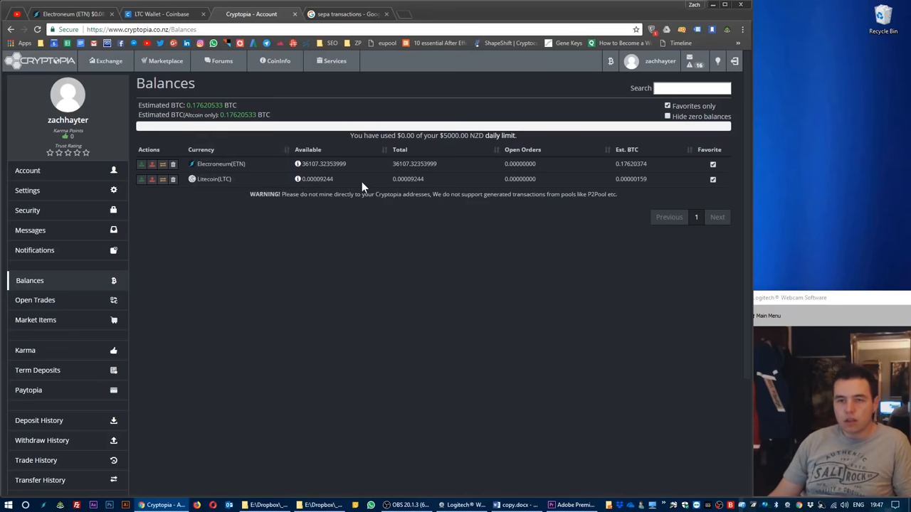
pyautogui.moveTo(288, 267)
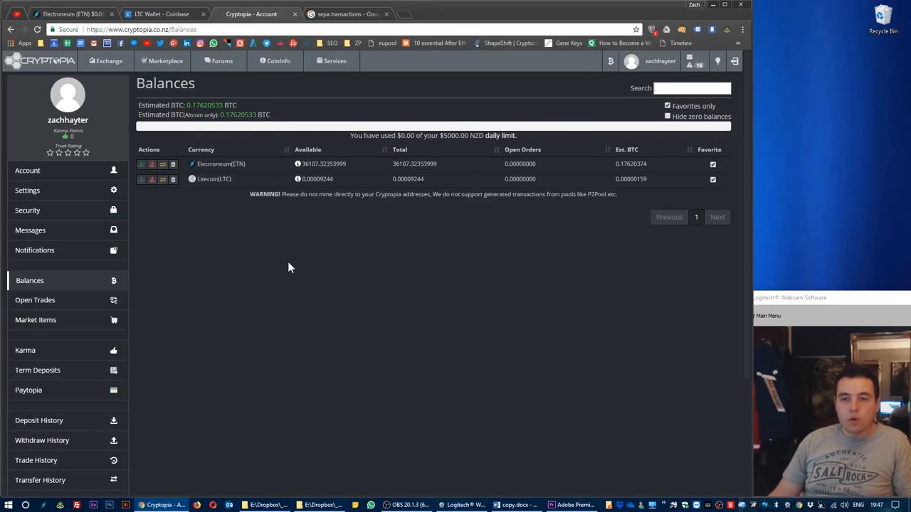